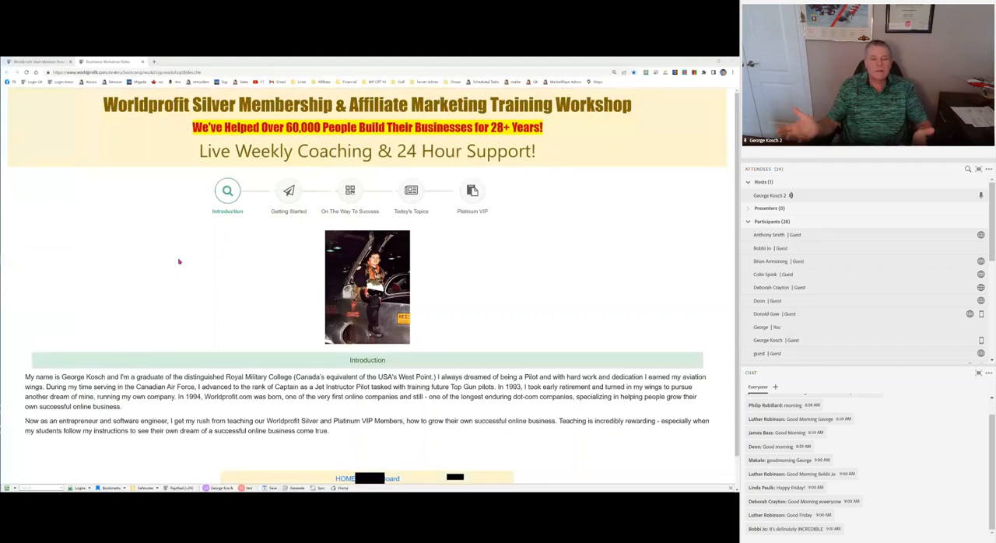
pyautogui.moveTo(199, 269)
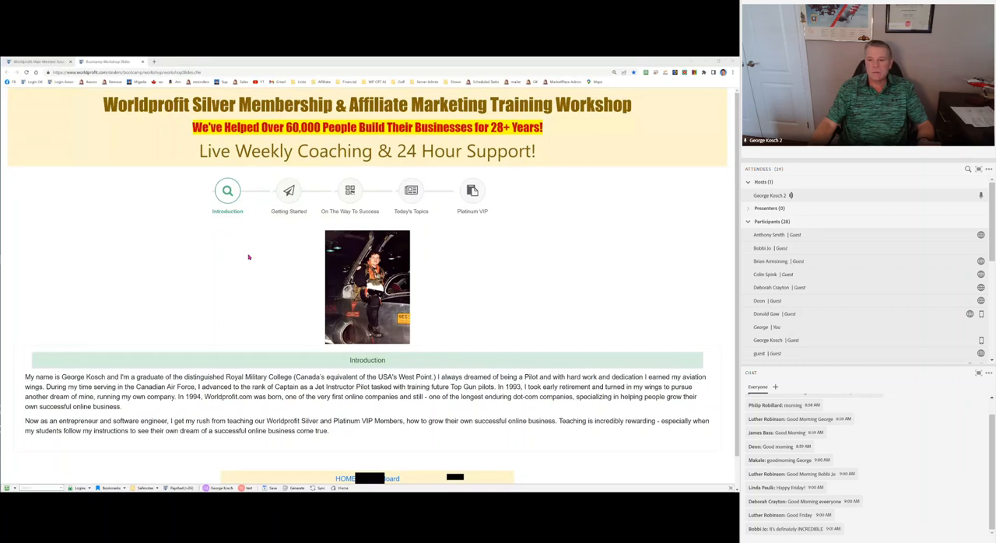
pyautogui.moveTo(256, 260)
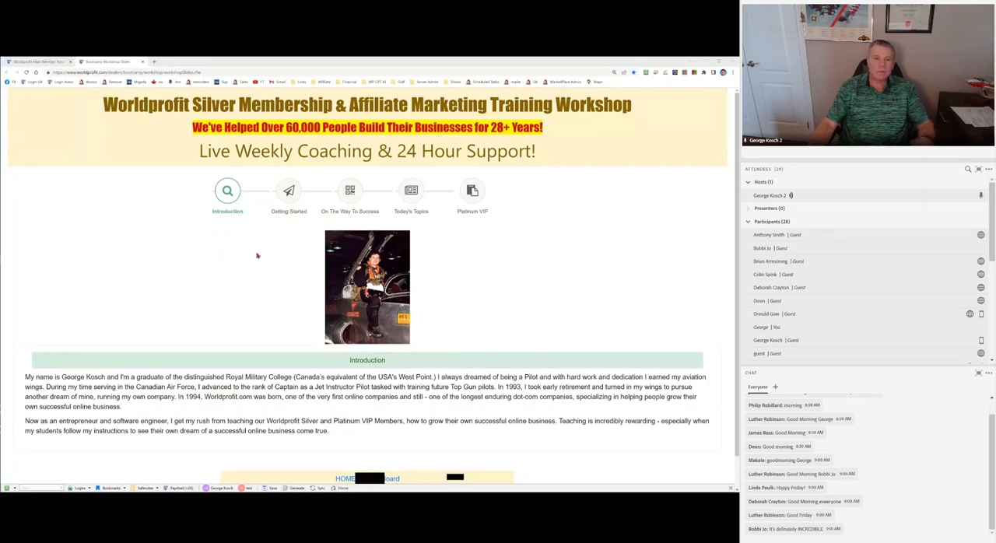
# Go to the Getting Started slide and scroll through its important steps to success
pyautogui.click(290, 191)
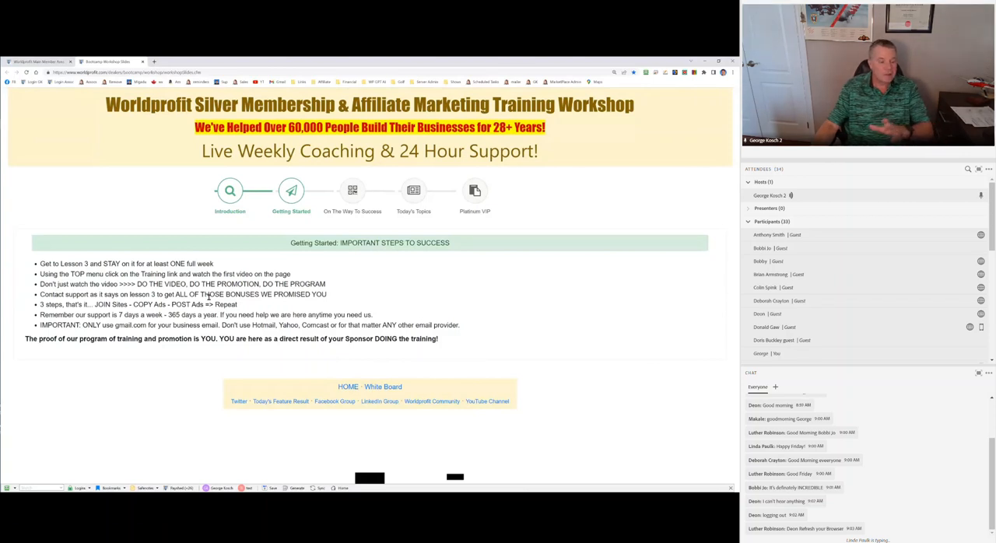
pyautogui.scroll(-3)
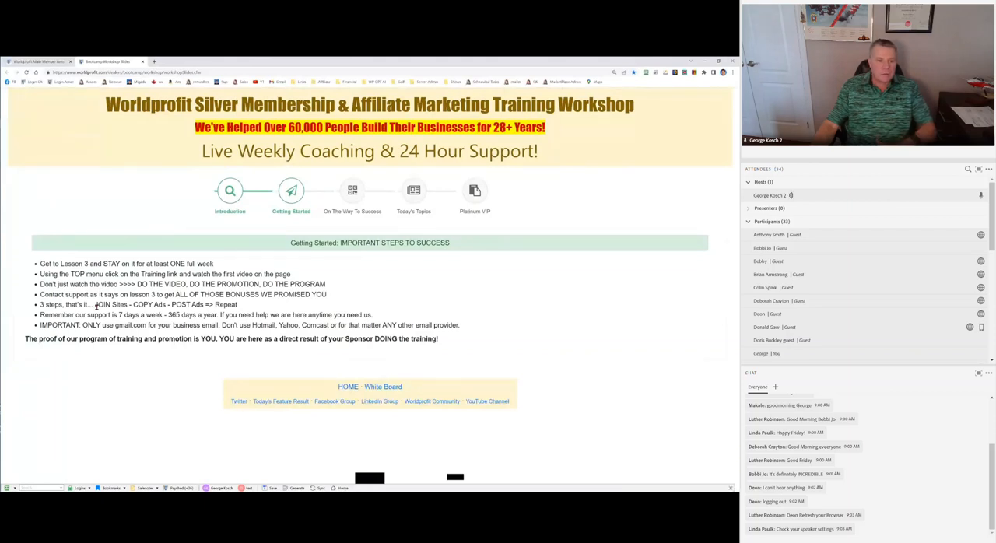
pyautogui.moveTo(39, 304); pyautogui.dragTo(116, 304)
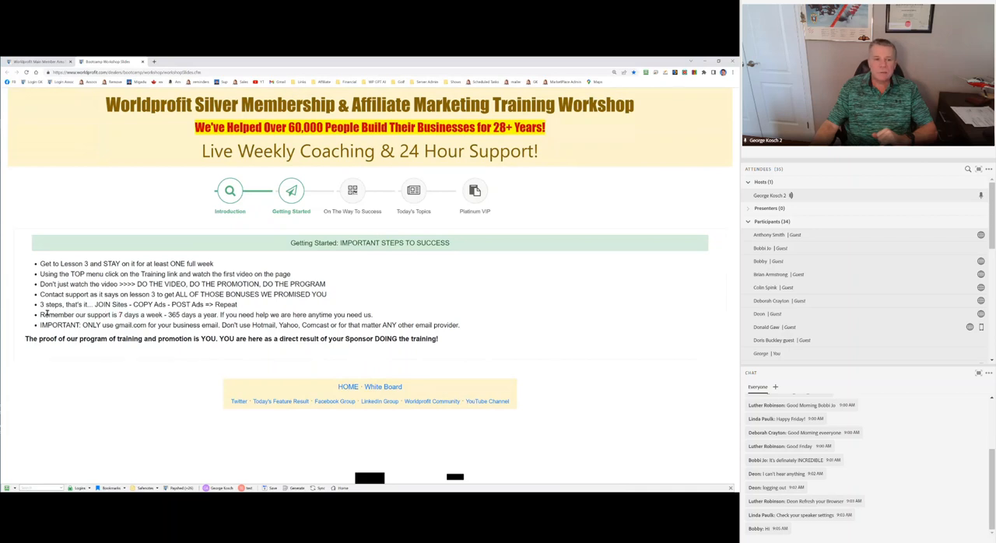
pyautogui.tripleClick(194, 315)
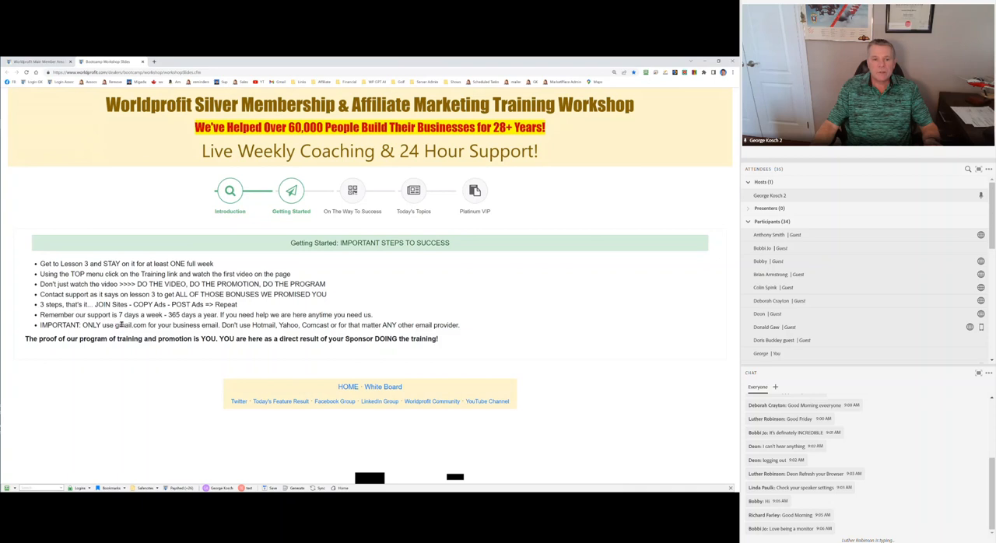
# Highlight 'gmail.com' in the IMPORTANT business-email bullet
pyautogui.doubleClick(128, 325)
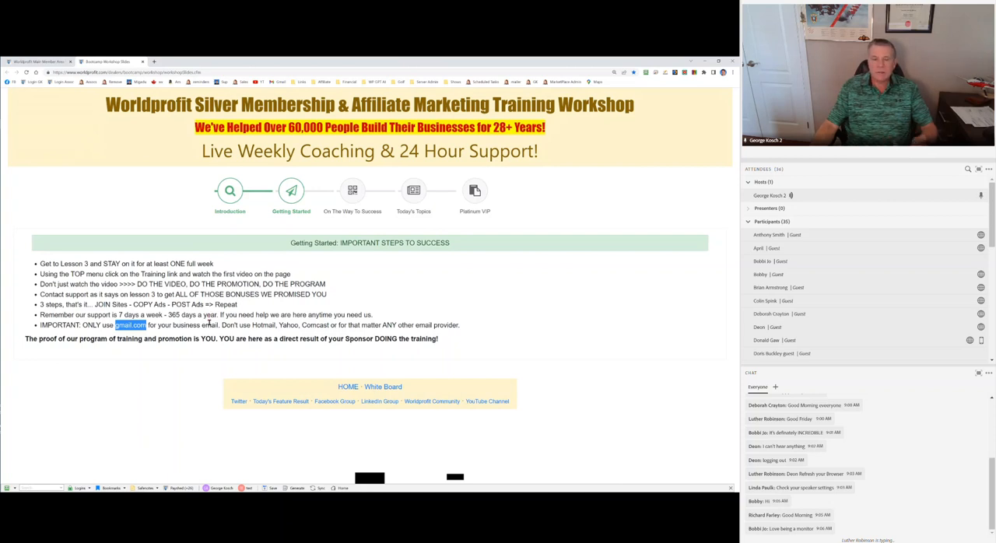
pyautogui.moveTo(214, 314)
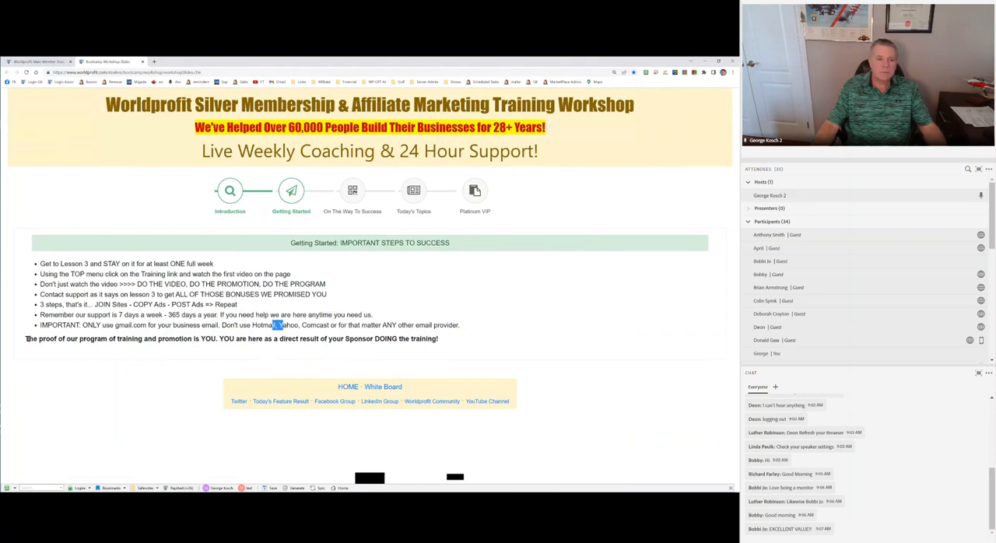
# Highlight 'JOIN Sites - COPY Ads - POST Ads => Repeat' on the Getting Started slide
pyautogui.moveTo(26, 338); pyautogui.dragTo(201, 339)
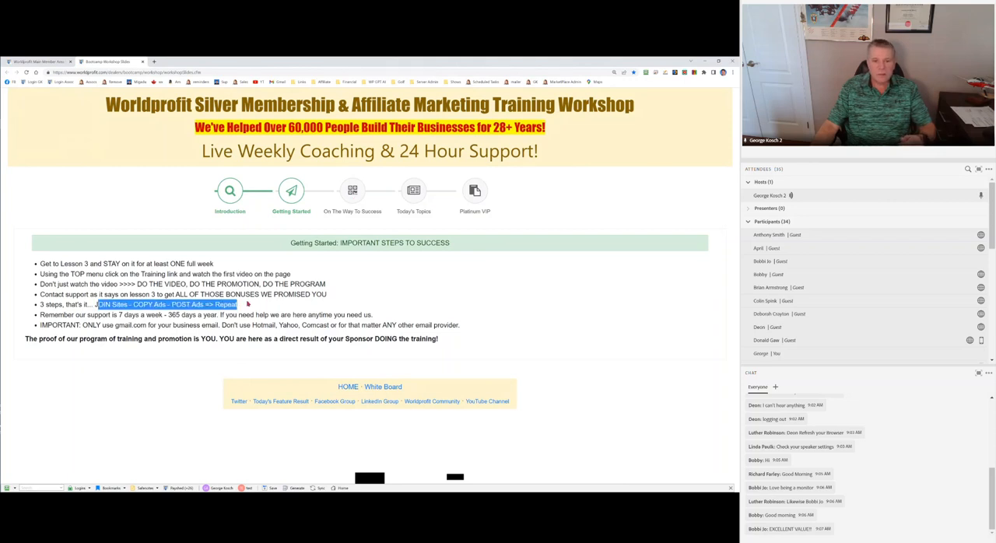
# Return to the Important Steps To Get Started slide and scroll down through it
pyautogui.click(352, 190)
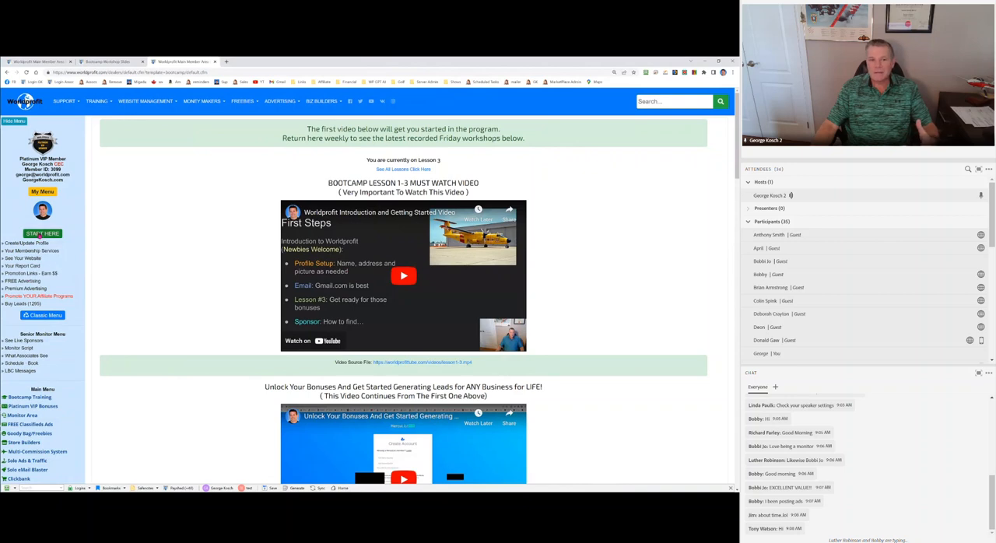
pyautogui.scroll(-3)
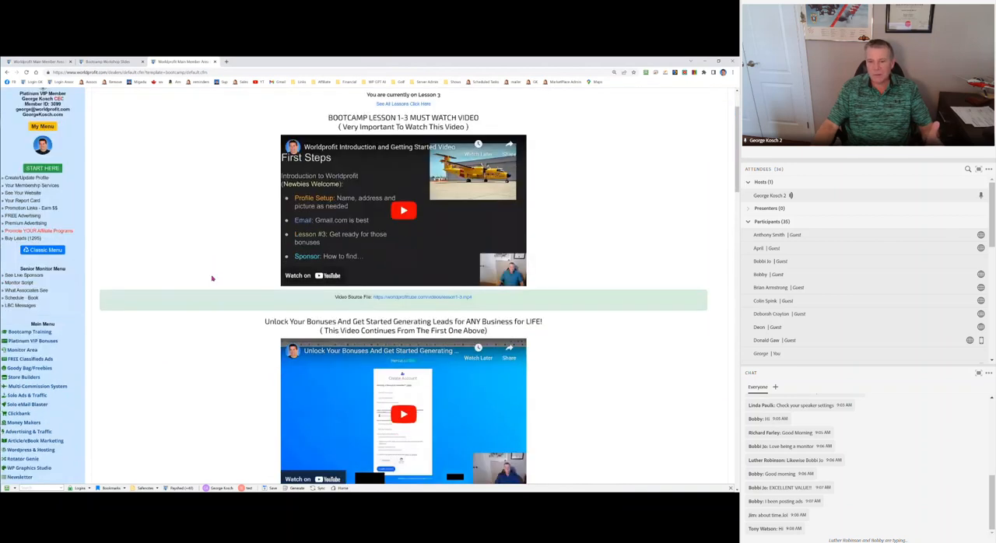
pyautogui.scroll(-3)
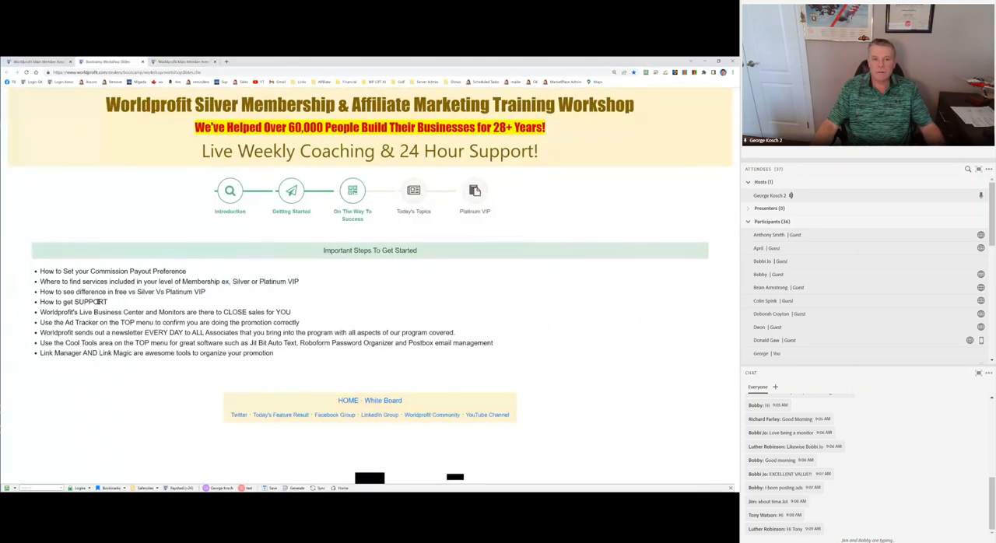
# Highlight points on the Today's Topics weekly points slide, including AI features and Monitor perks
pyautogui.doubleClick(90, 302)
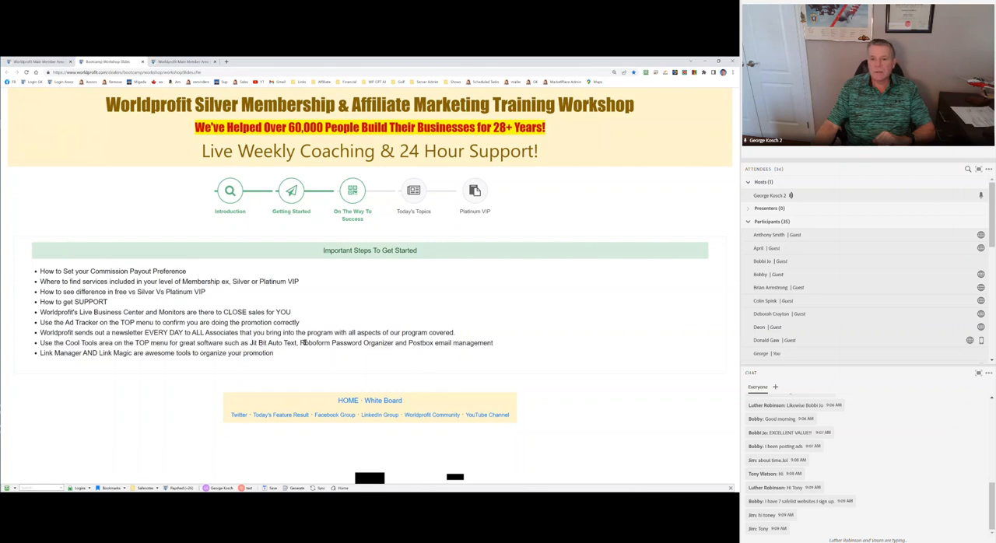
pyautogui.moveTo(280, 342)
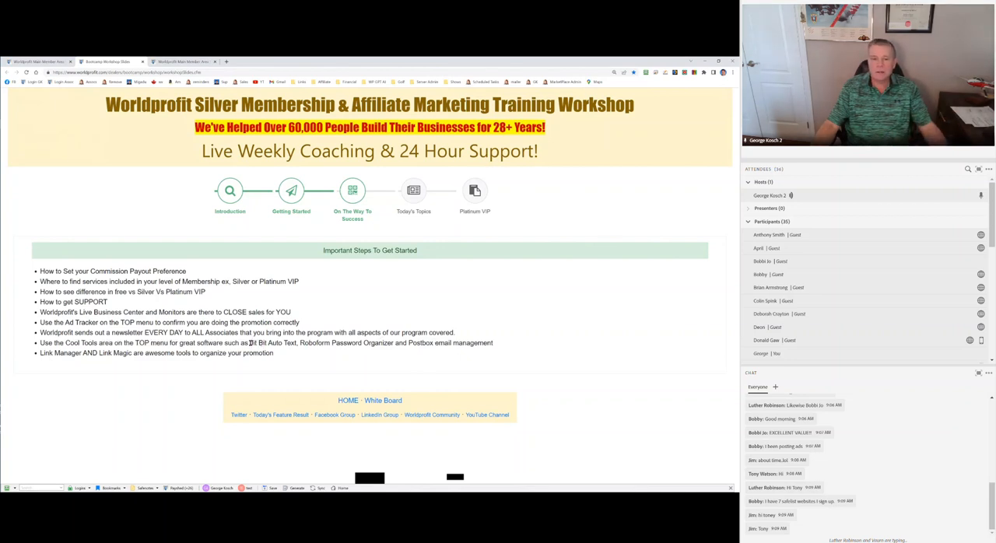
pyautogui.doubleClick(270, 342)
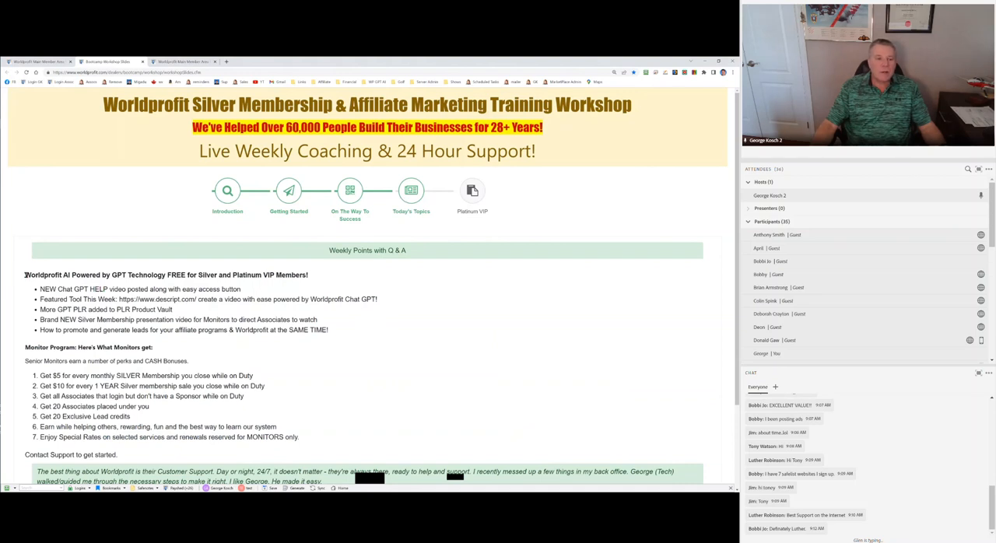
pyautogui.moveTo(26, 275); pyautogui.dragTo(156, 275)
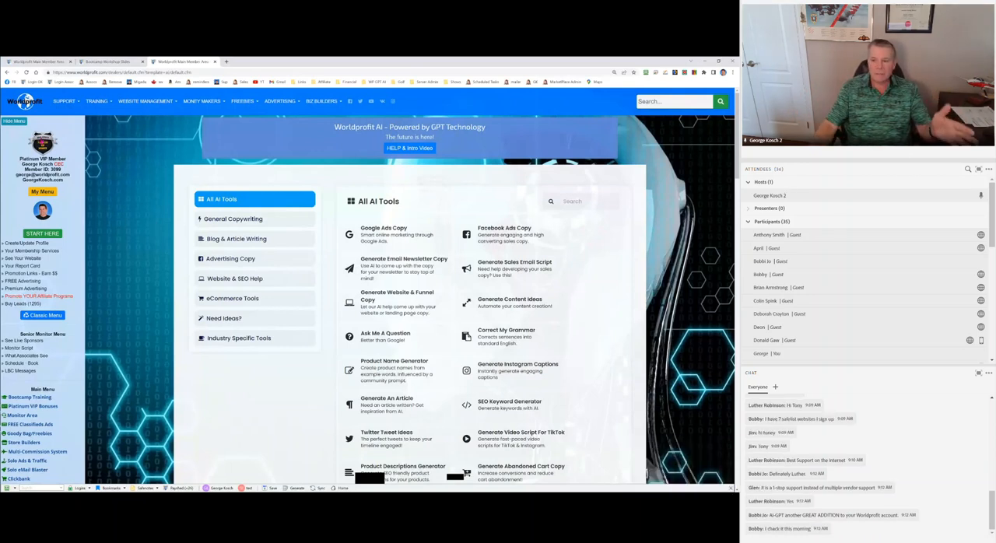
# Scroll down the Worldprofit AI page's All AI Tools list
pyautogui.scroll(-3)
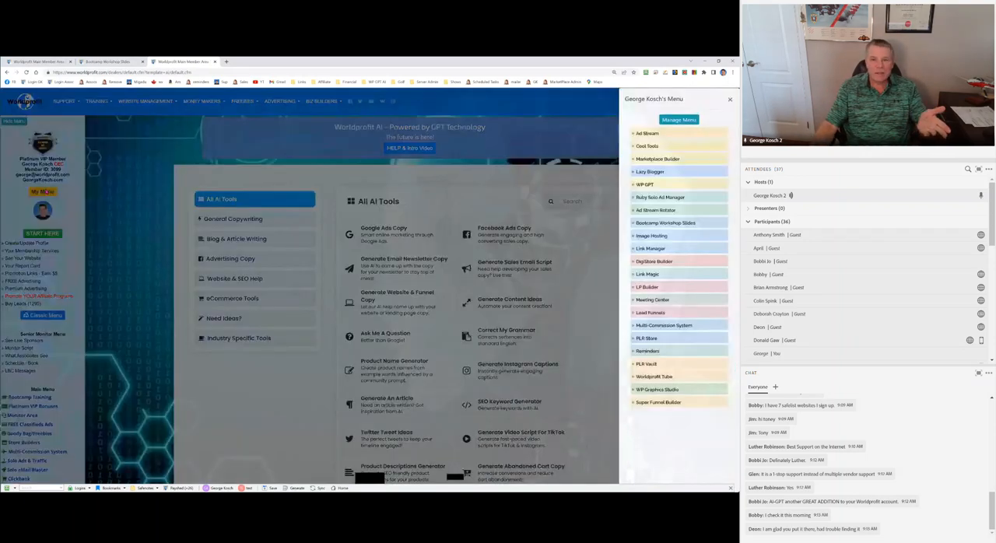
# Open the My Menu personal shortcut panel of member tools
pyautogui.click(728, 99)
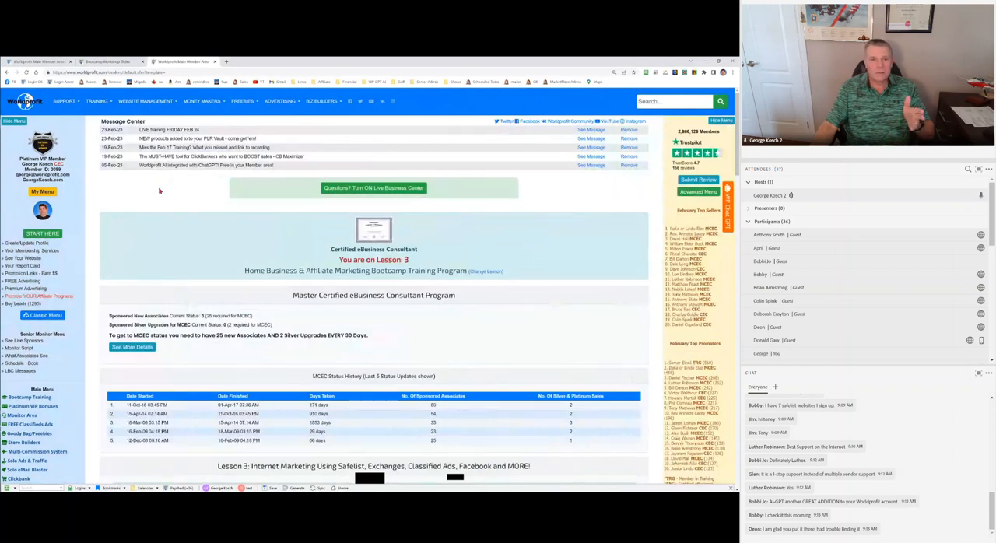
pyautogui.moveTo(188, 199)
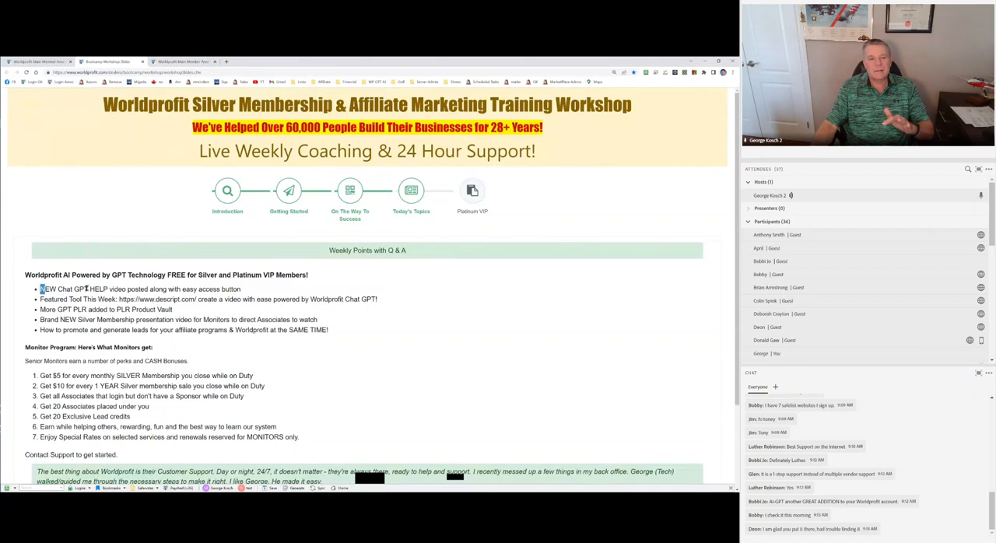
# Select a line of text on the Weekly Points with Q & A slide
pyautogui.moveTo(41, 289); pyautogui.dragTo(241, 288)
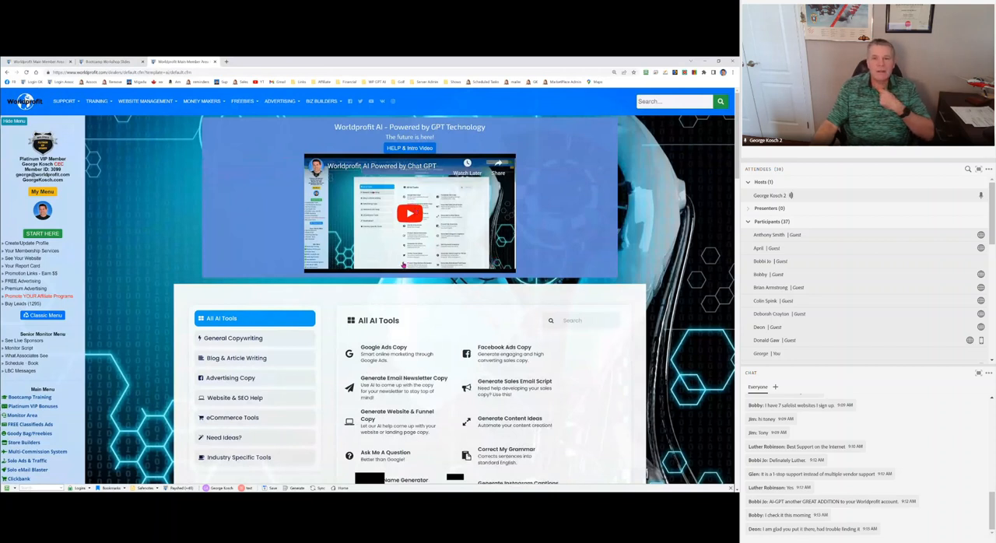
# Open the Worldprofit AI intro video on YouTube and its Transcript & Summary extension settings
pyautogui.click(409, 214)
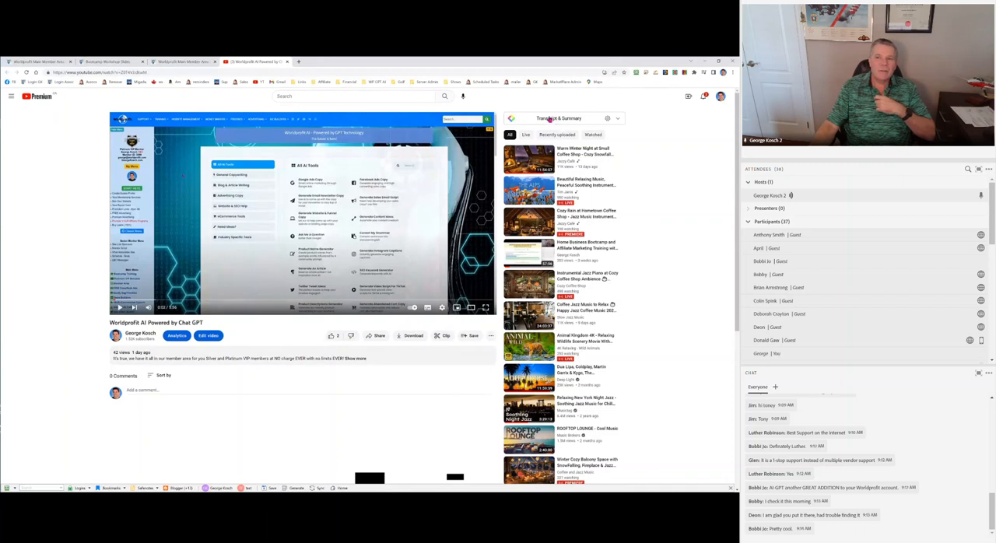
pyautogui.click(552, 119)
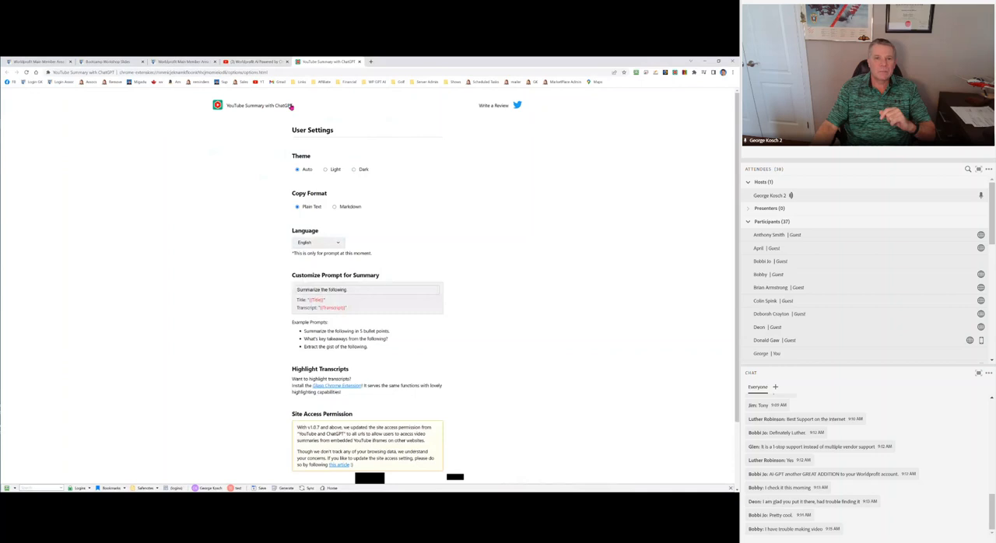
pyautogui.moveTo(275, 121)
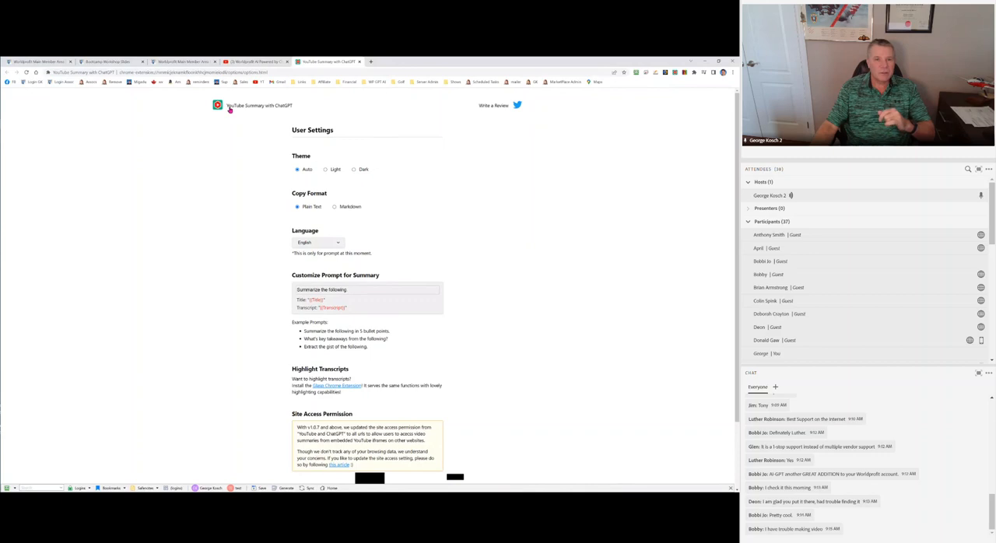
pyautogui.moveTo(263, 106)
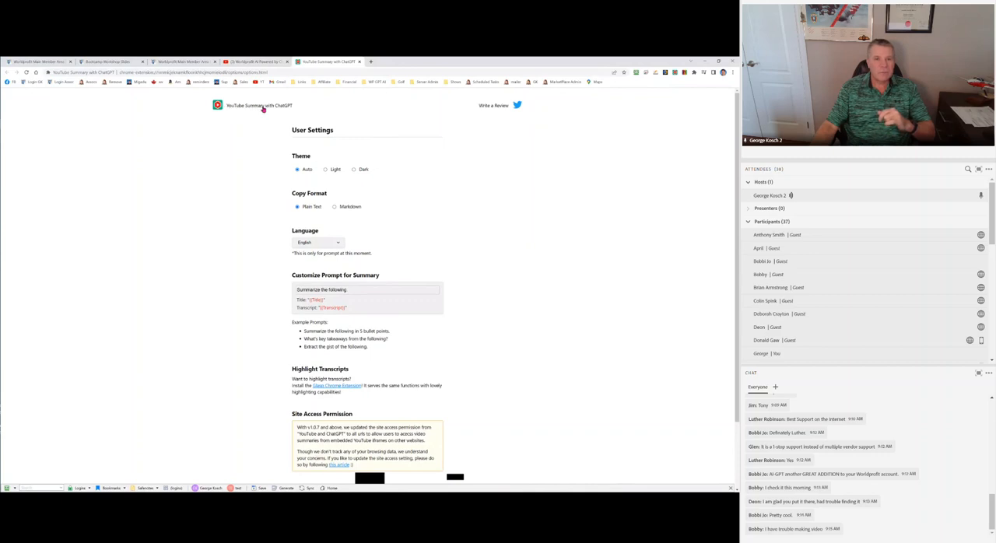
pyautogui.moveTo(290, 106)
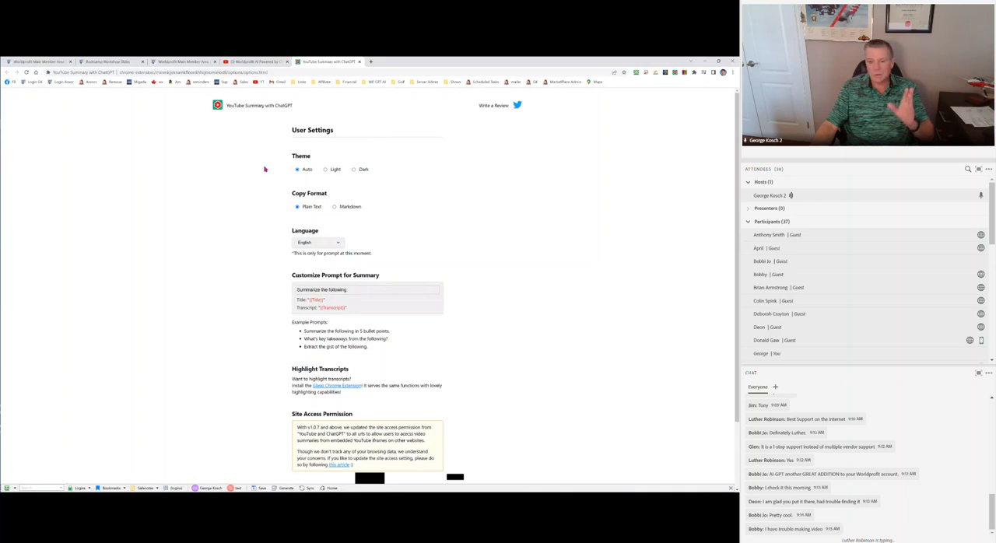
pyautogui.moveTo(240, 123)
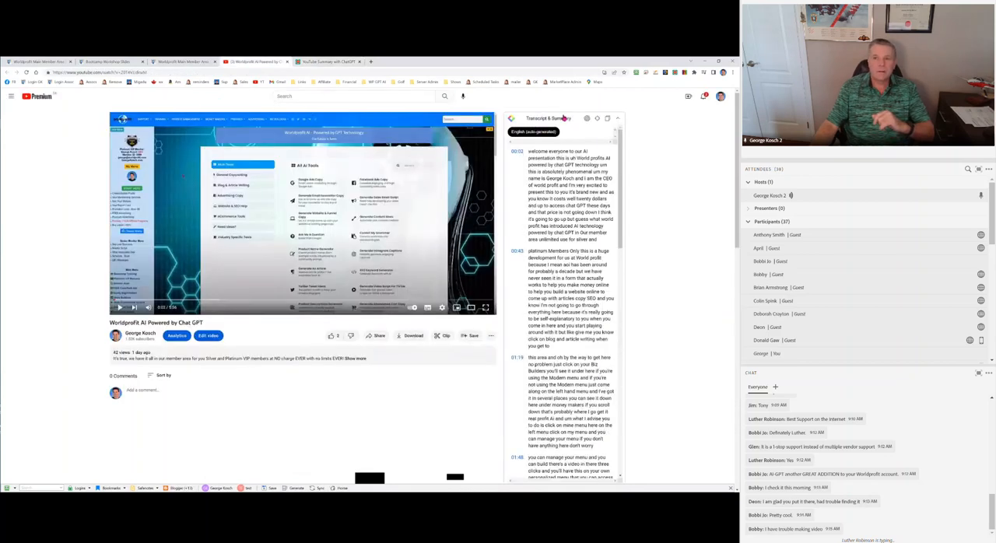
pyautogui.moveTo(608, 118)
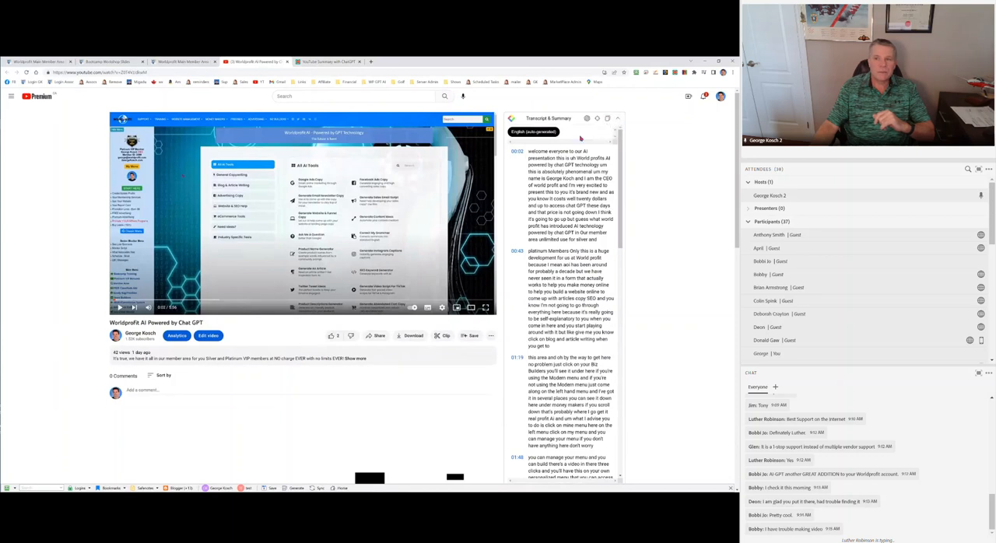
# Right-click on the Worldprofit AI Powered by Chat GPT video page
pyautogui.rightClick(585, 156)
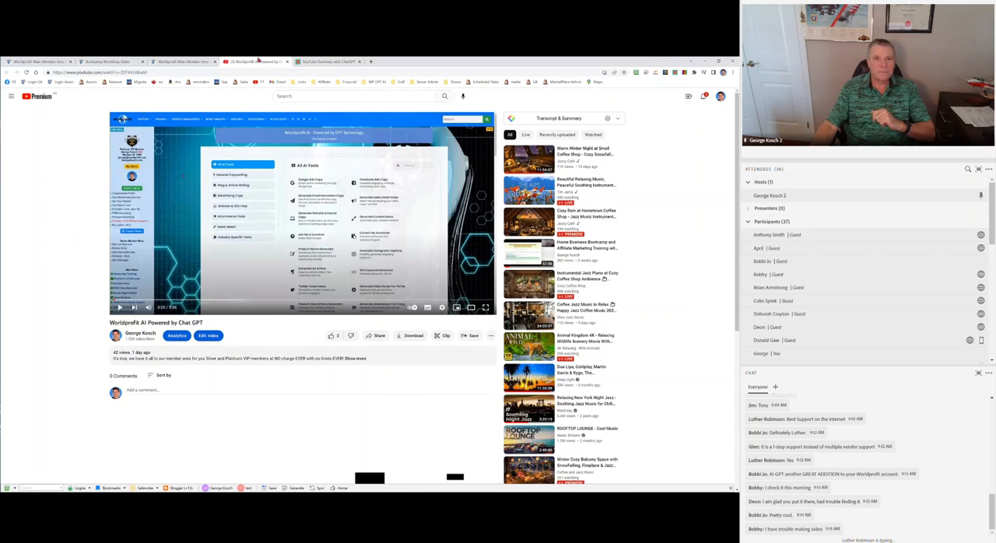
pyautogui.moveTo(182, 60)
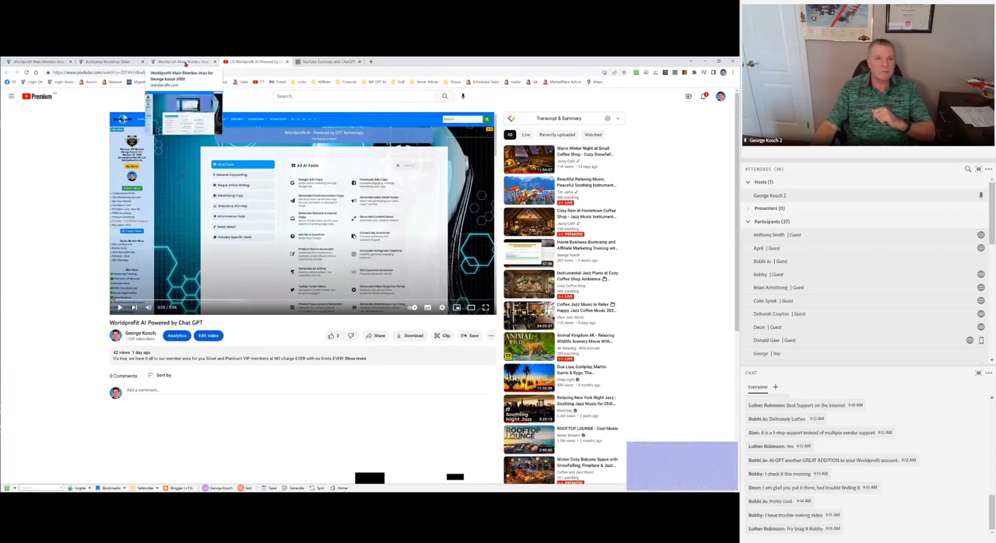
# Open the descript.com link from this week's points on the Bootcamp Workshop Slides
pyautogui.click(265, 61)
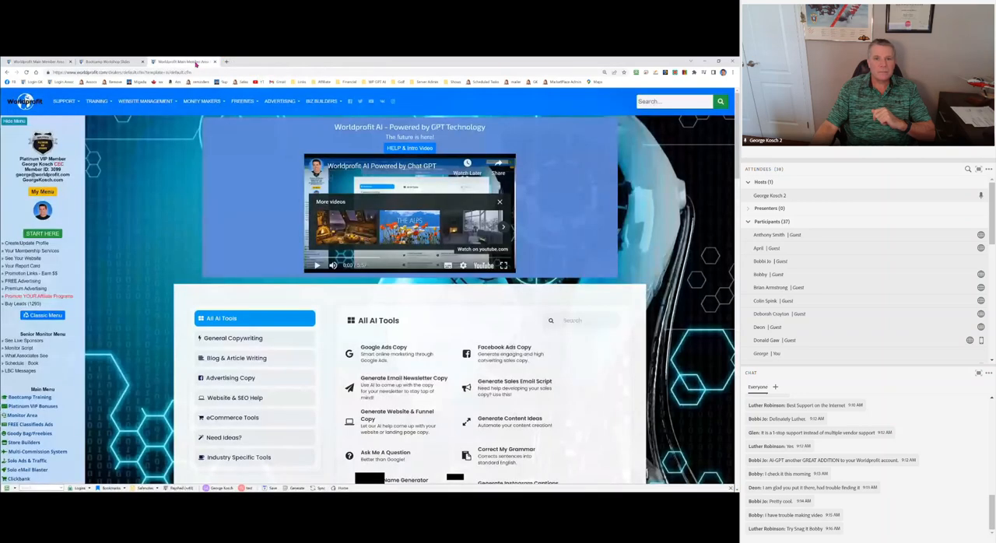
pyautogui.click(117, 61)
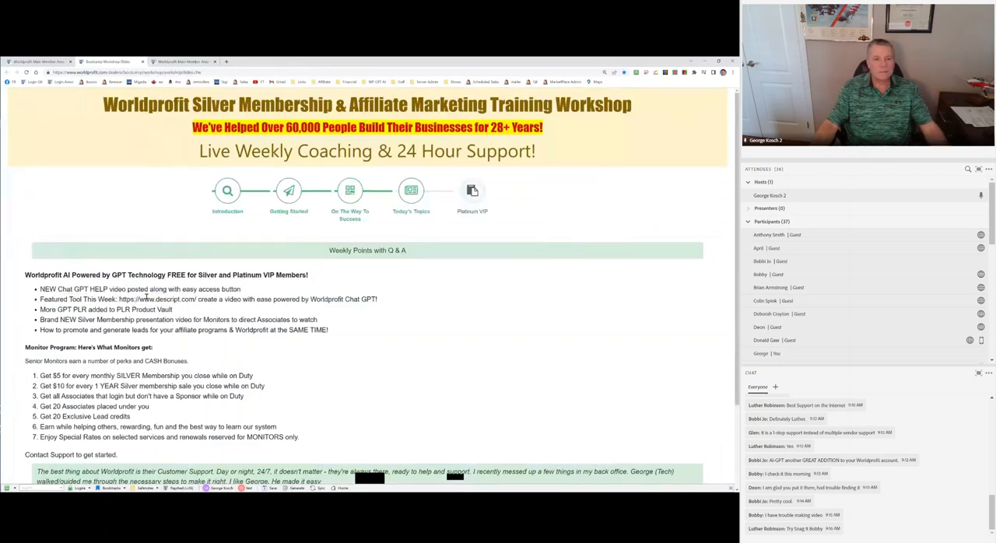
pyautogui.doubleClick(163, 299)
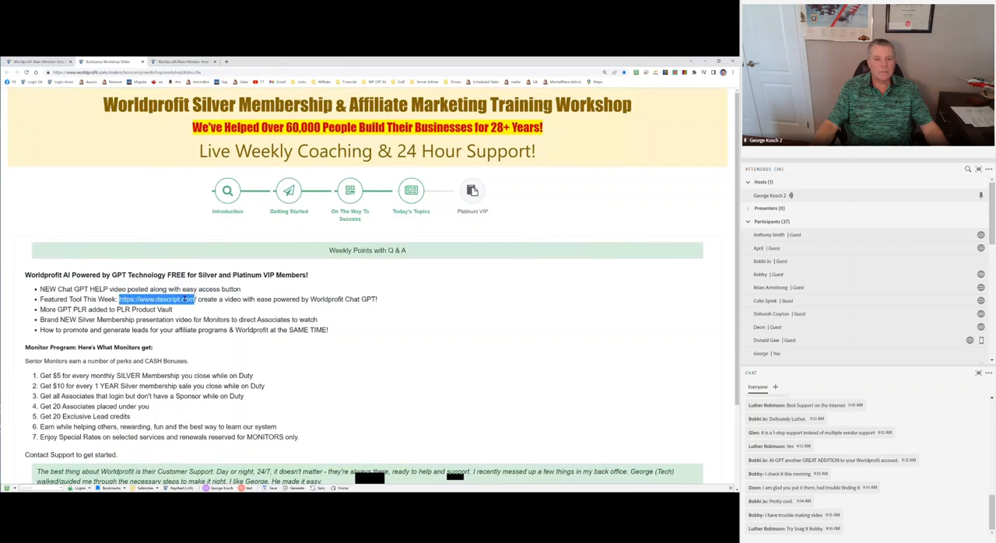
pyautogui.rightClick(163, 300)
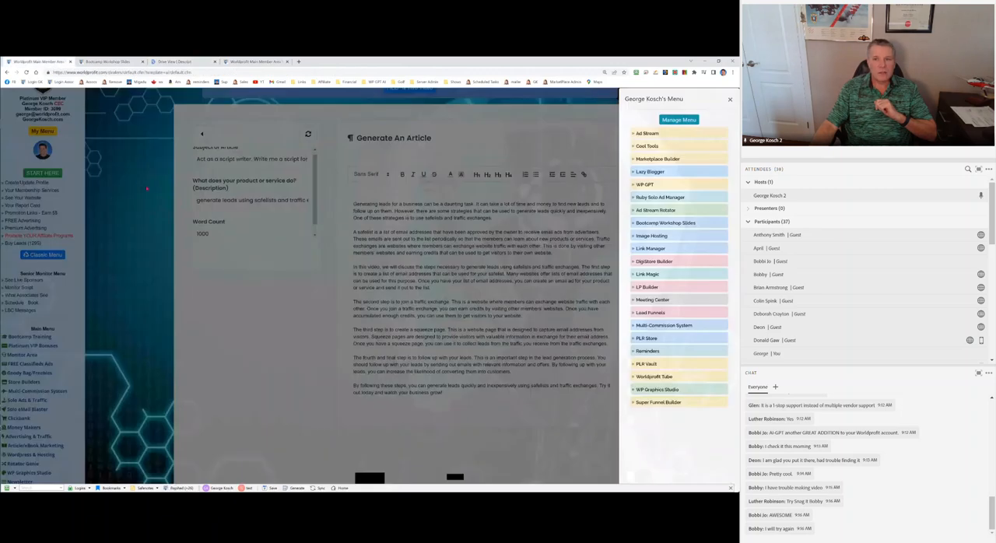
# Close George Kosch's Menu and select the generated safelist article text for copying
pyautogui.click(729, 99)
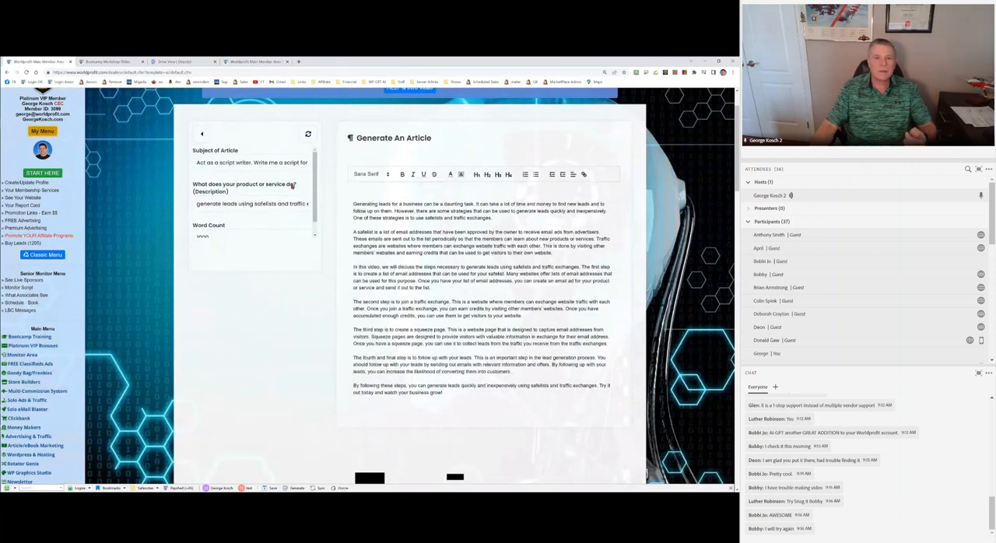
pyautogui.doubleClick(216, 163)
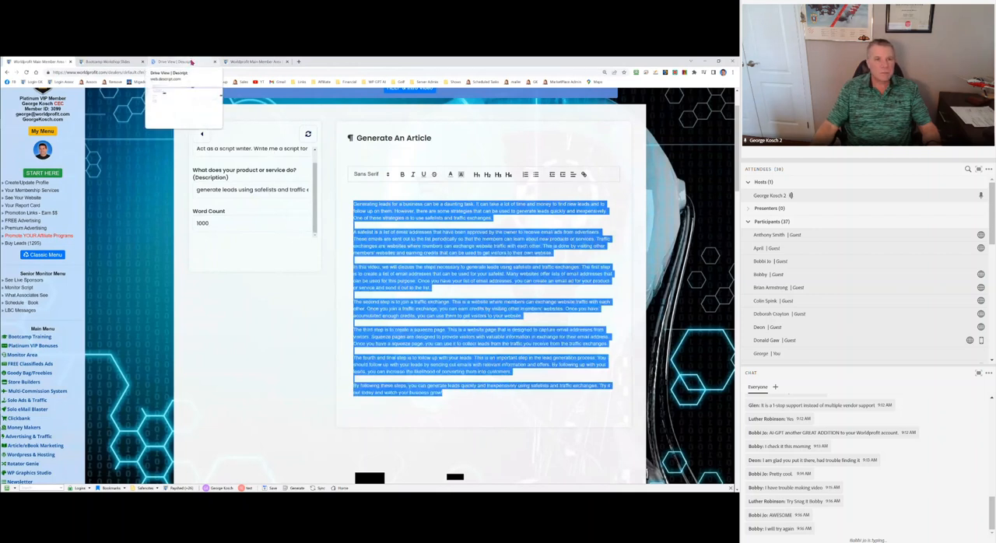
pyautogui.click(179, 60)
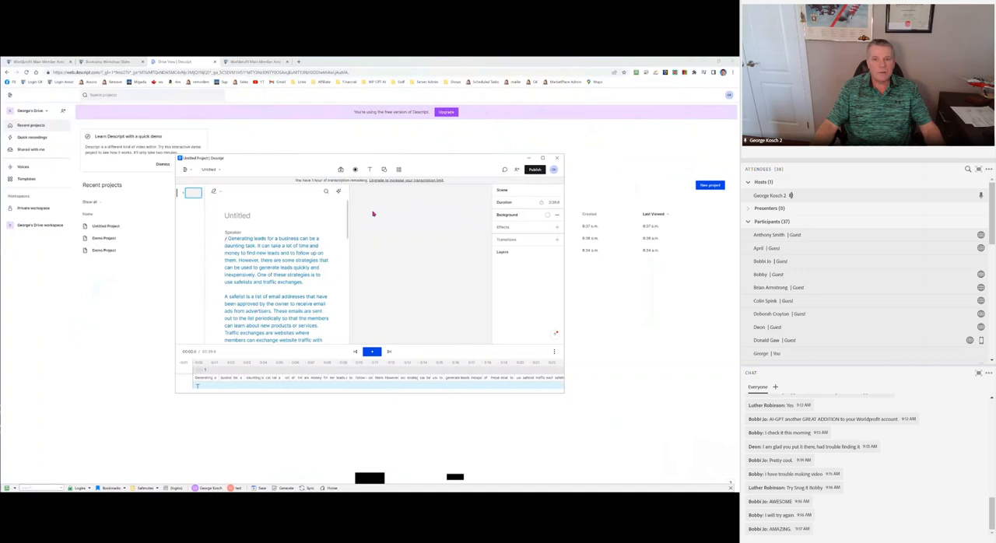
pyautogui.moveTo(412, 237)
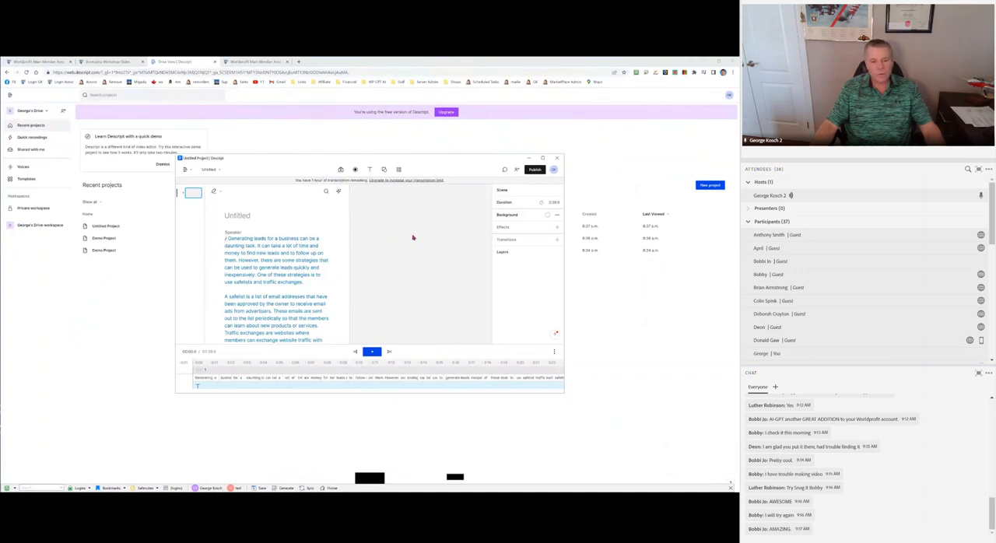
pyautogui.moveTo(398, 273)
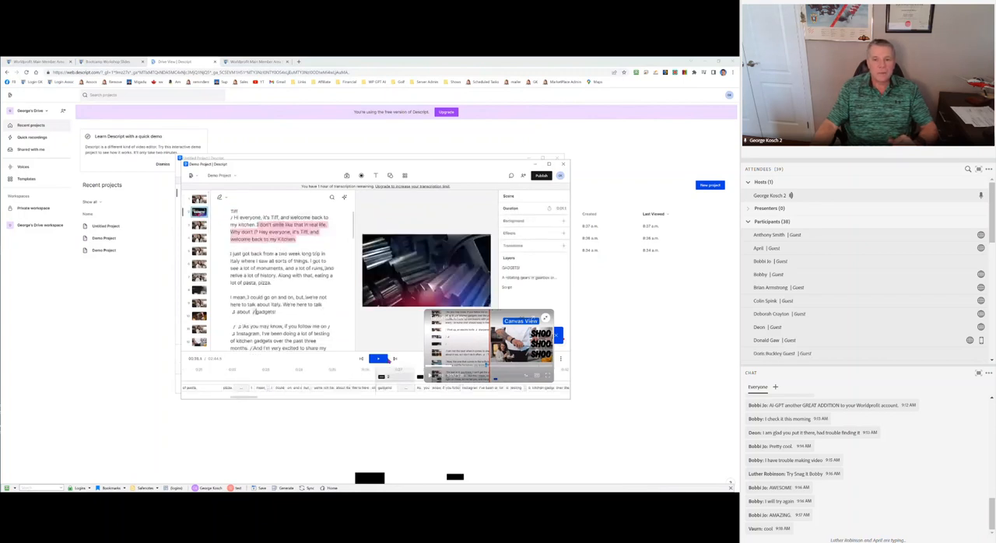
# Play, pause and replay the kitchen-gadget demo preview, then return to Worldprofit's AI tools
pyautogui.click(378, 359)
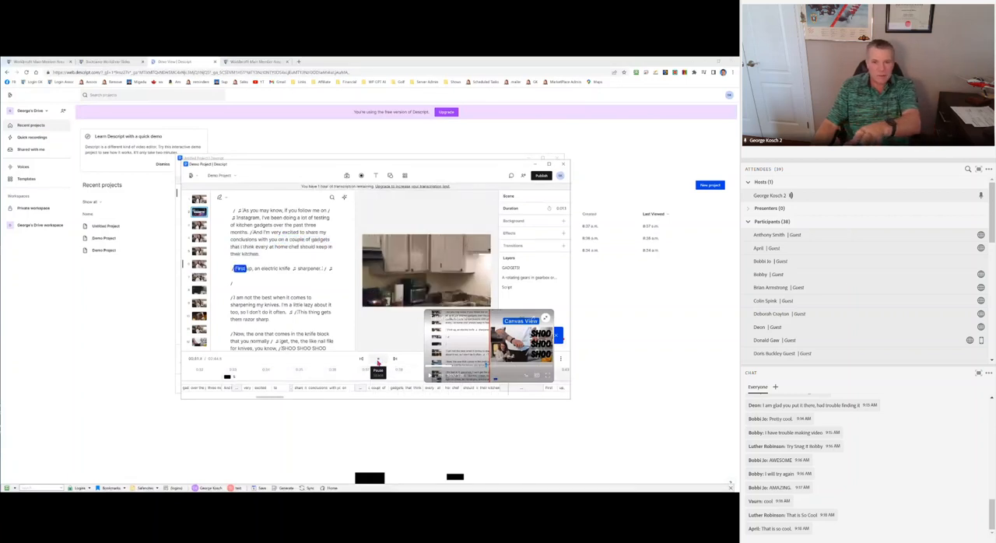
pyautogui.click(377, 359)
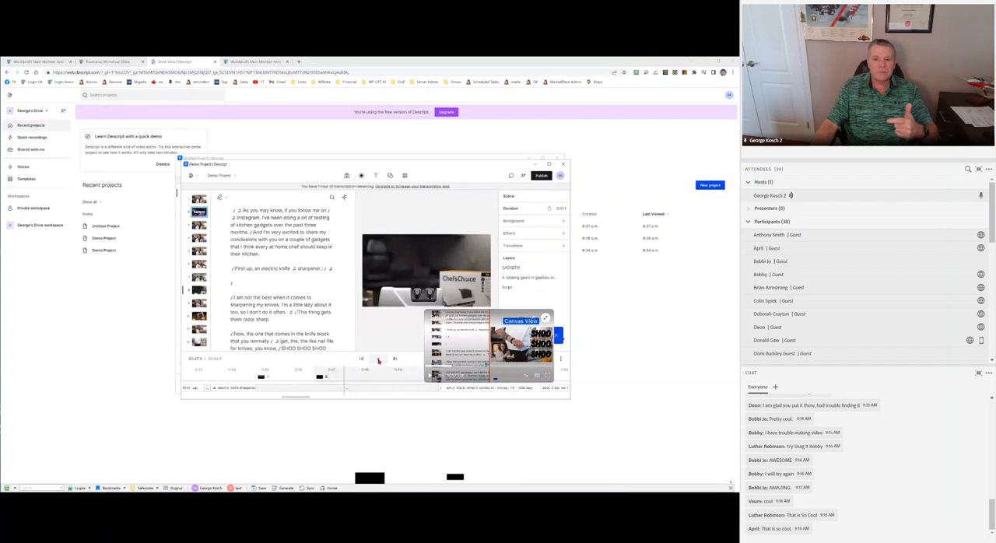
pyautogui.click(378, 359)
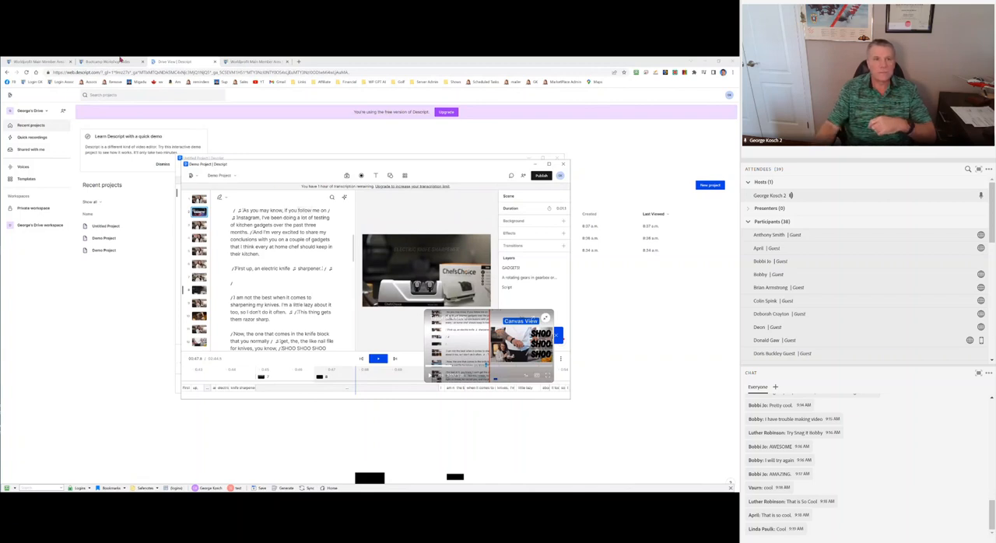
pyautogui.click(106, 61)
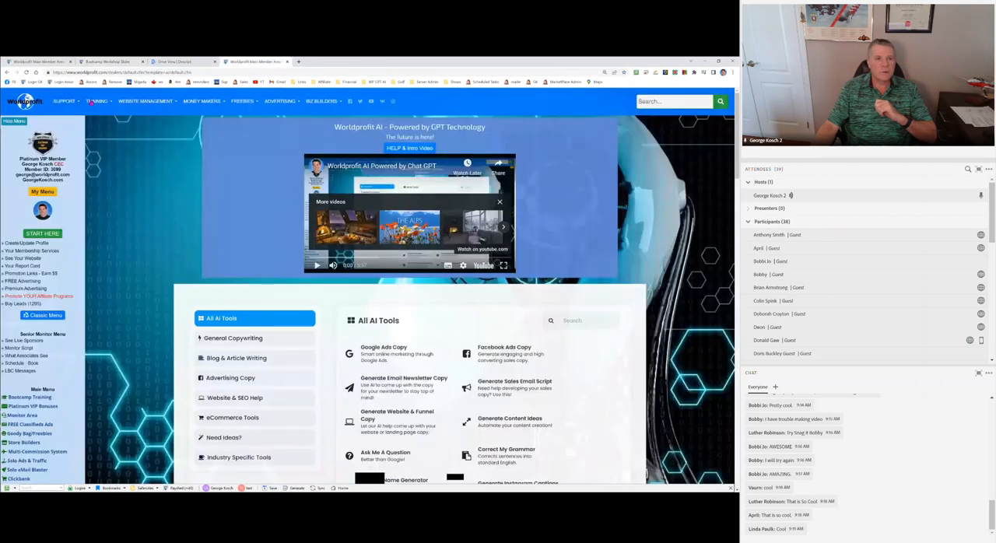
# Open PLR Product Vault from the Freebies menu and scroll through its product listings
pyautogui.click(243, 100)
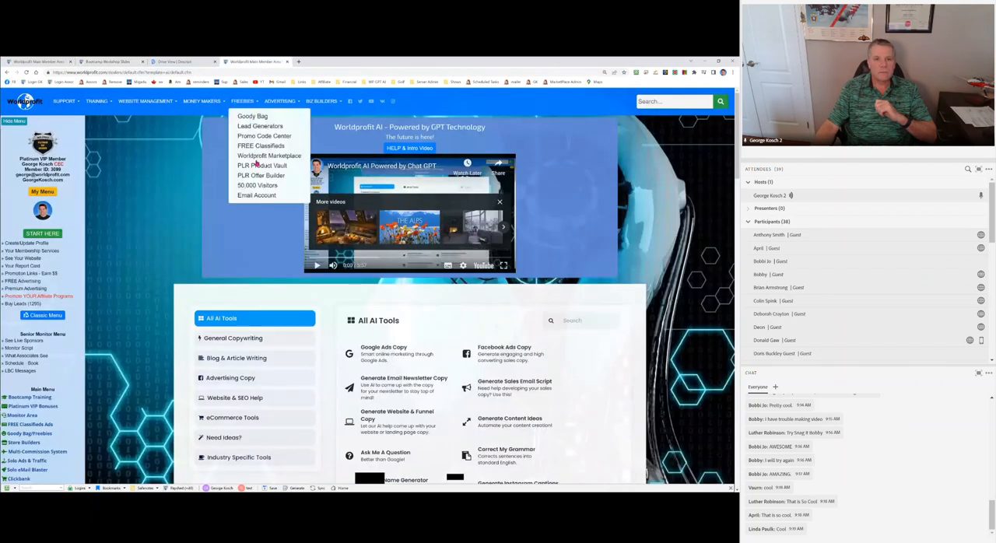
pyautogui.click(262, 166)
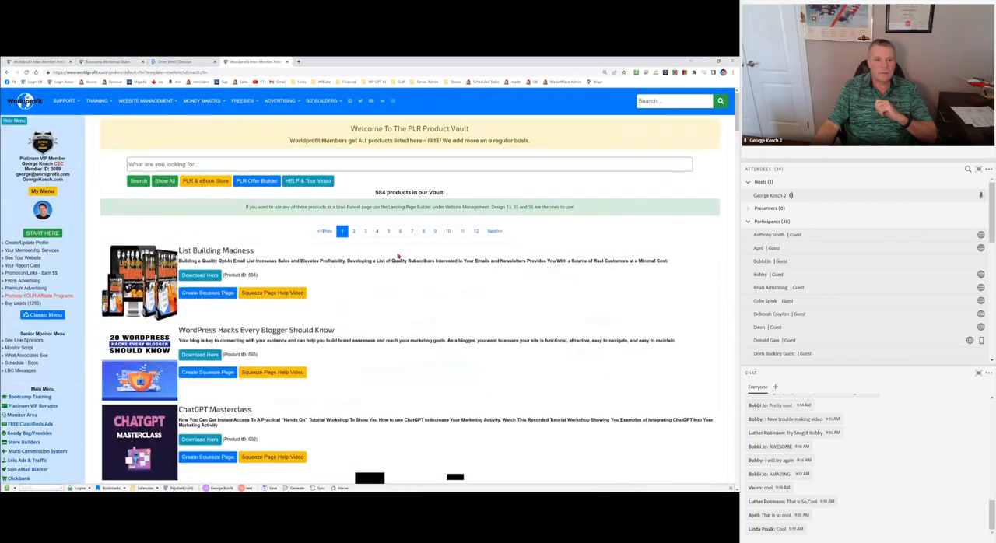
pyautogui.scroll(-3)
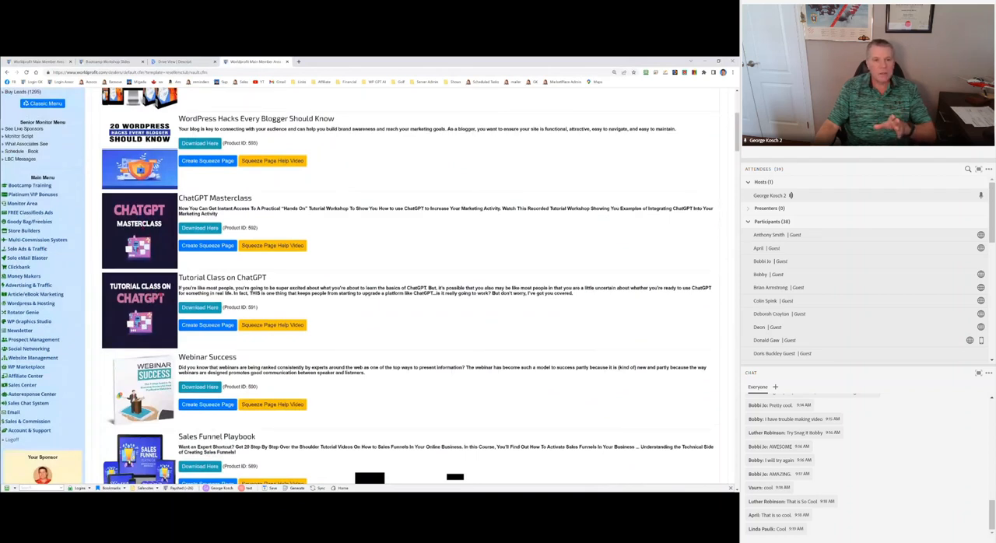
pyautogui.moveTo(271, 278)
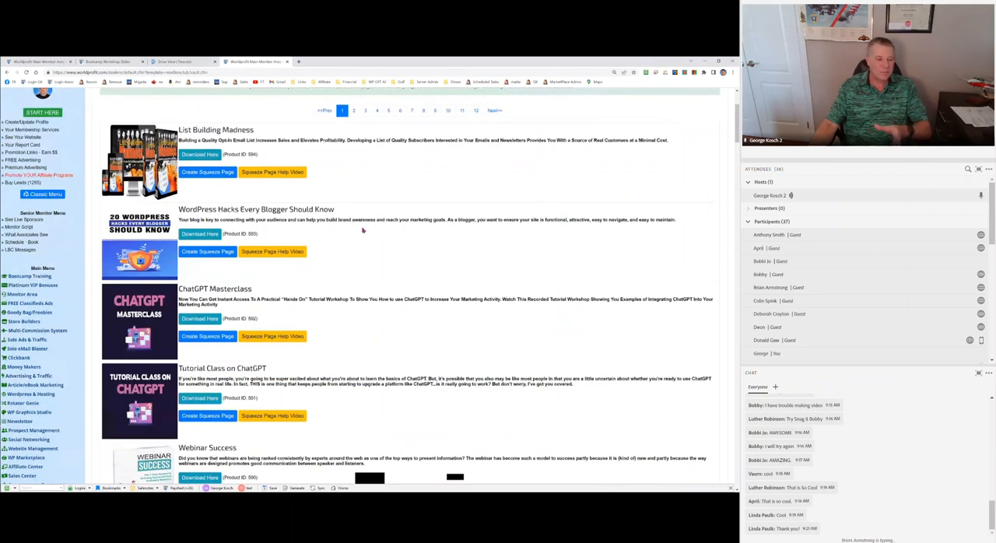
pyautogui.moveTo(369, 239)
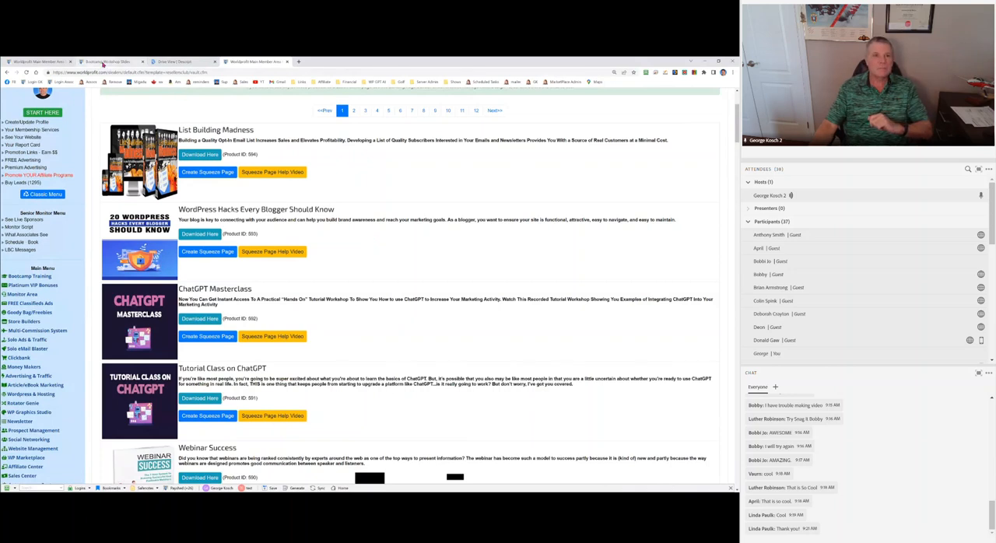
pyautogui.click(113, 59)
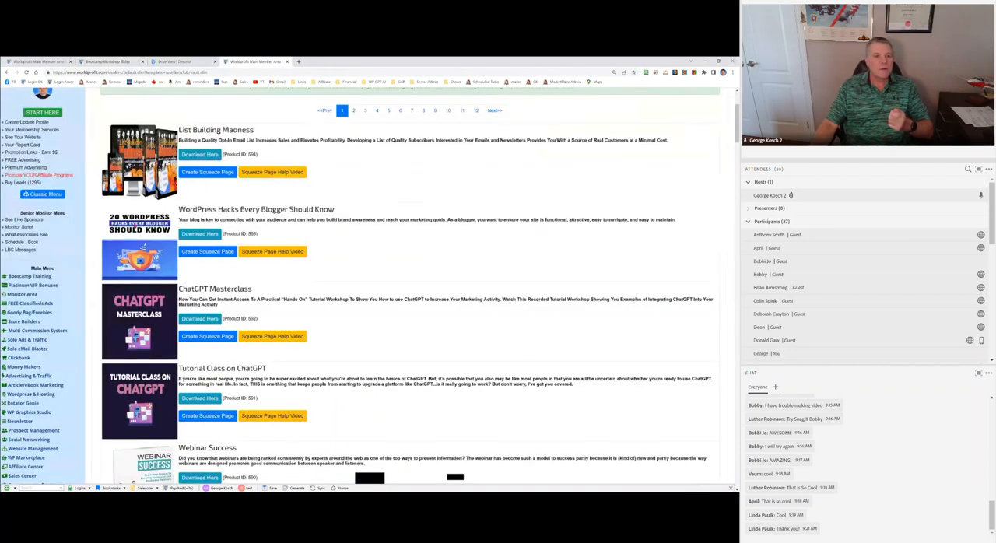
pyautogui.moveTo(160, 248)
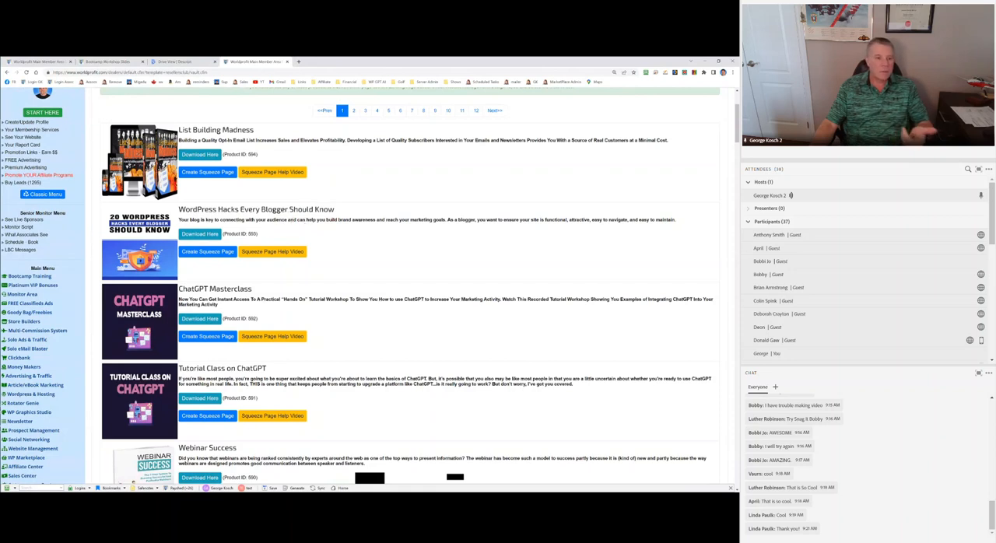
# Scroll the vault page and expand Wordpress & Hosting to show blog, domain and hosting options
pyautogui.scroll(-3)
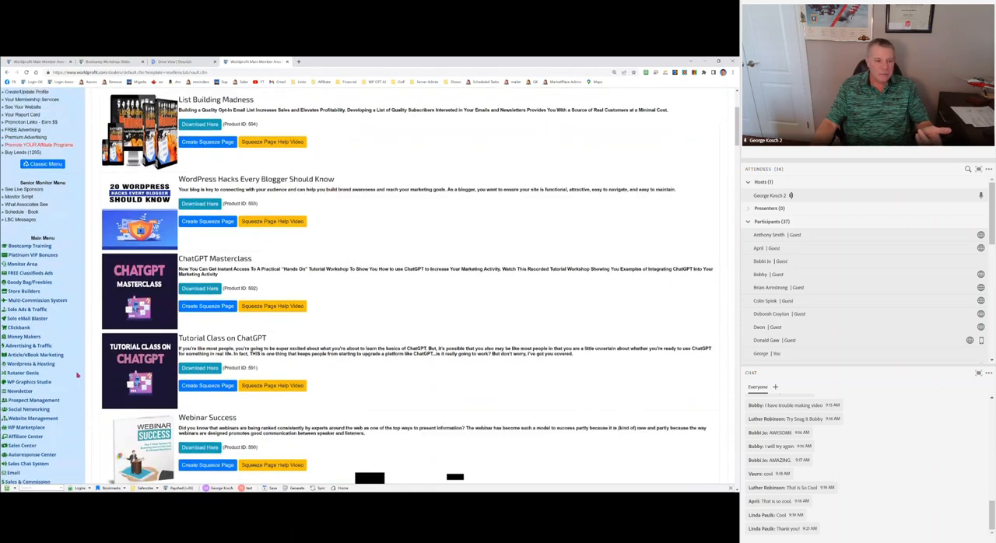
pyautogui.scroll(-3)
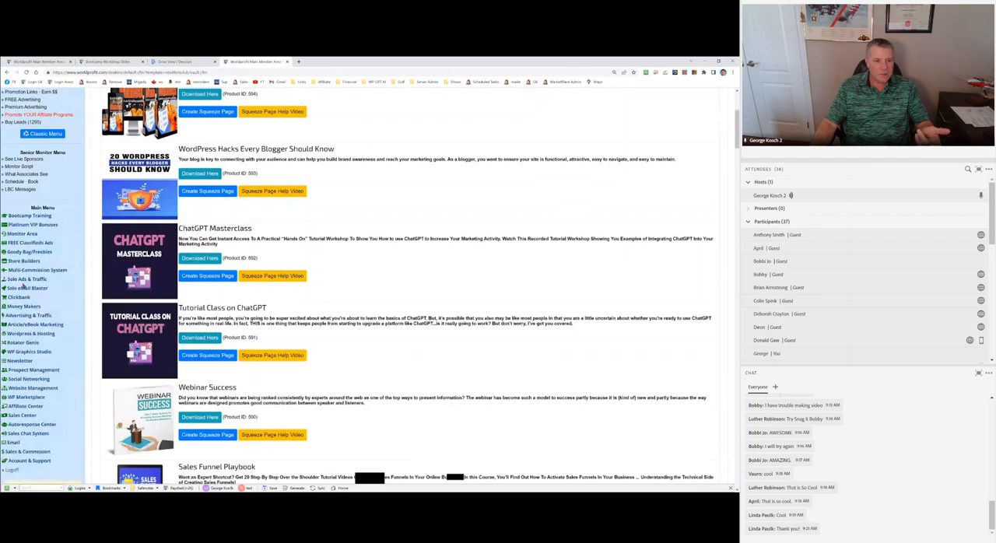
pyautogui.click(31, 333)
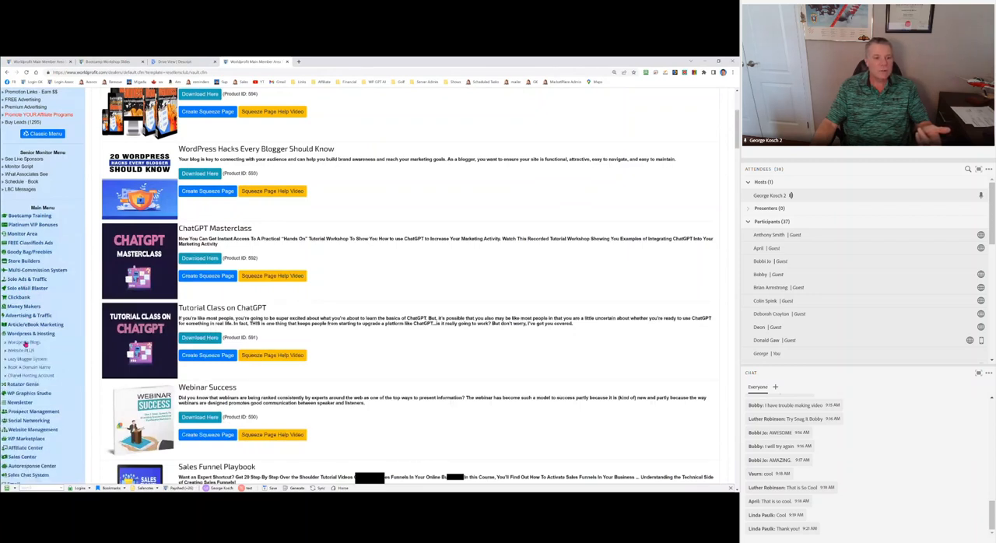
pyautogui.moveTo(257, 171)
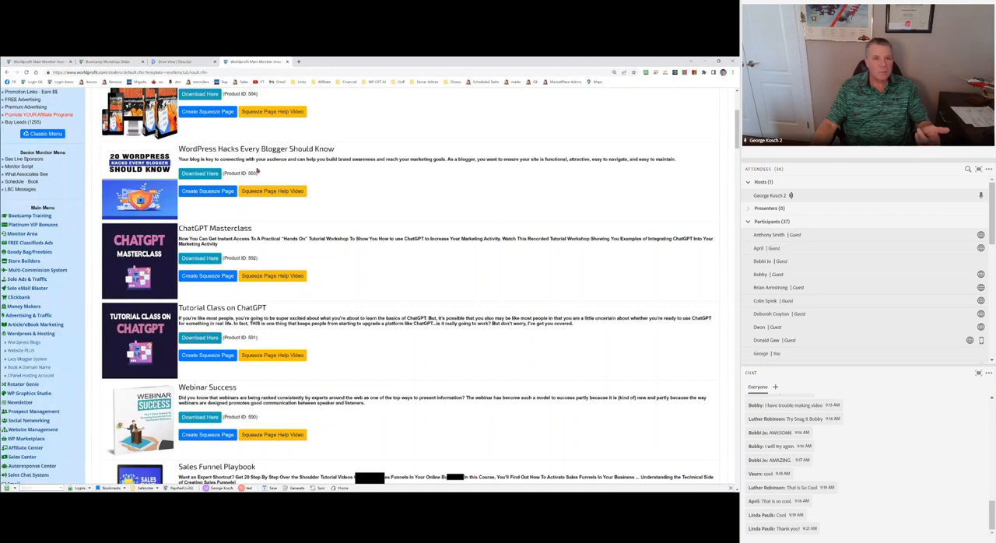
pyautogui.moveTo(354, 164)
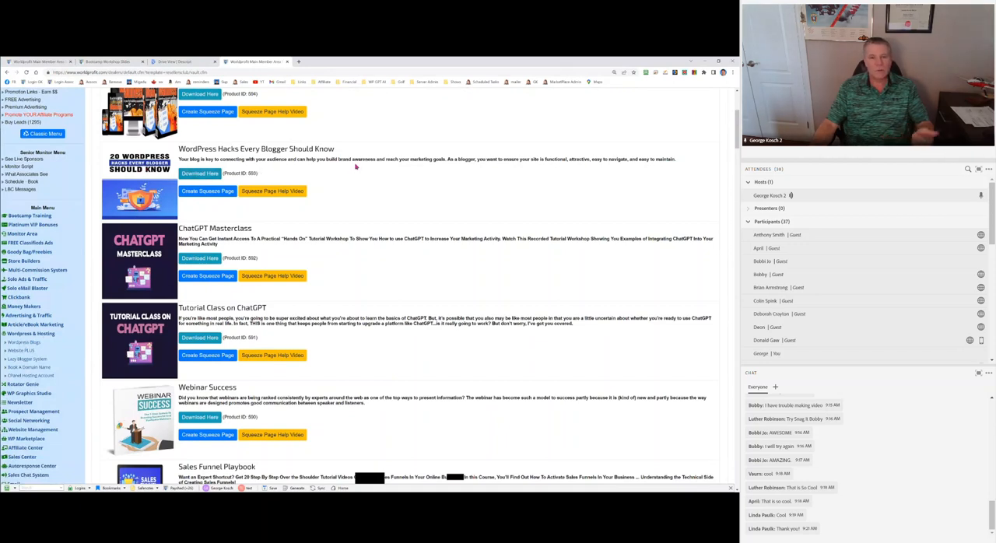
pyautogui.click(181, 61)
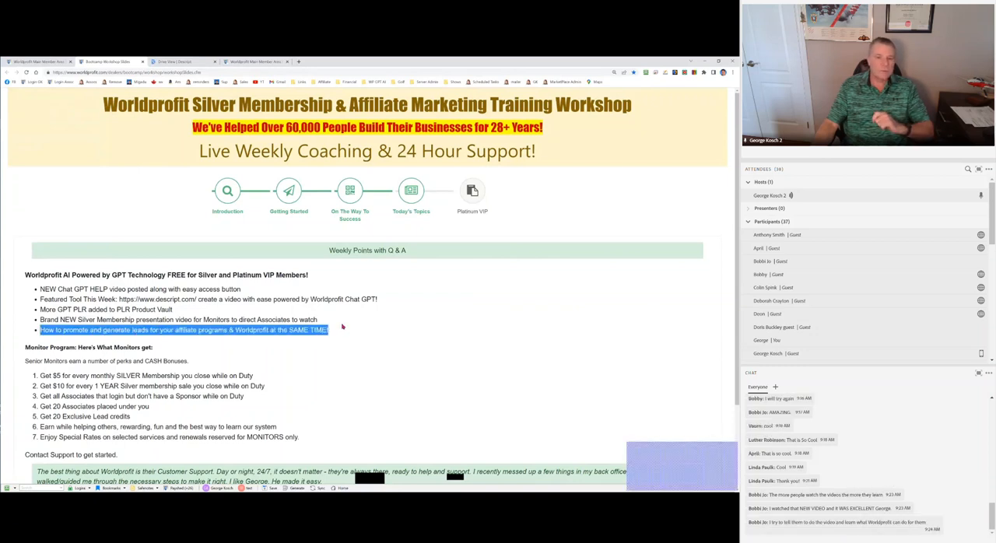
pyautogui.moveTo(345, 322)
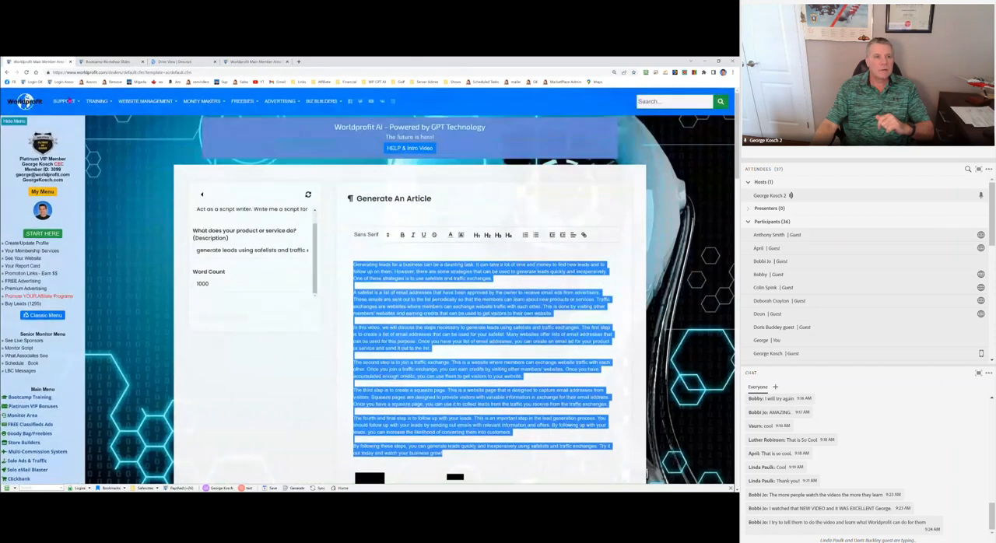
# Open the training page of ad examples for promoting associates
pyautogui.click(95, 101)
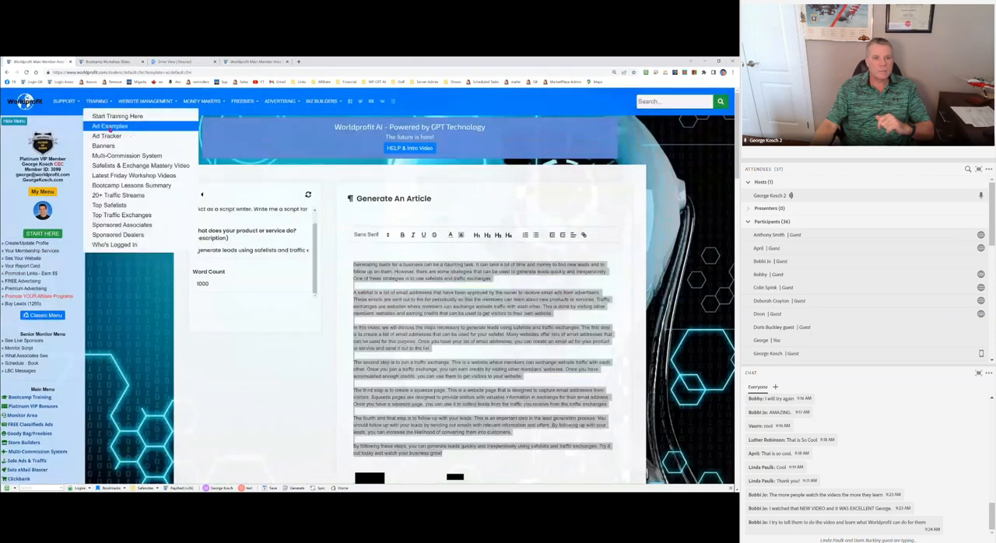
pyautogui.click(108, 125)
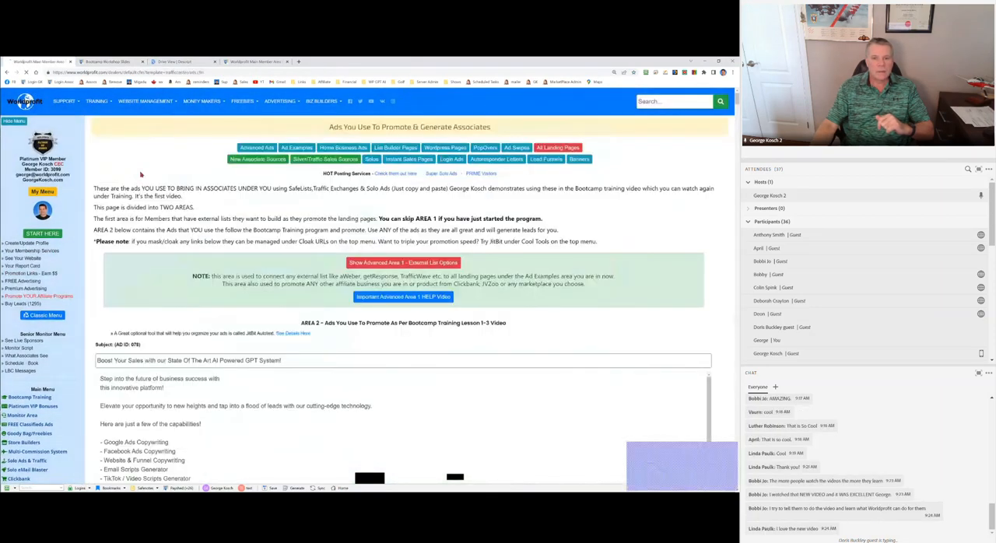
pyautogui.scroll(-3)
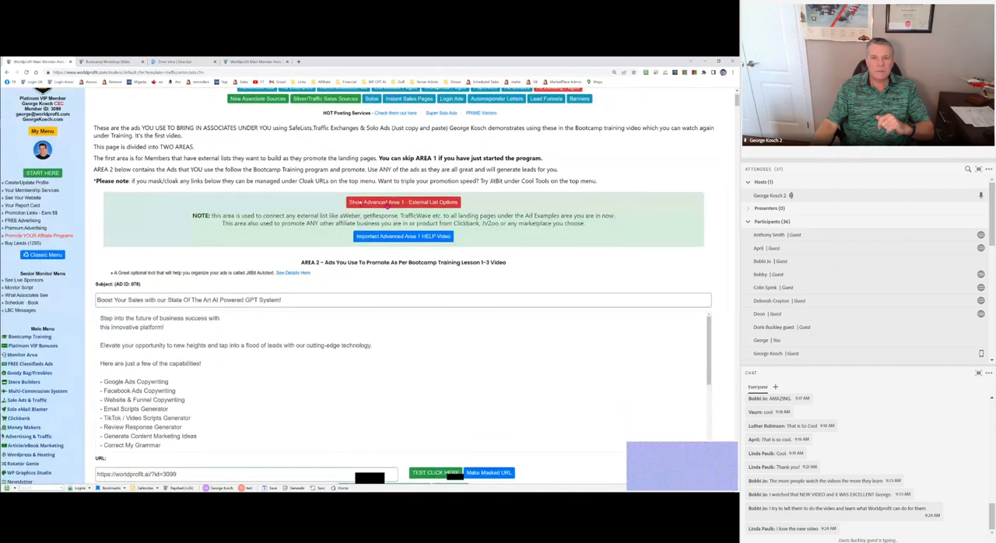
# Highlight Landing Page Option 2's program description and join URL, scrolling through the affiliate programs
pyautogui.click(404, 202)
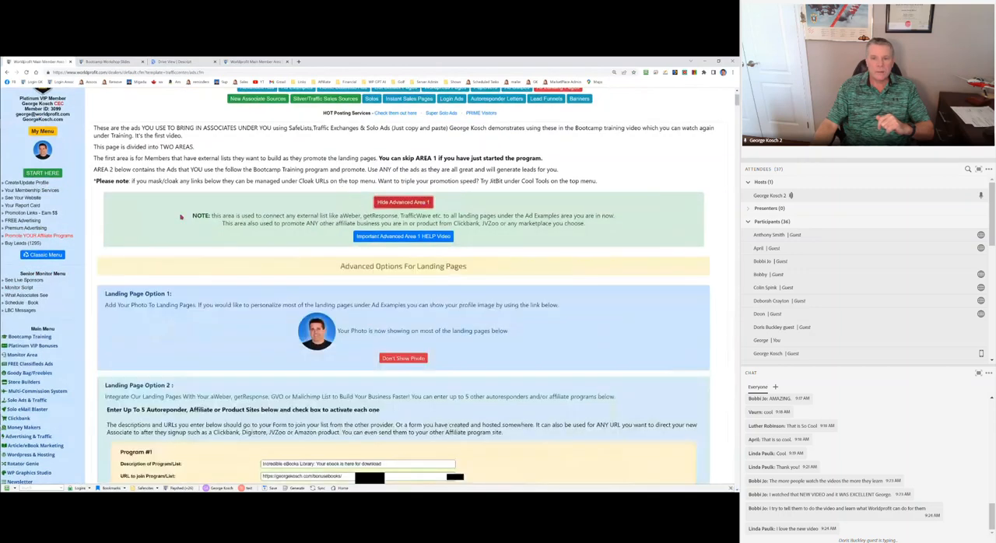
pyautogui.scroll(-3)
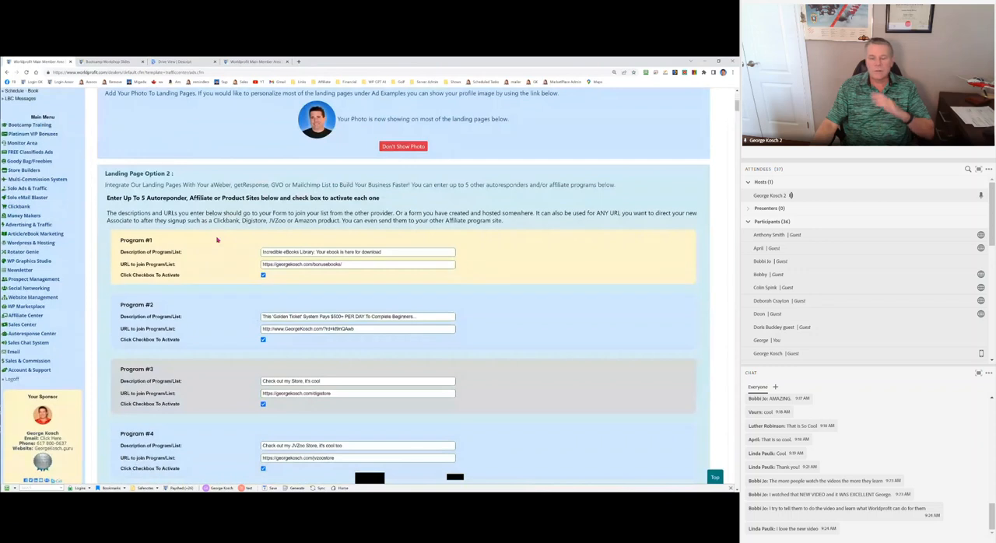
pyautogui.moveTo(226, 237)
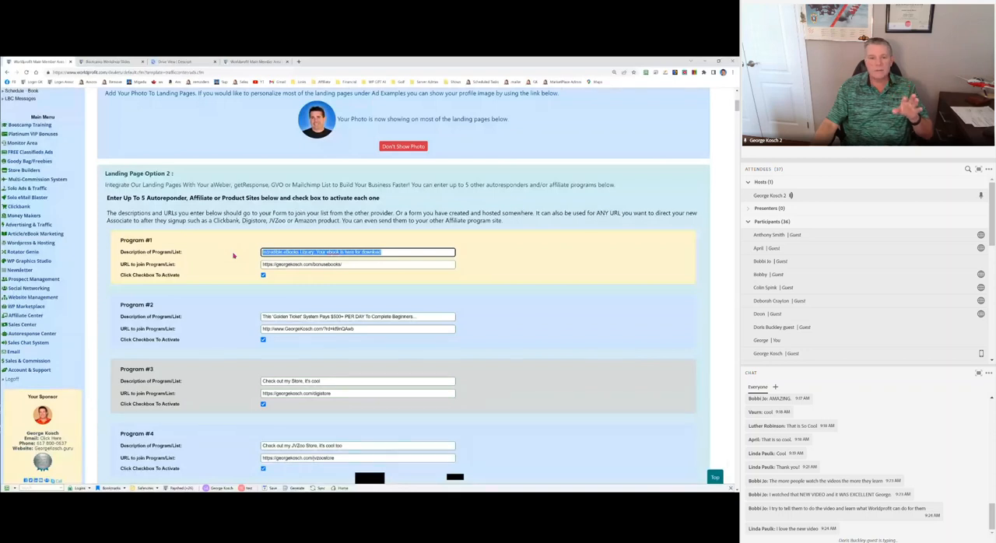
pyautogui.click(359, 264)
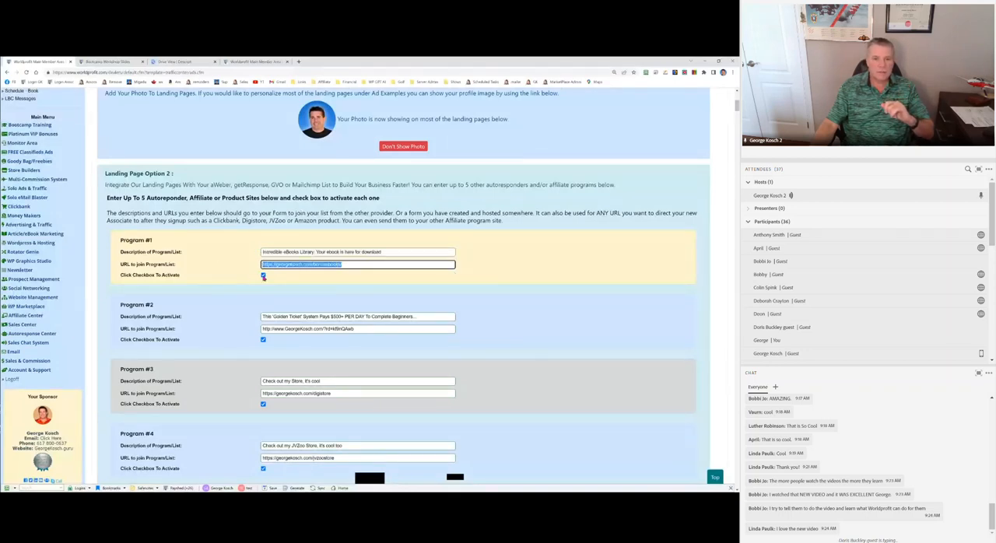
pyautogui.scroll(-3)
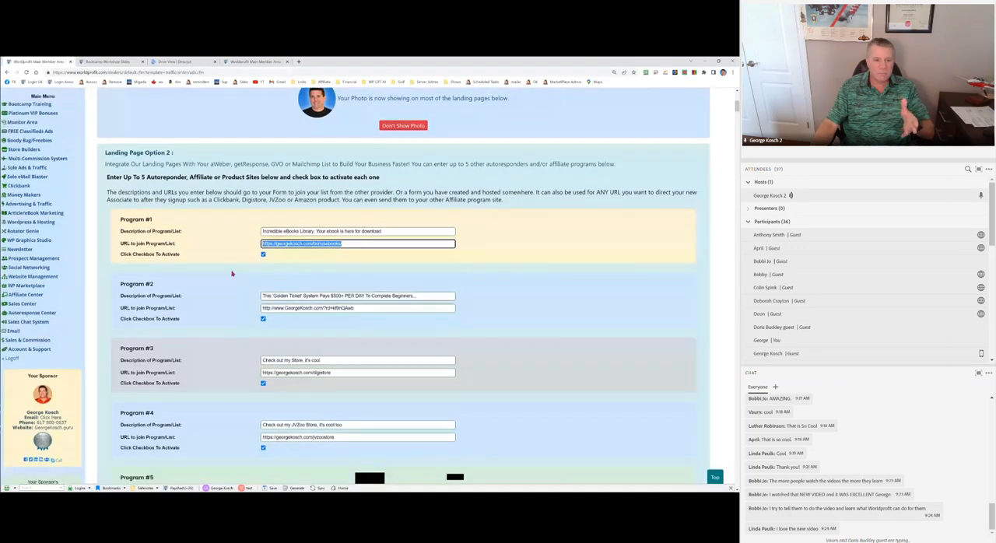
pyautogui.scroll(-3)
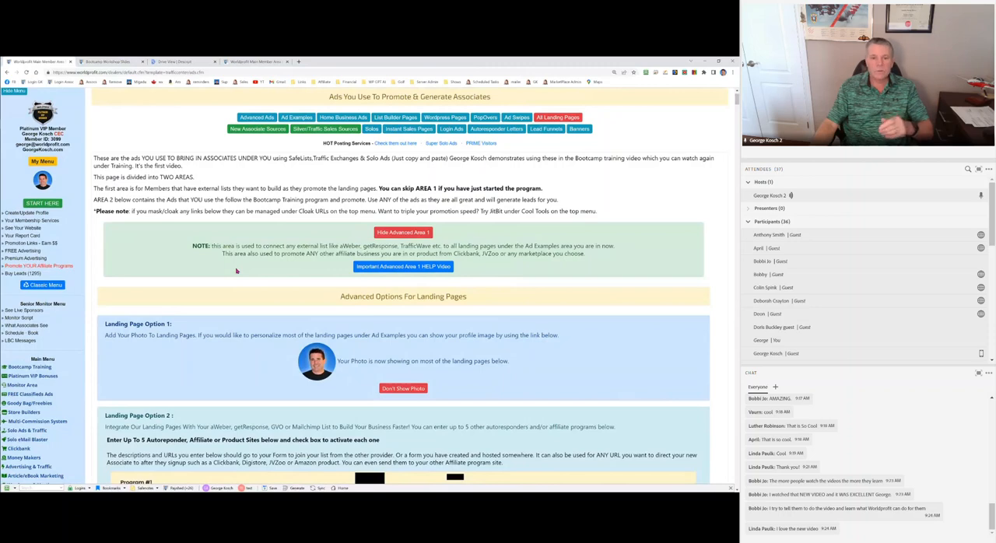
pyautogui.scroll(-3)
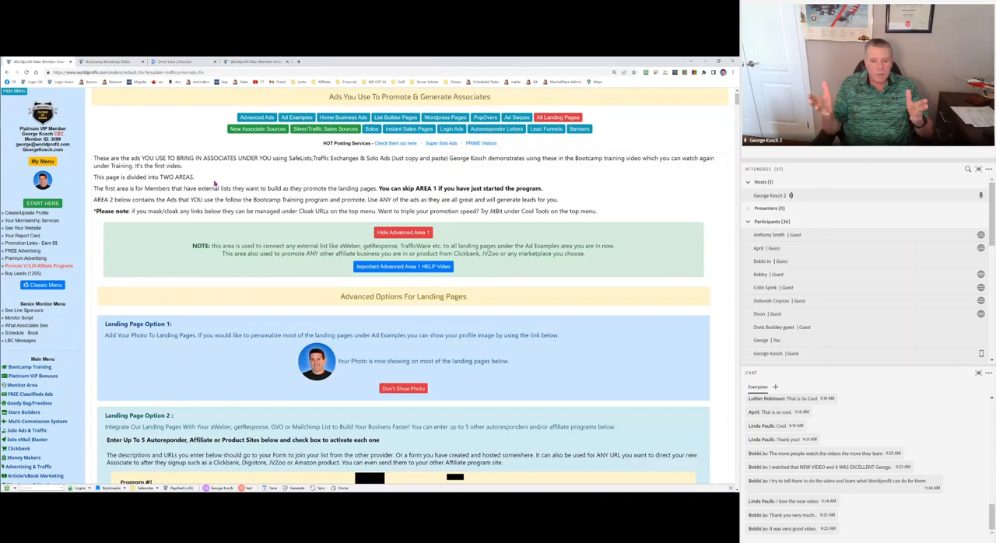
pyautogui.moveTo(184, 132)
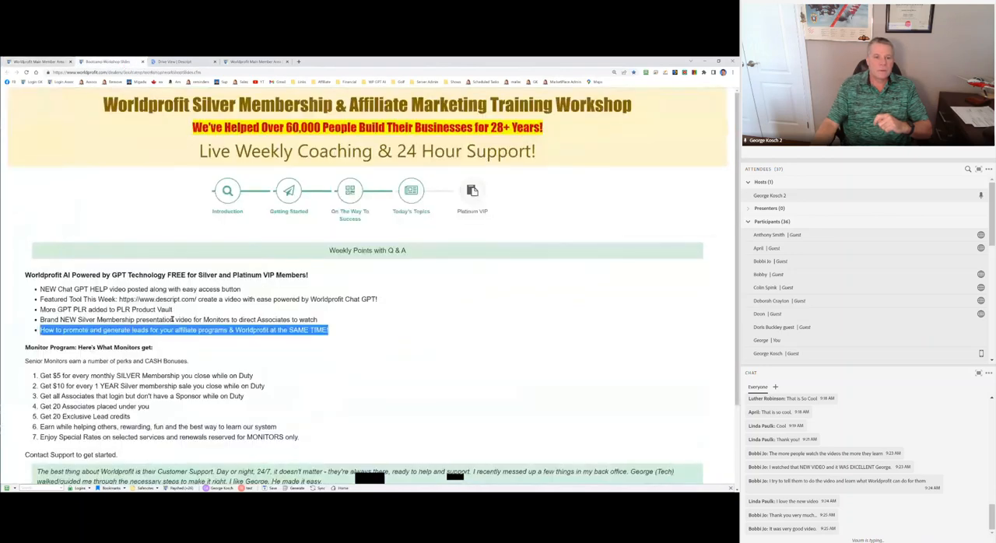
pyautogui.scroll(-3)
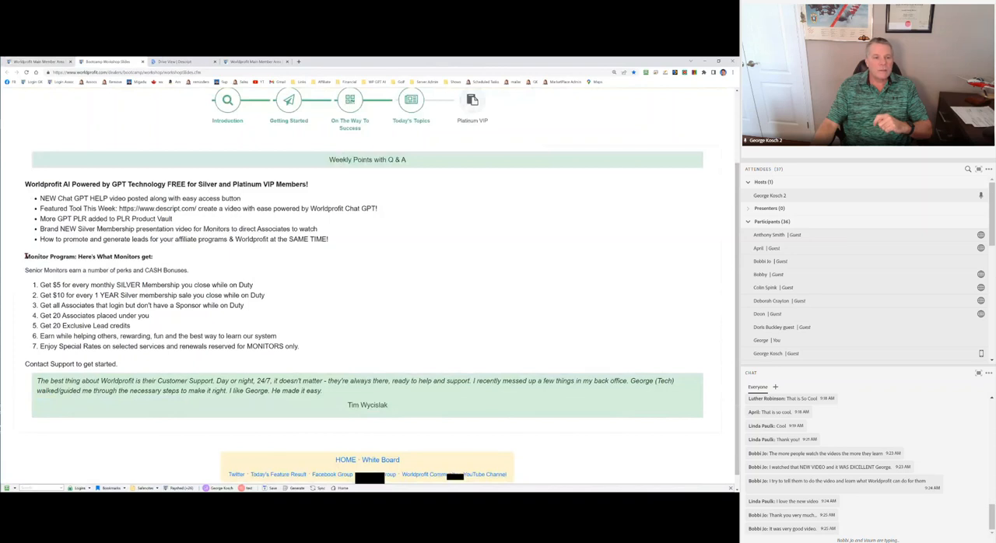
pyautogui.doubleClick(92, 255)
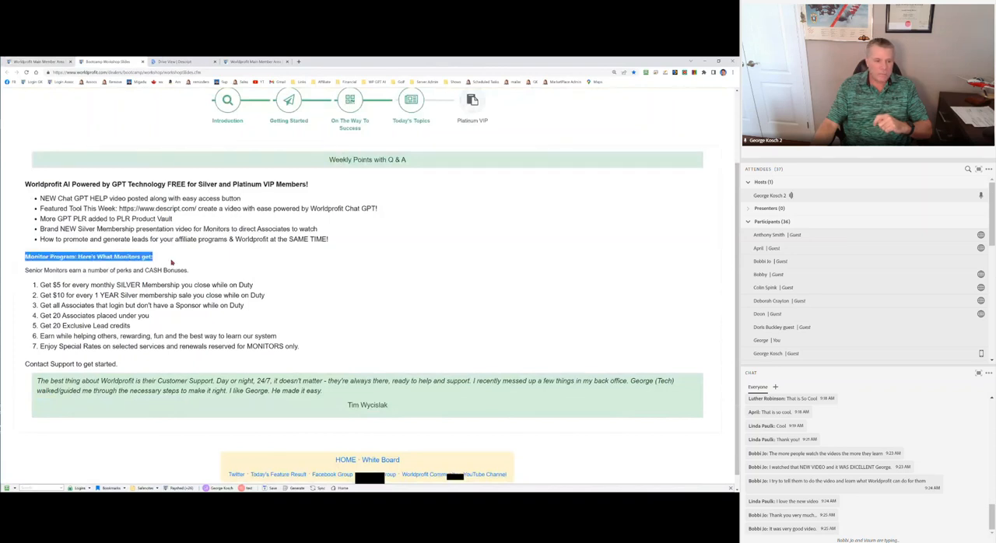
pyautogui.moveTo(190, 263)
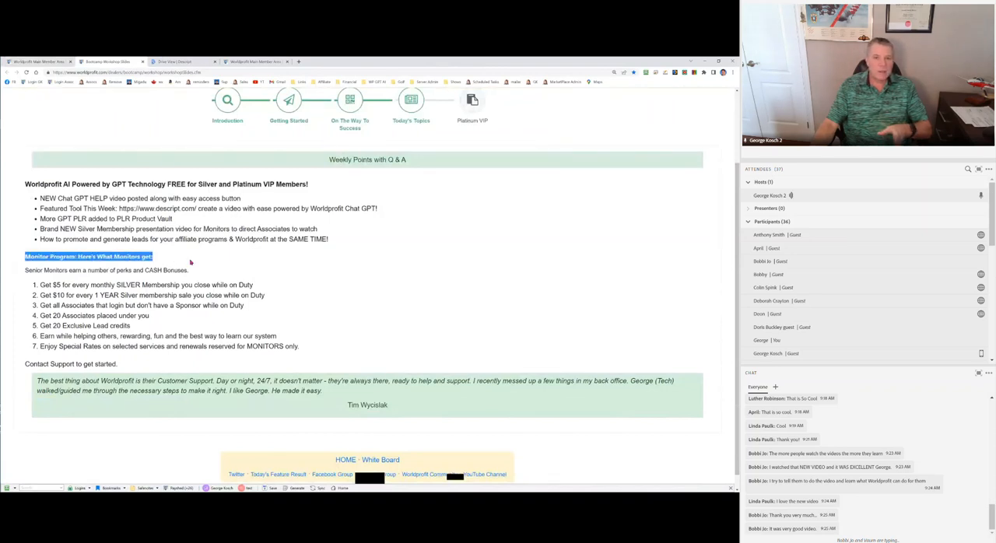
pyautogui.moveTo(191, 270)
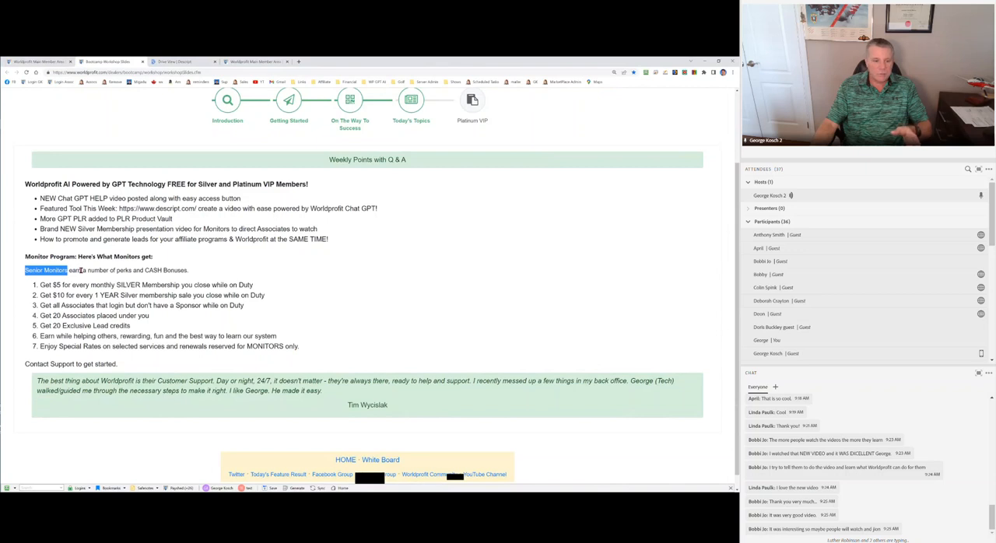
pyautogui.moveTo(105, 270)
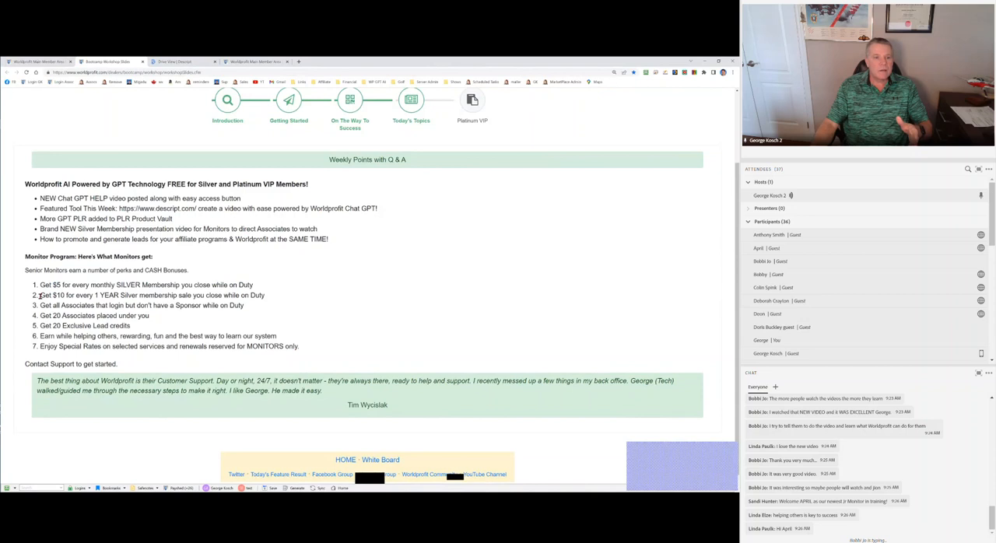
pyautogui.moveTo(39, 295); pyautogui.dragTo(265, 295)
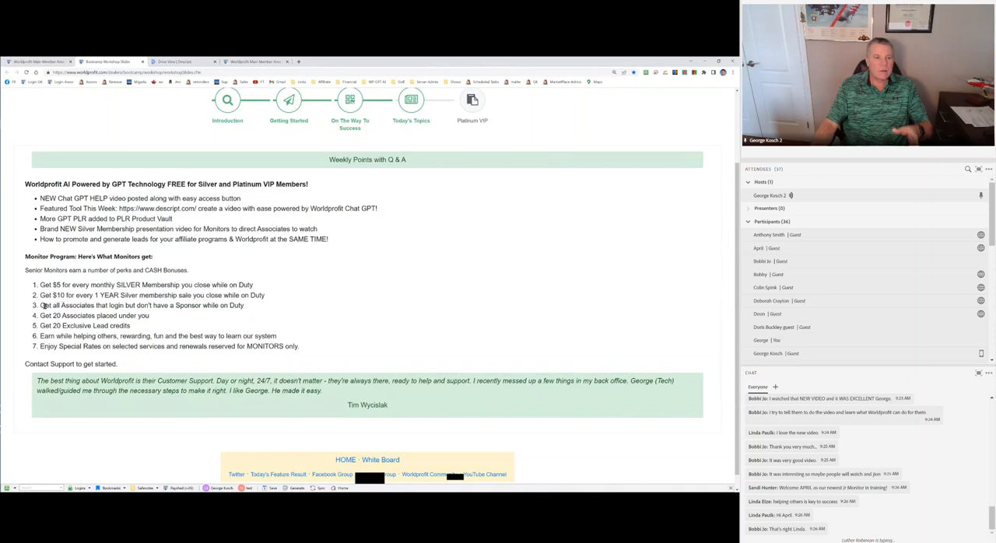
# Highlight the monitor perks on the slide, including earning while helping others
pyautogui.doubleClick(70, 305)
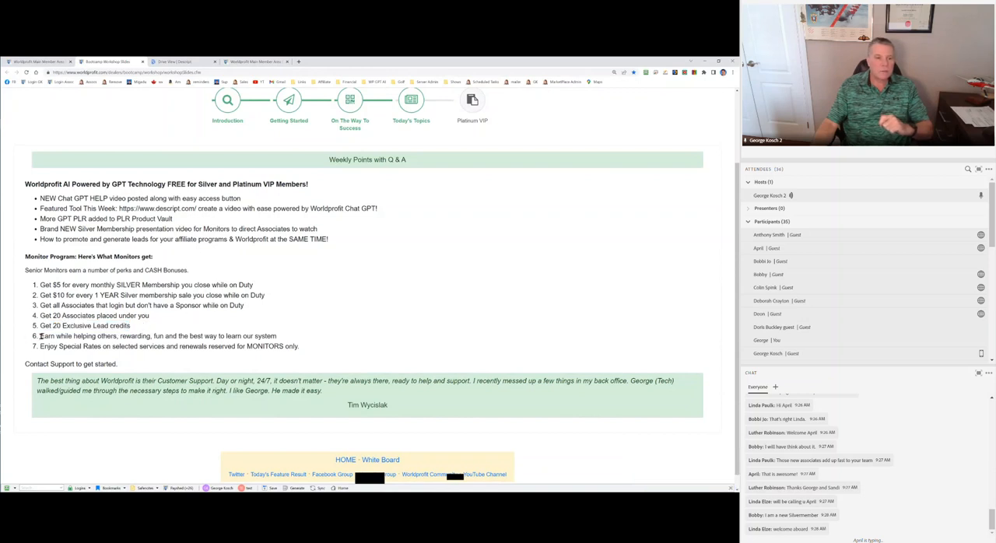
pyautogui.tripleClick(156, 335)
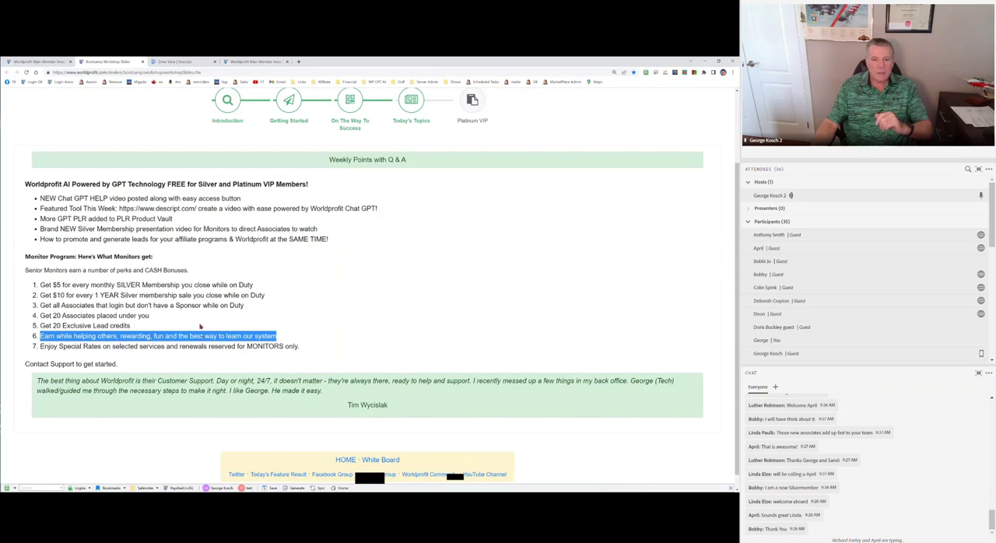
pyautogui.moveTo(210, 335)
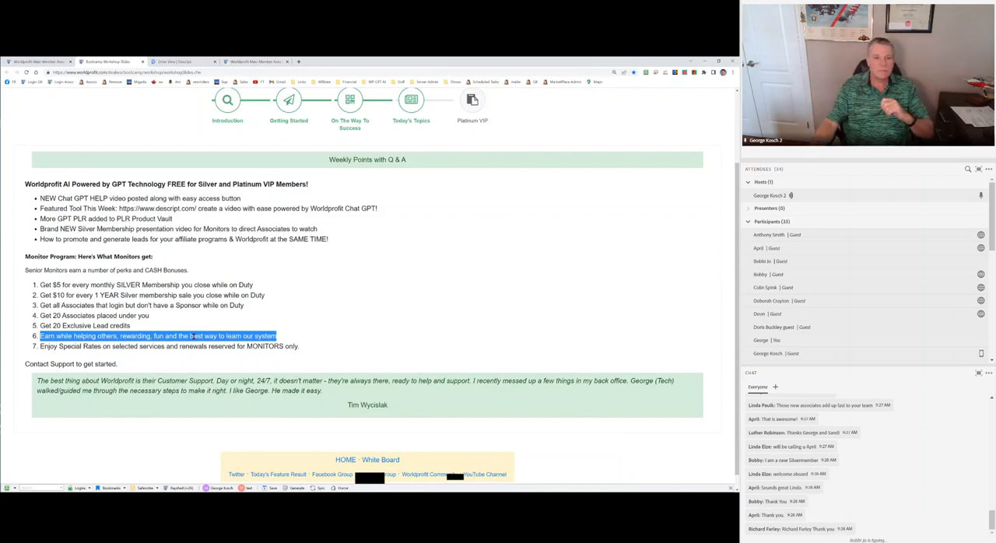
pyautogui.moveTo(132, 229)
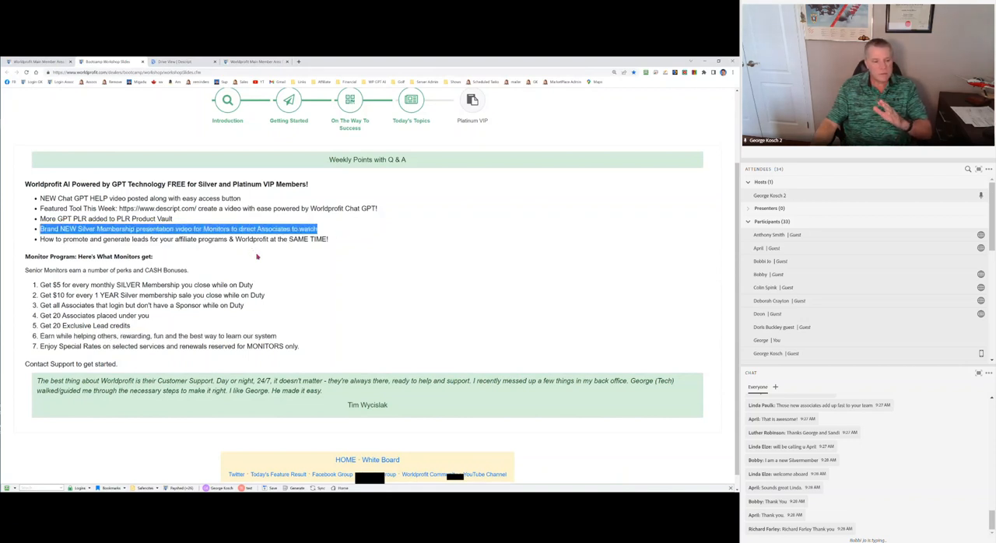
pyautogui.click(171, 59)
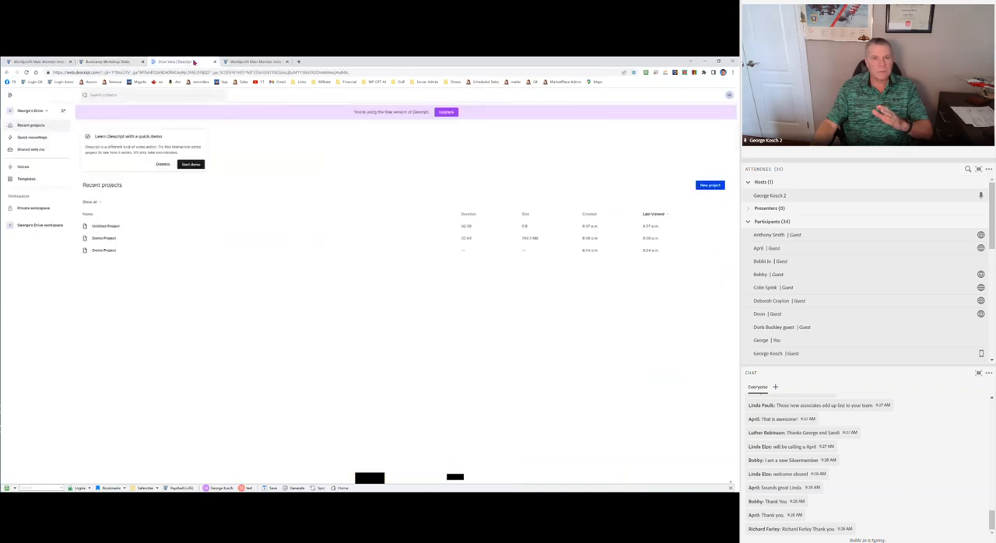
pyautogui.click(233, 80)
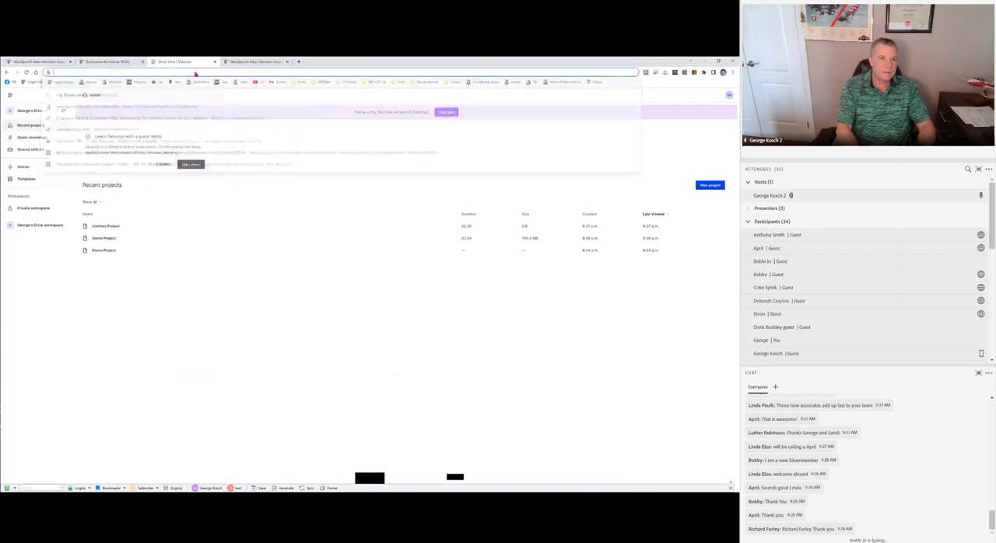
pyautogui.write('youtube.com/@world')
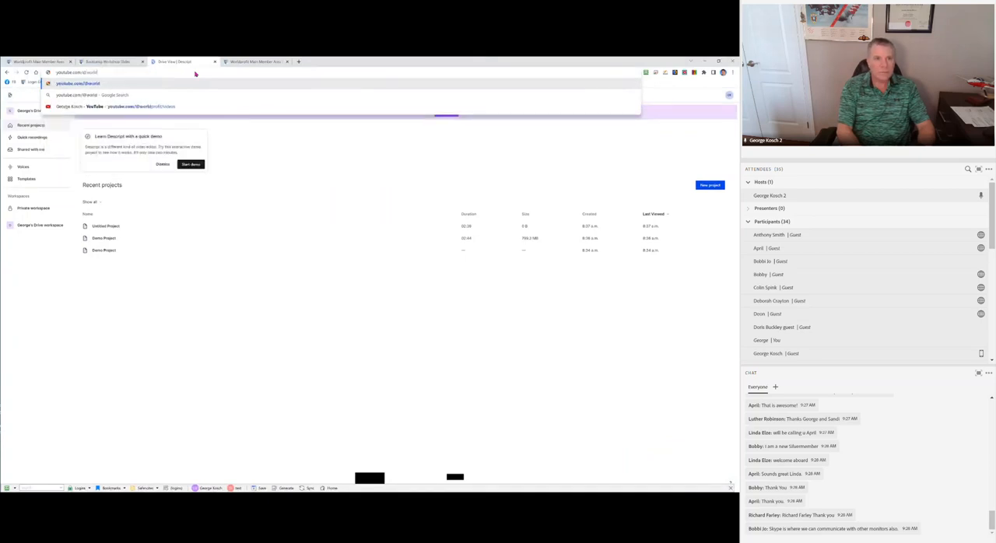
pyautogui.click(93, 78)
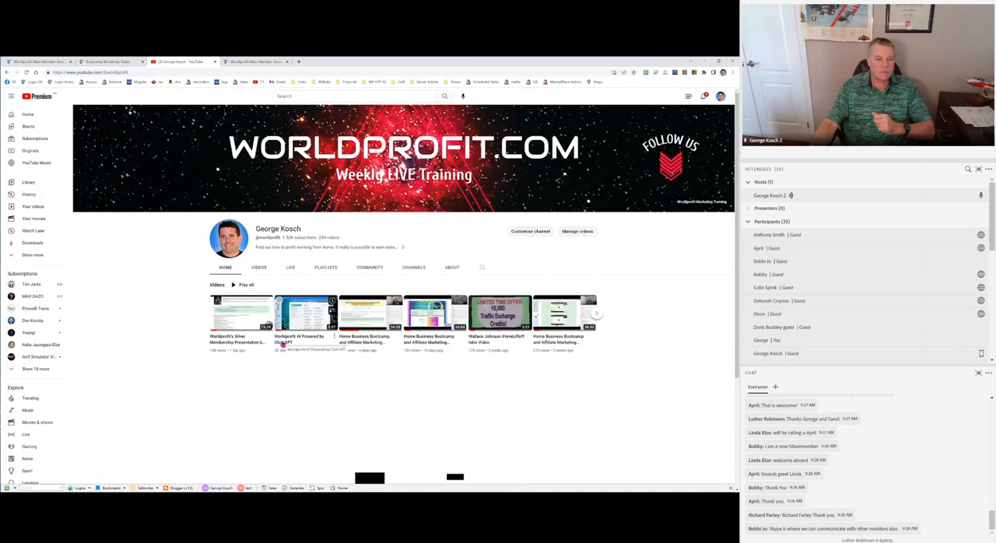
pyautogui.moveTo(278, 368)
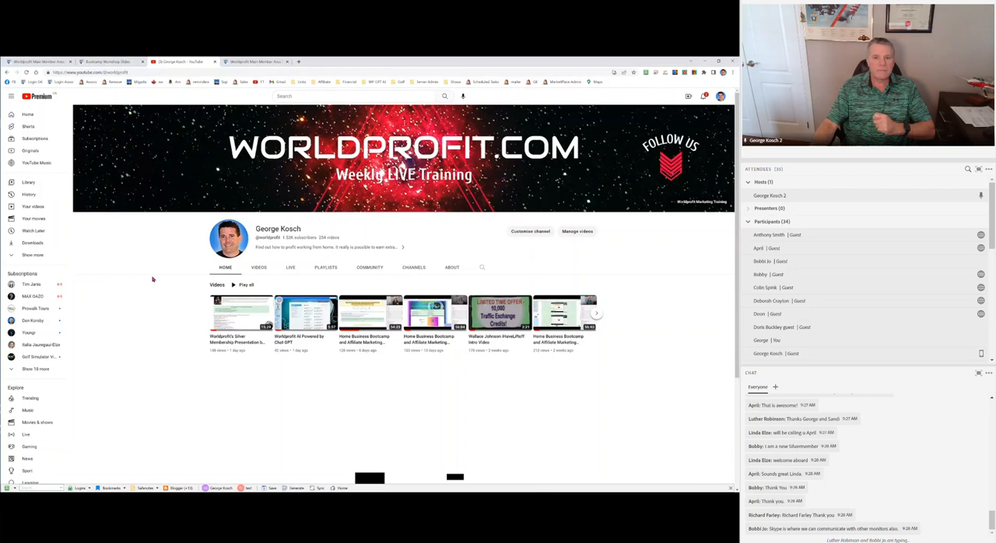
pyautogui.moveTo(162, 273)
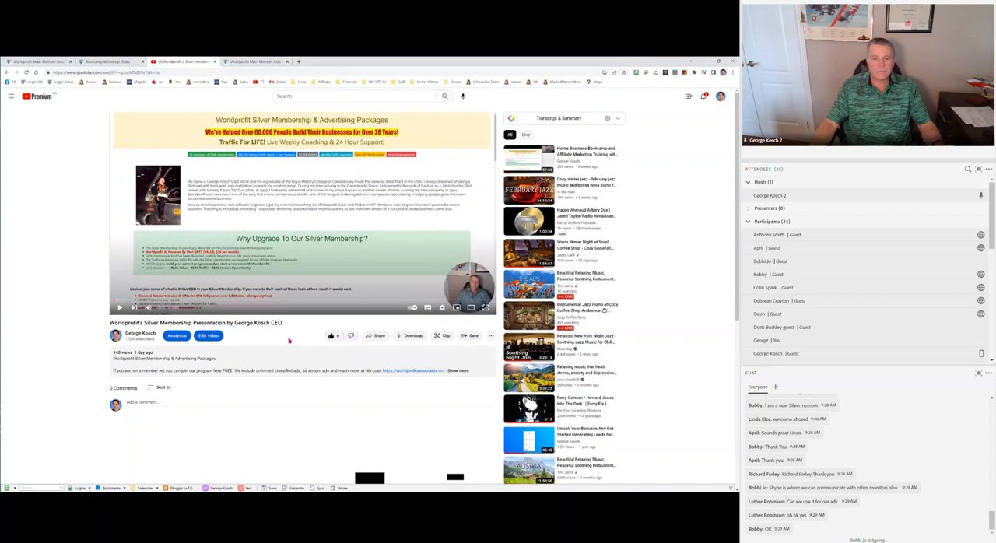
pyautogui.moveTo(378, 336)
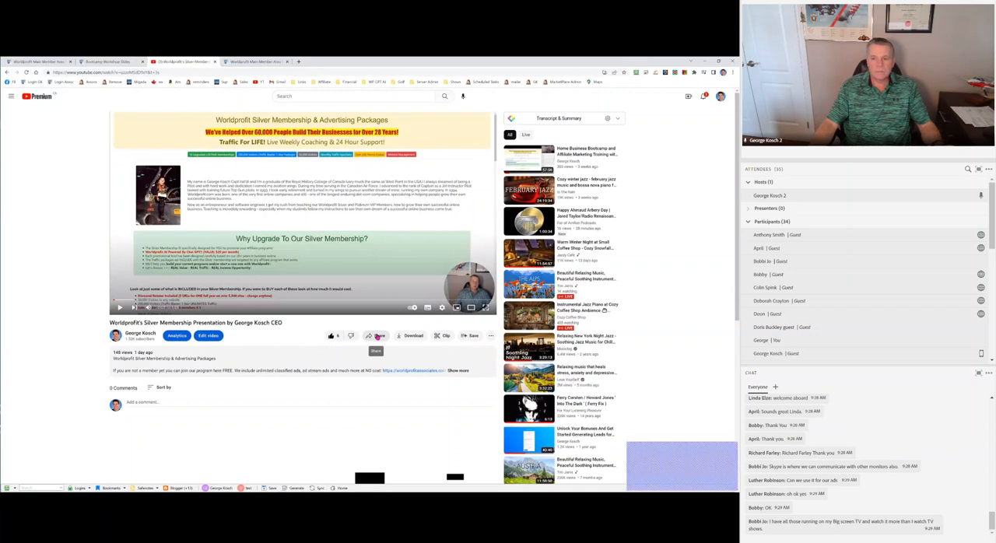
# Open and close the Silver Membership presentation video's share dialog
pyautogui.click(376, 336)
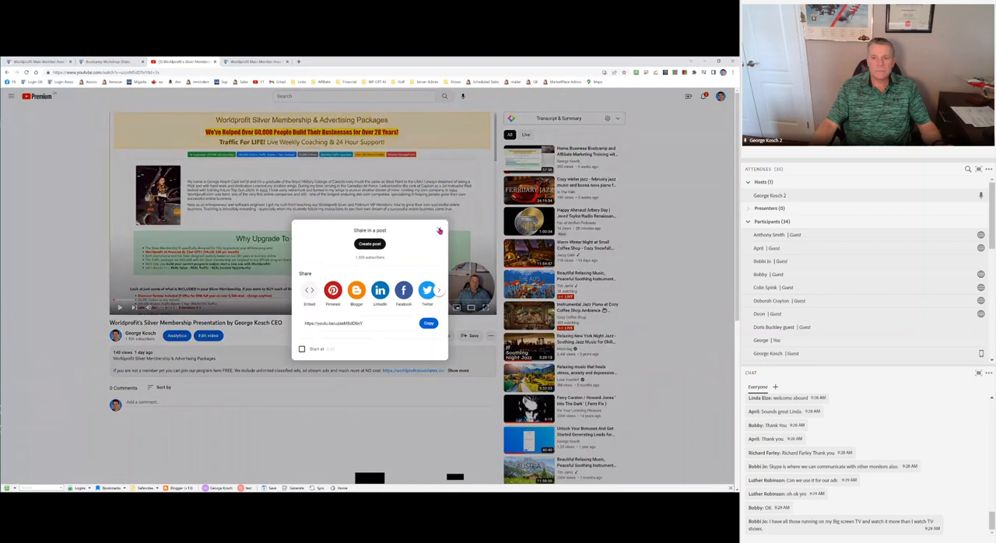
pyautogui.click(439, 231)
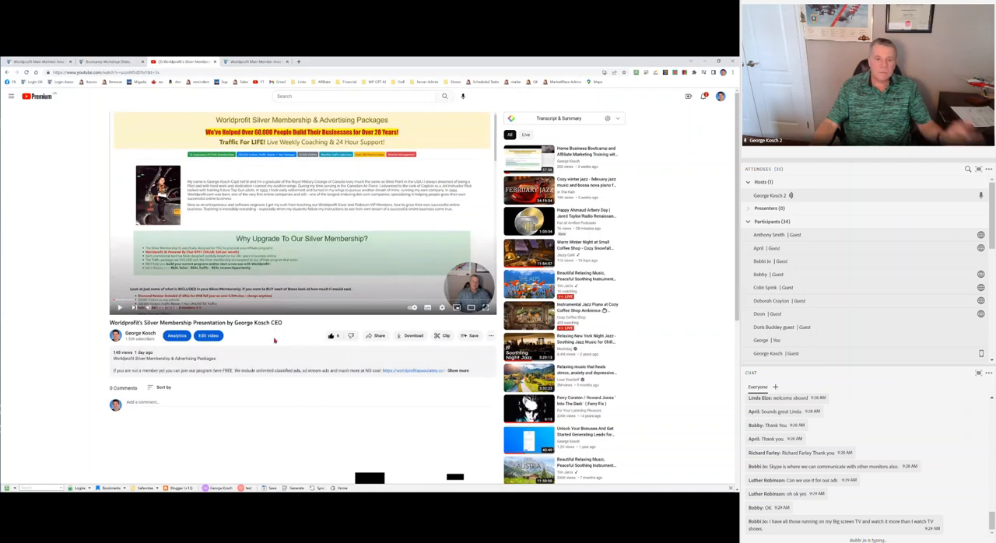
pyautogui.moveTo(271, 347)
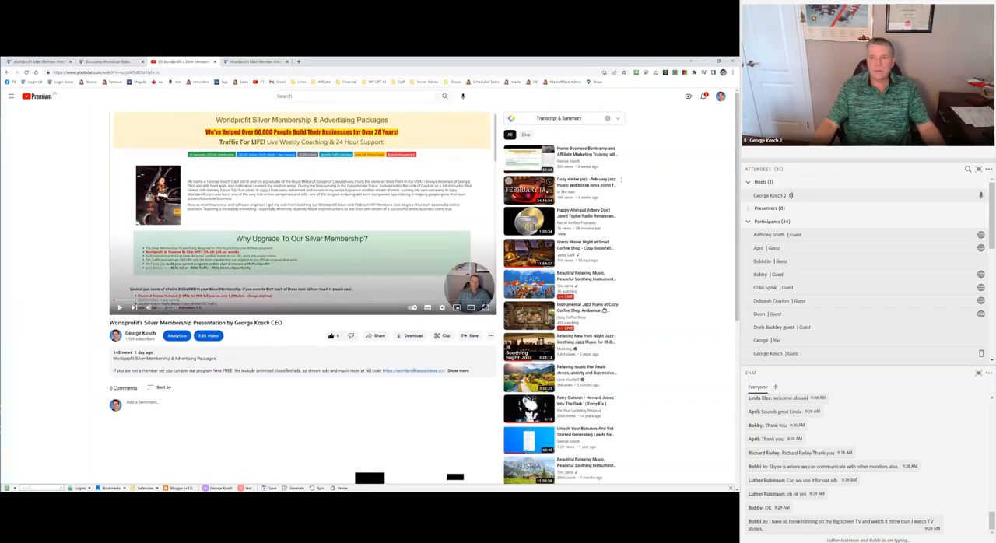
pyautogui.click(529, 189)
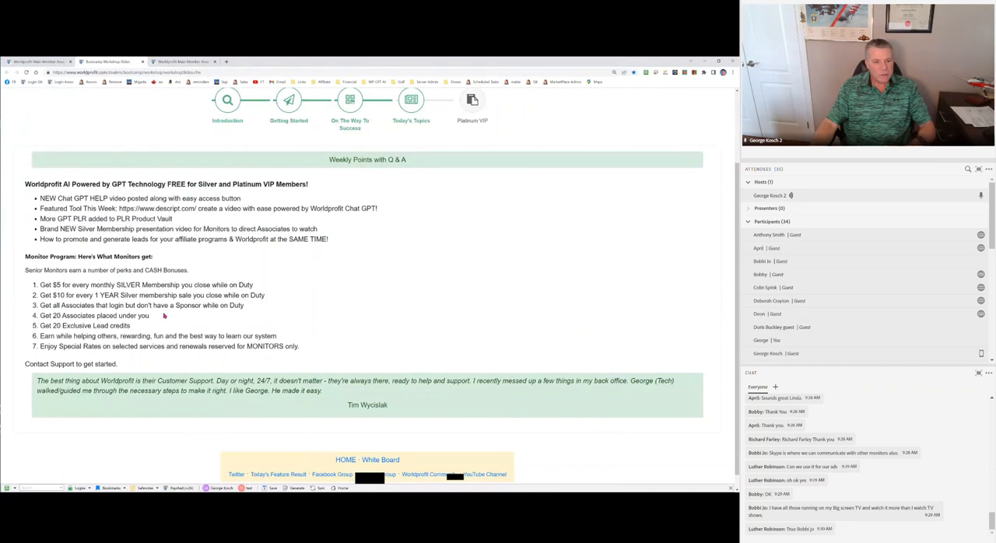
pyautogui.moveTo(67, 364)
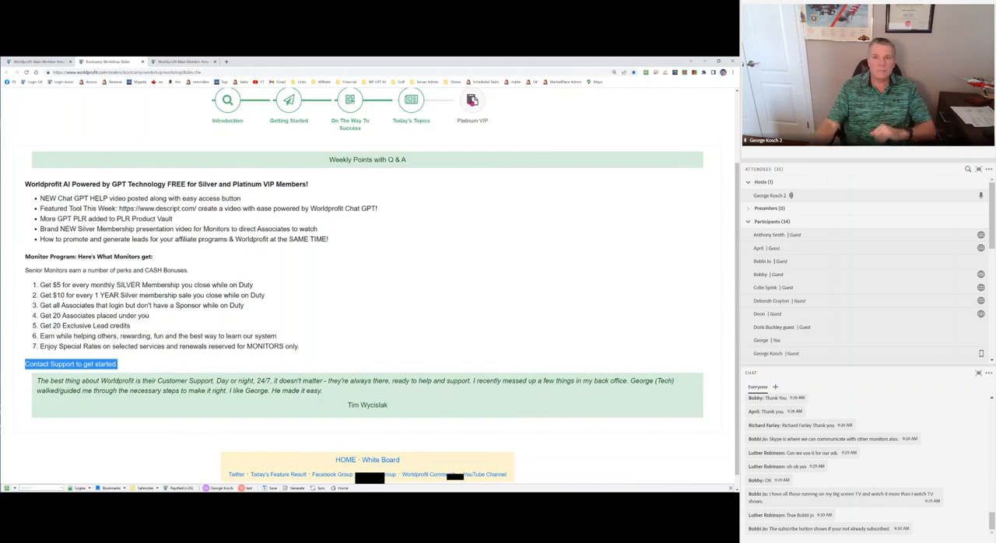
# Select the 'Contact Support to get started.' line on the Weekly Points slide
pyautogui.click(472, 100)
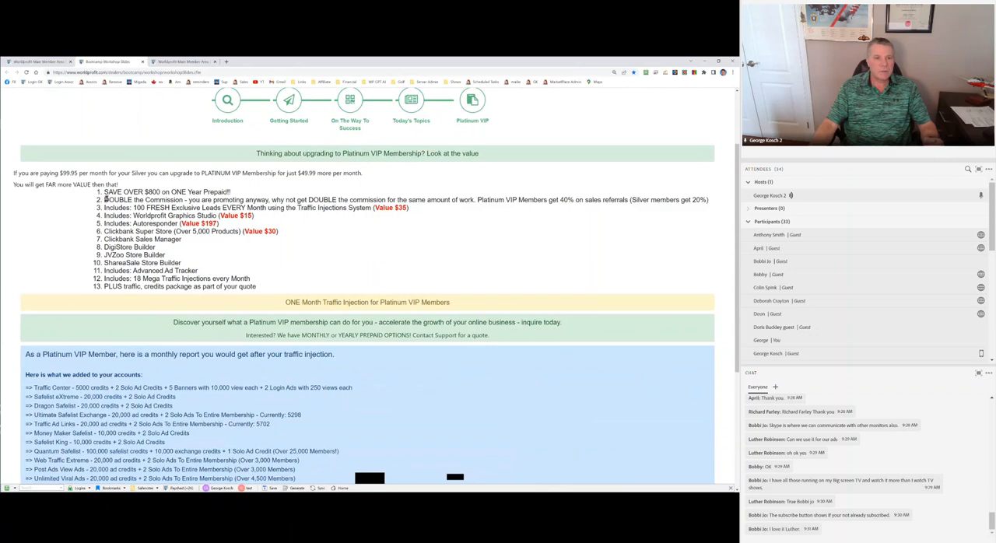
# Highlight the DOUBLE the Commission and one-year prepaid SAVE OVER $800 benefits
pyautogui.moveTo(104, 199); pyautogui.dragTo(201, 199)
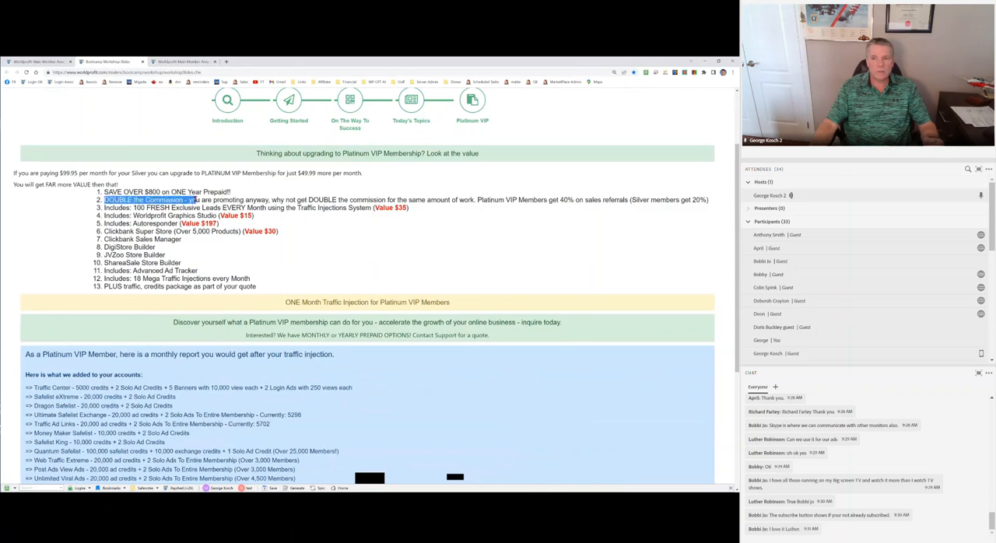
pyautogui.moveTo(103, 200); pyautogui.dragTo(259, 286)
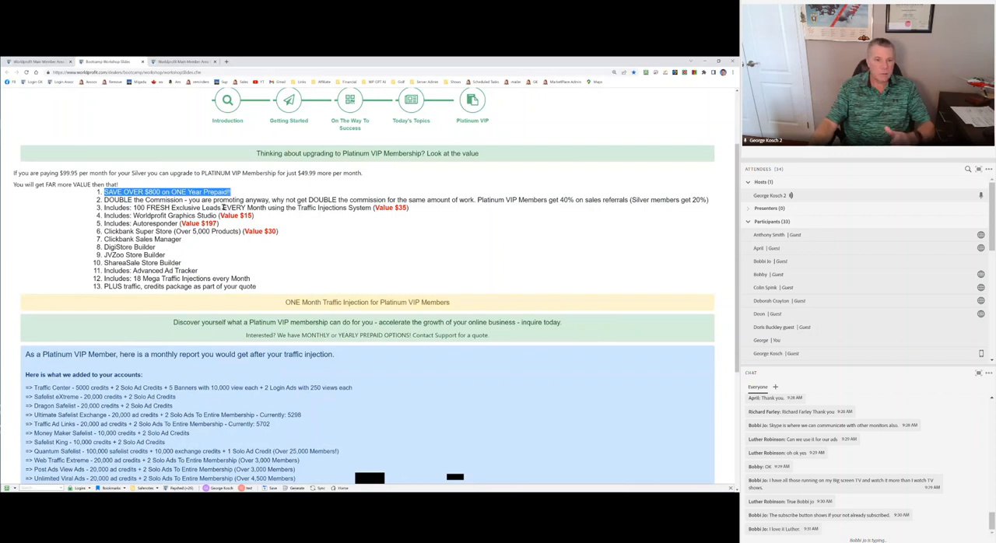
pyautogui.moveTo(295, 233)
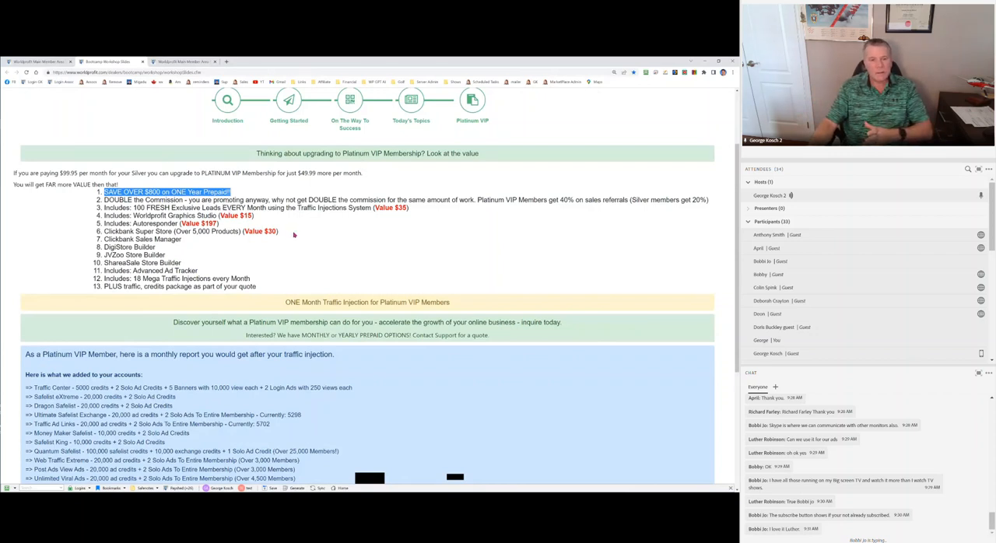
pyautogui.moveTo(281, 231)
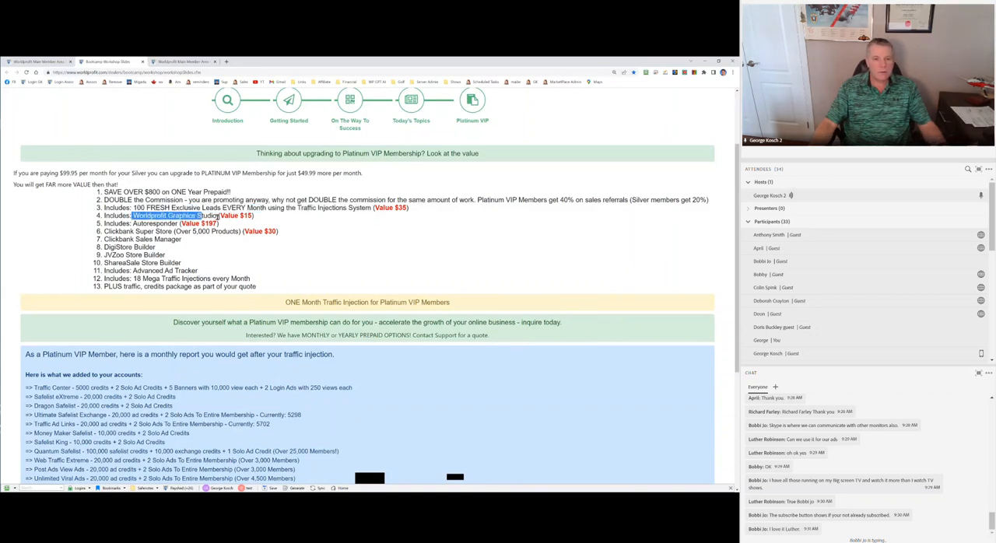
pyautogui.moveTo(134, 224)
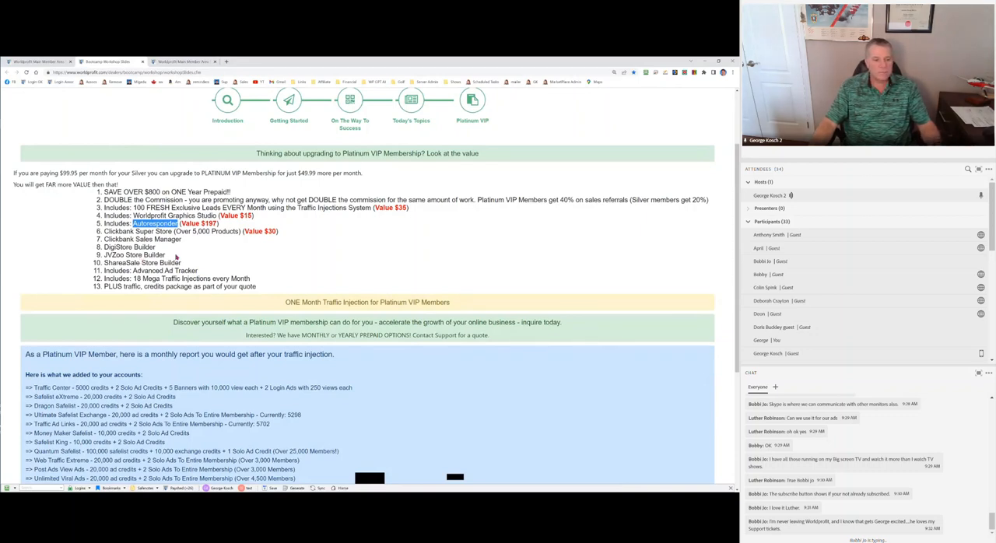
# Highlight the monthly traffic injection report heading and credited accounts list, then clear it
pyautogui.scroll(-3)
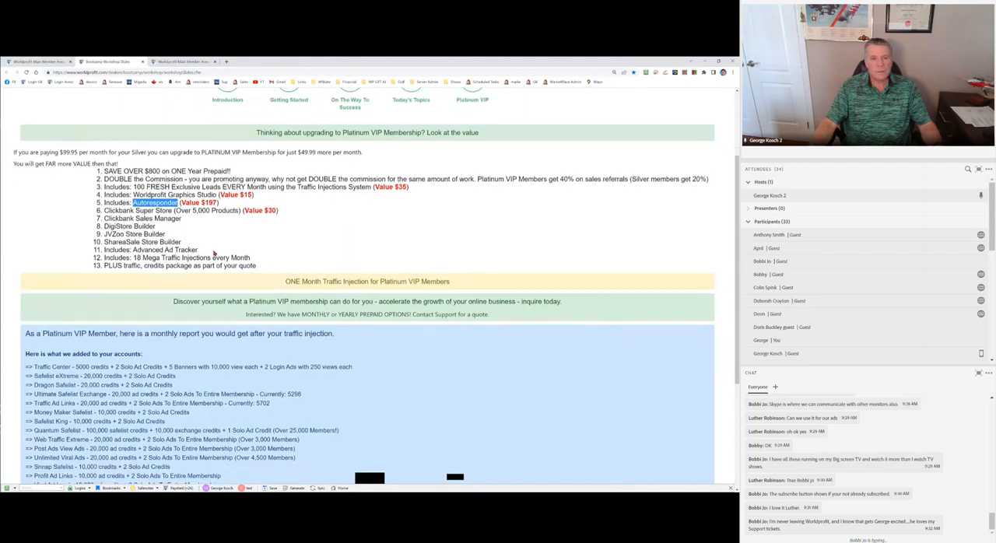
pyautogui.scroll(-3)
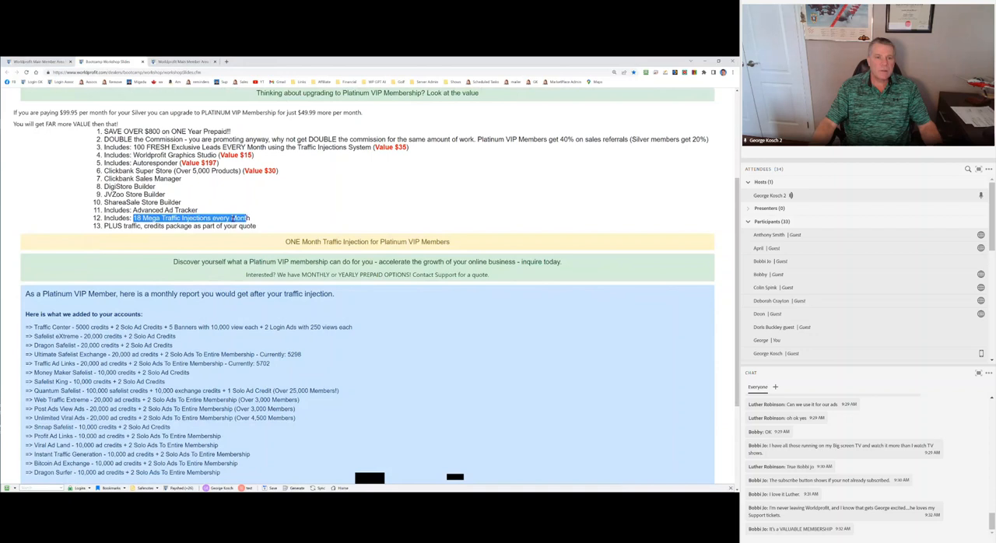
pyautogui.scroll(-3)
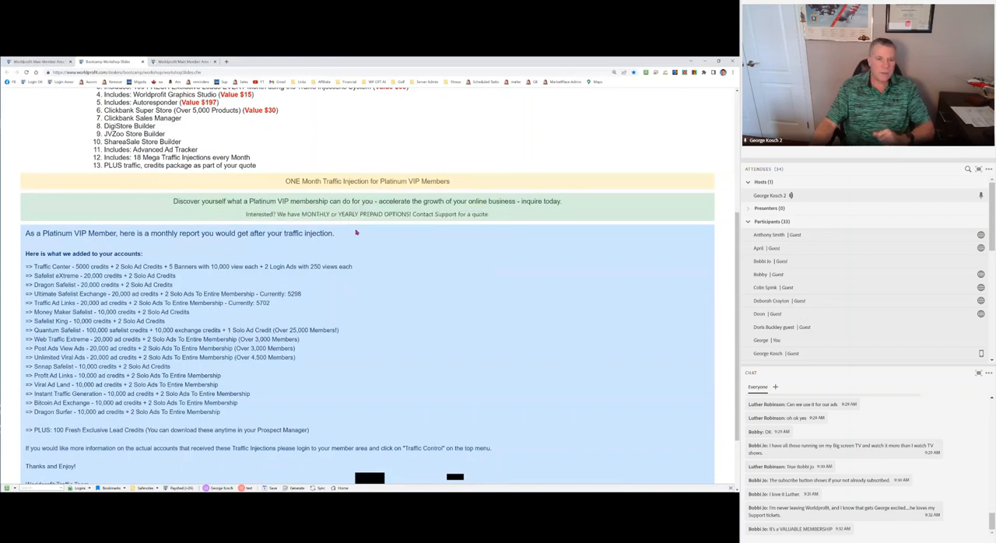
pyautogui.moveTo(89, 234); pyautogui.dragTo(311, 234)
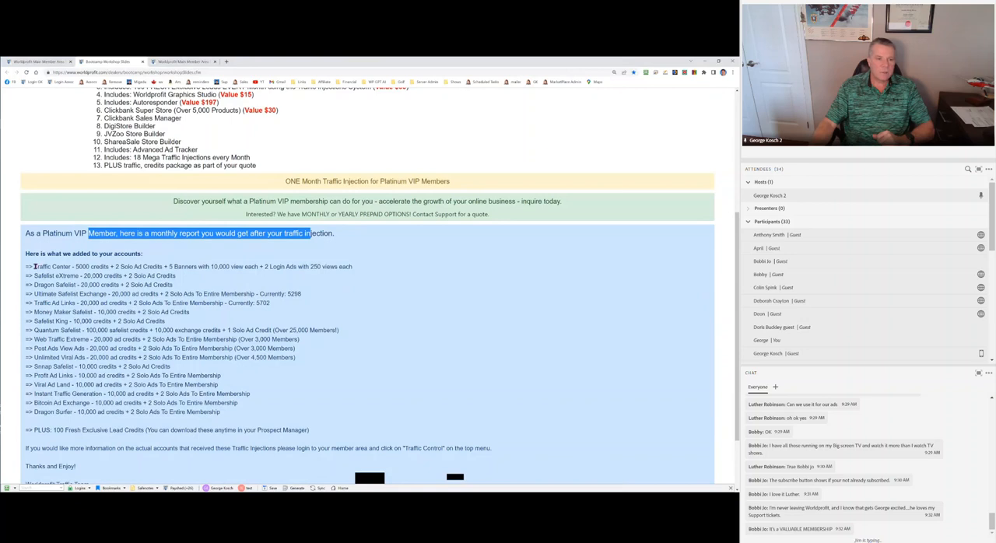
pyautogui.moveTo(32, 266); pyautogui.dragTo(221, 409)
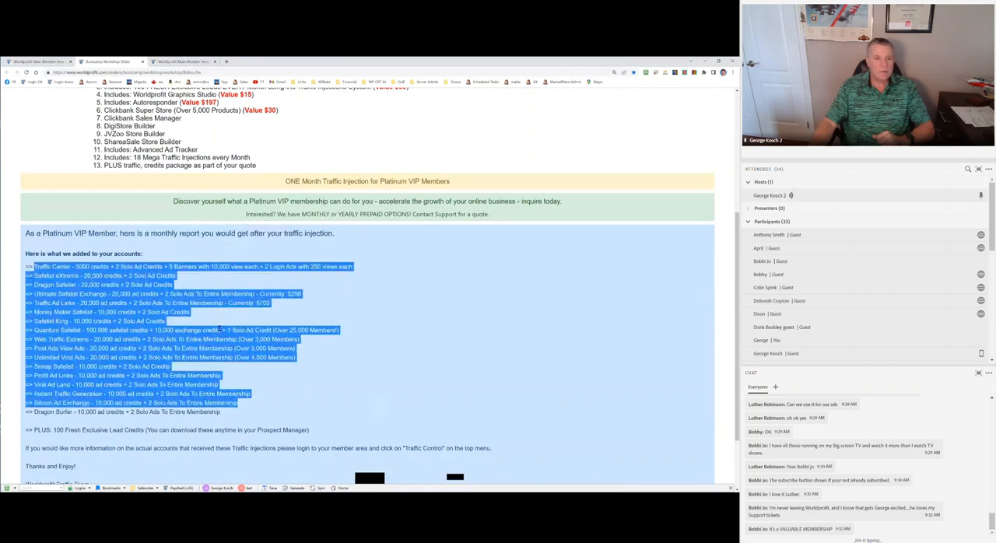
pyautogui.click(315, 273)
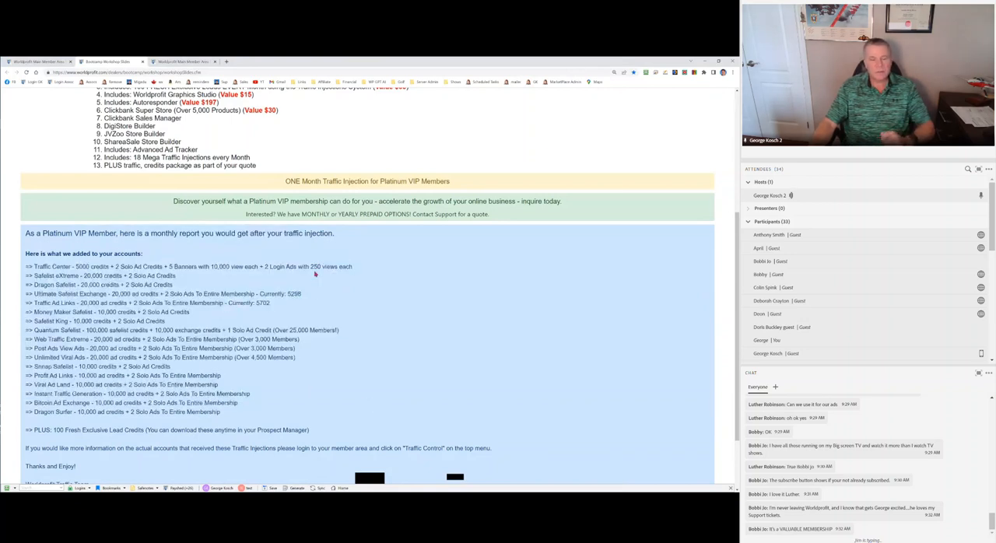
# Scroll the traffic injection report down and back up
pyautogui.scroll(-3)
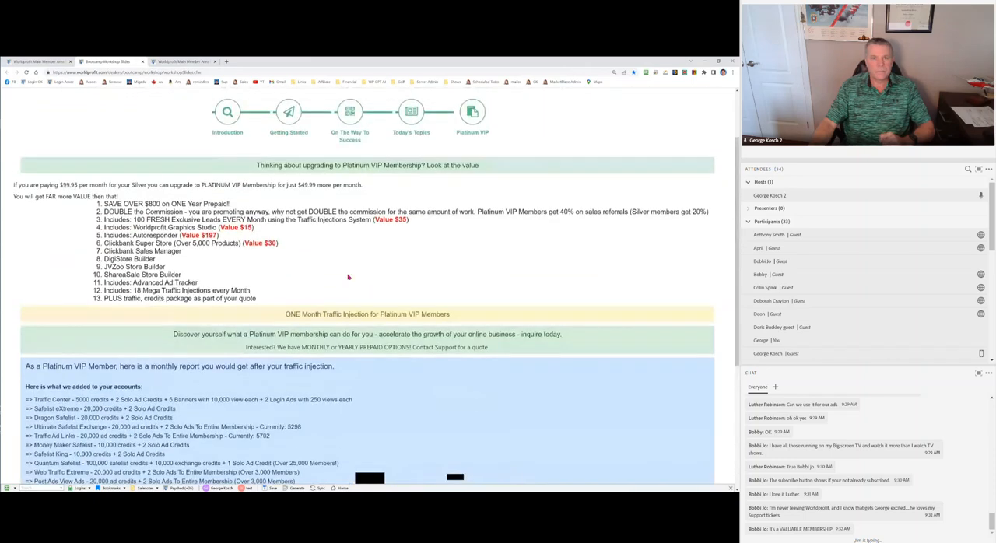
pyautogui.scroll(3)
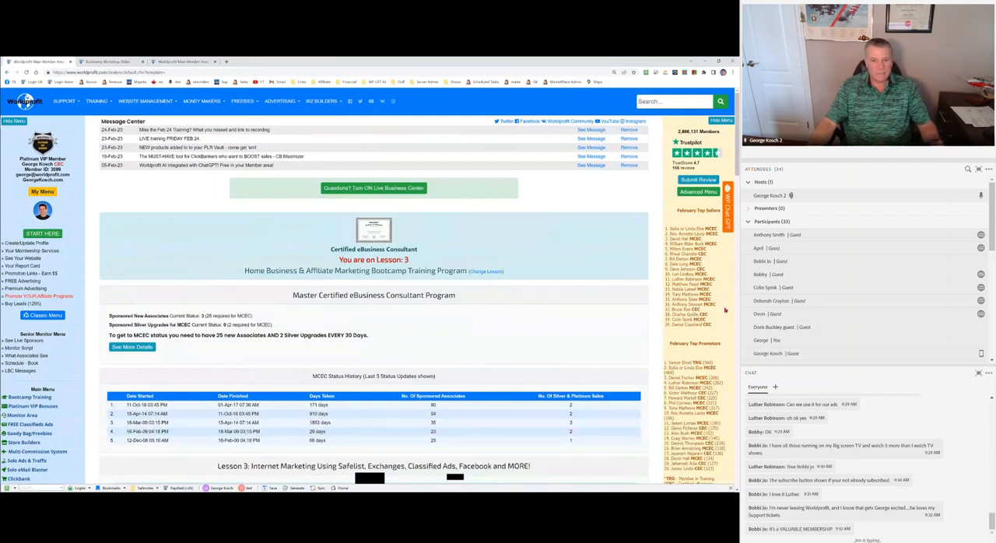
pyautogui.moveTo(134, 199)
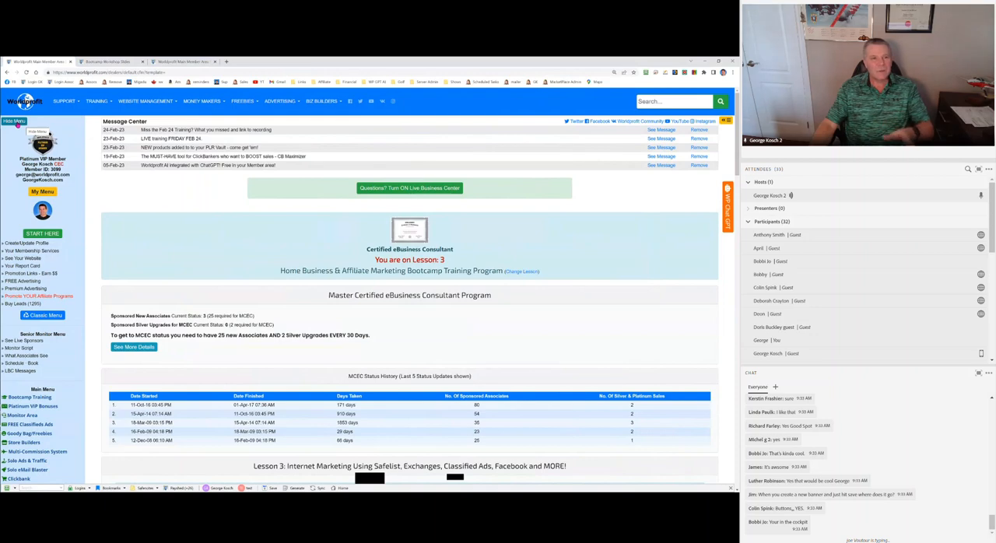
# Scroll down the member dashboard past the Message Center and Lesson 3 status
pyautogui.scroll(-3)
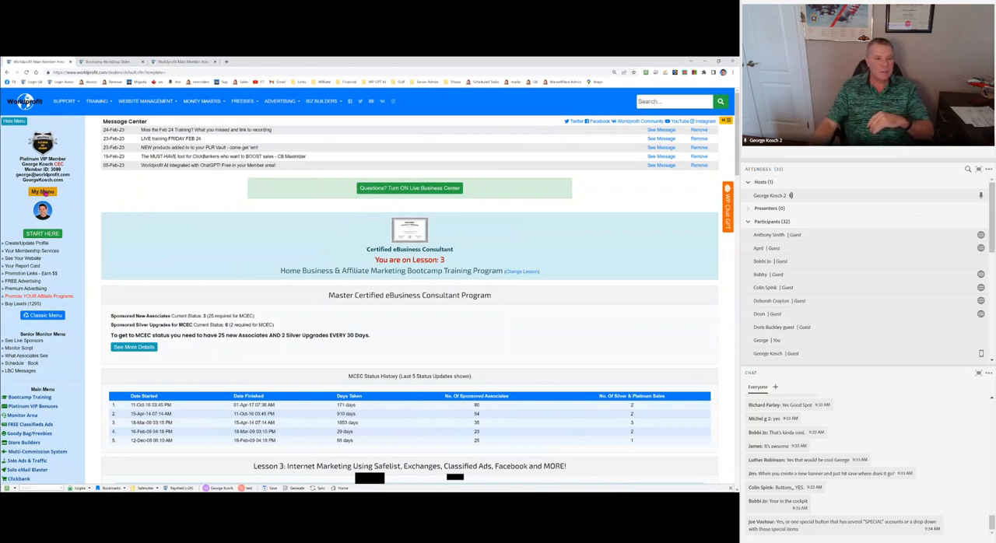
pyautogui.click(43, 191)
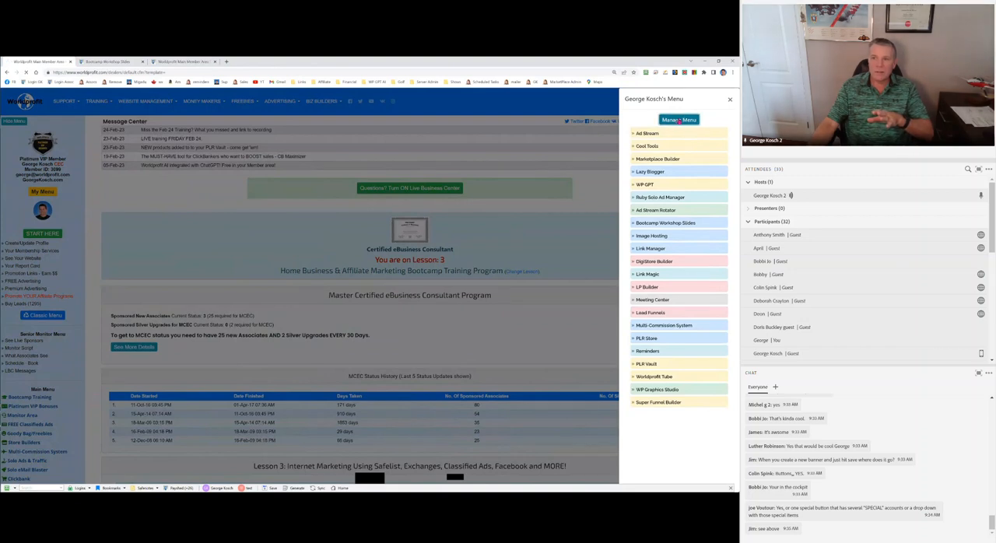
# Open My Menu's Manage Menu to reach the personal menu links admin area
pyautogui.click(679, 119)
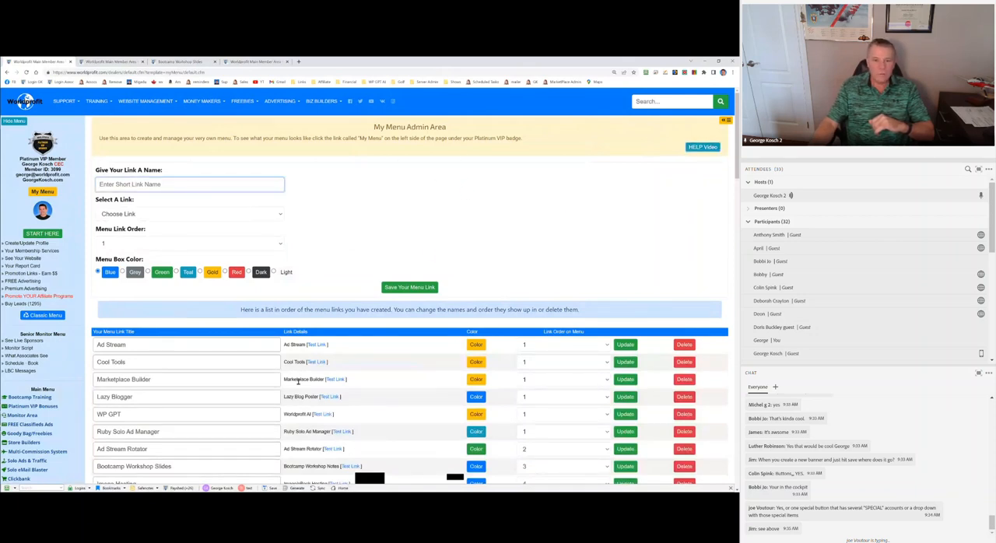
# Scroll through the existing menu links with their colours and order numbers
pyautogui.scroll(-3)
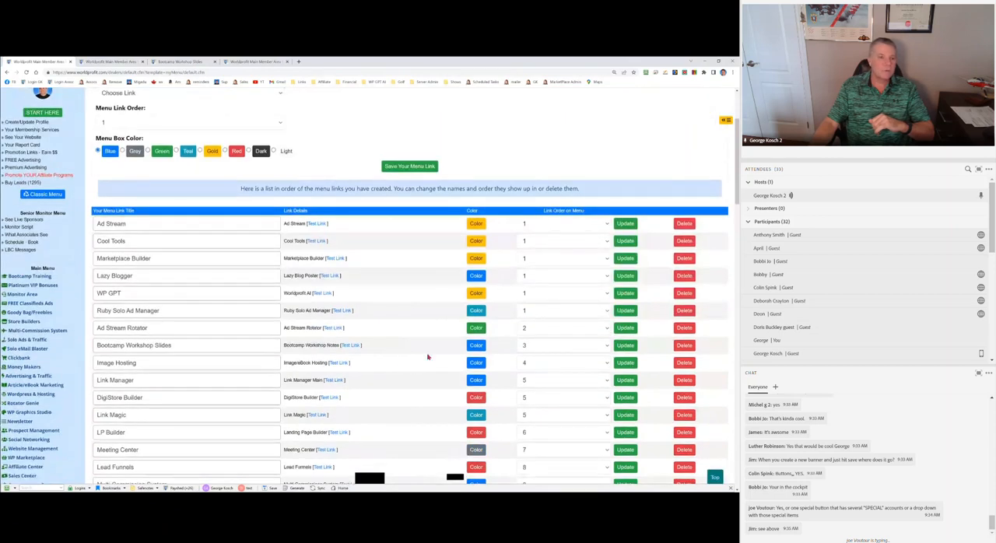
pyautogui.moveTo(435, 356)
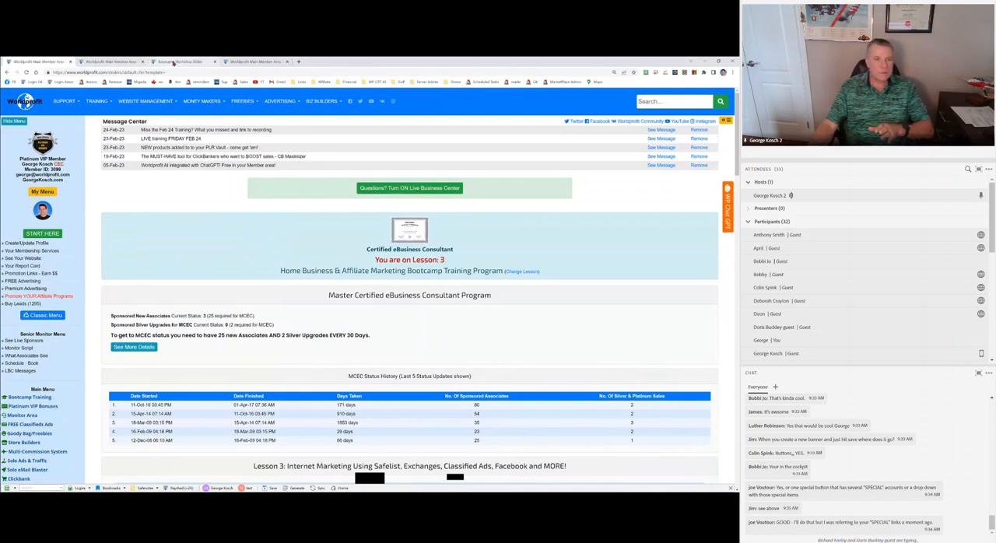
pyautogui.moveTo(181, 61)
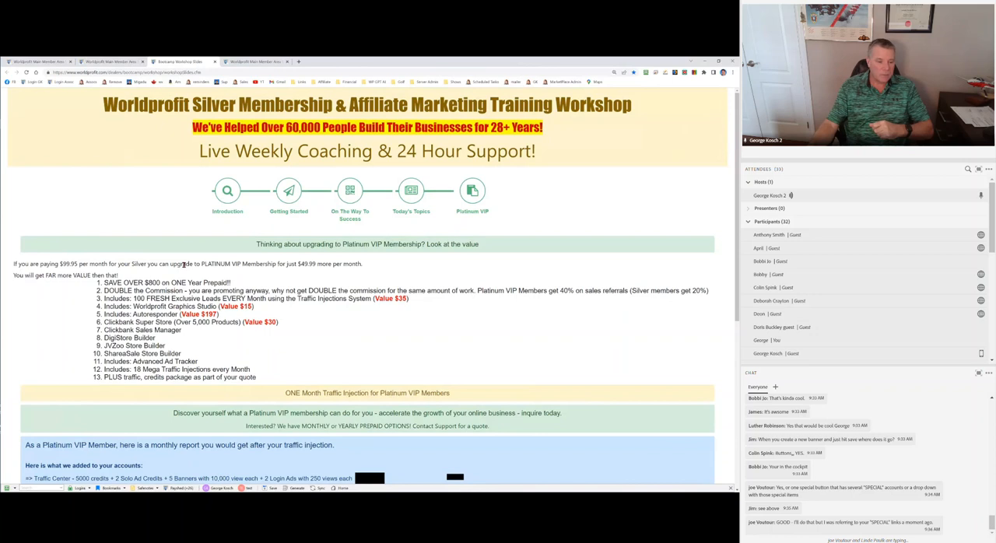
pyautogui.moveTo(157, 155)
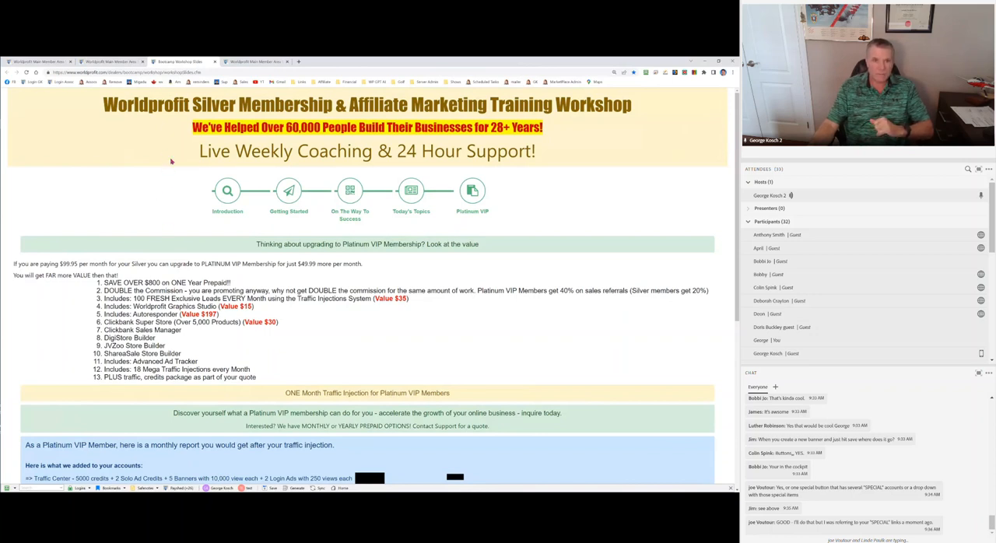
pyautogui.moveTo(211, 175)
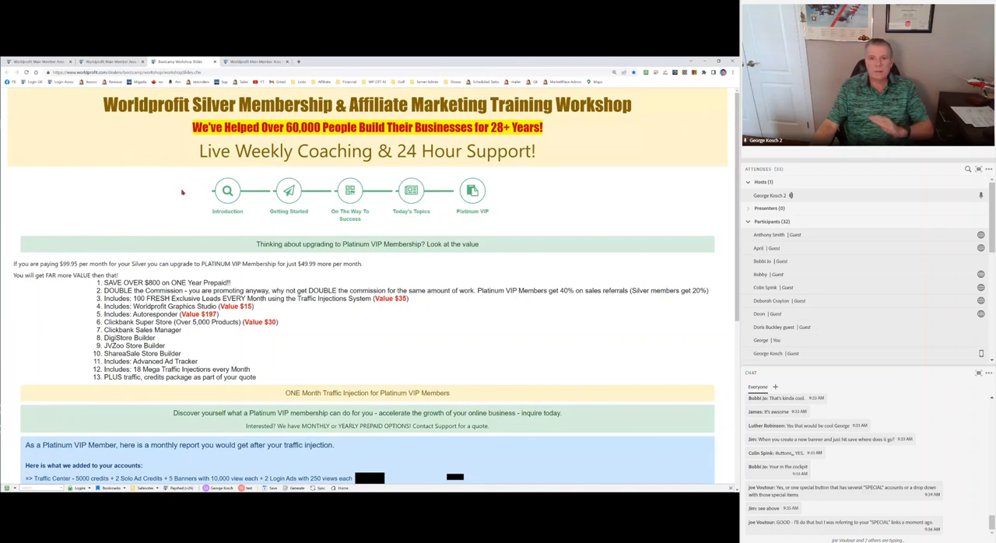
pyautogui.moveTo(190, 200)
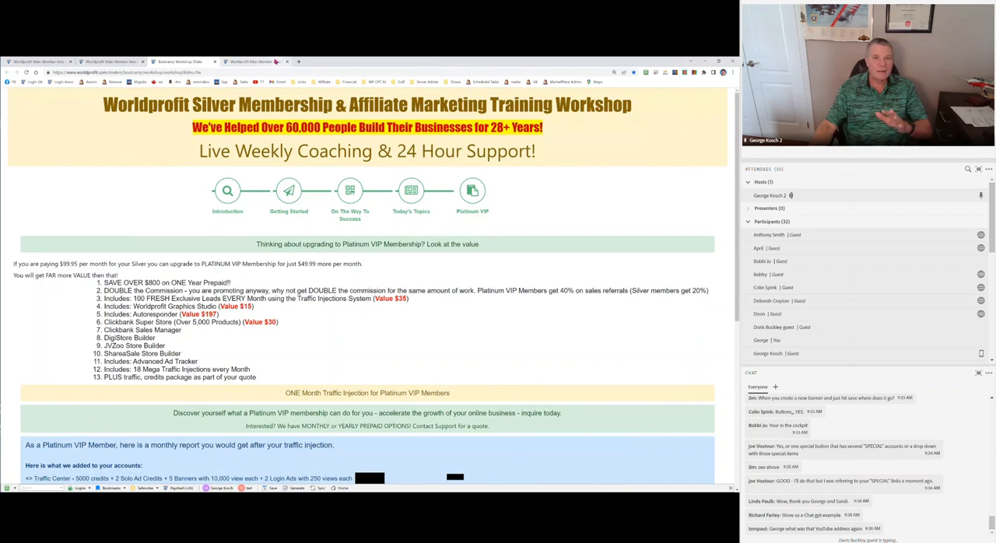
pyautogui.moveTo(268, 59)
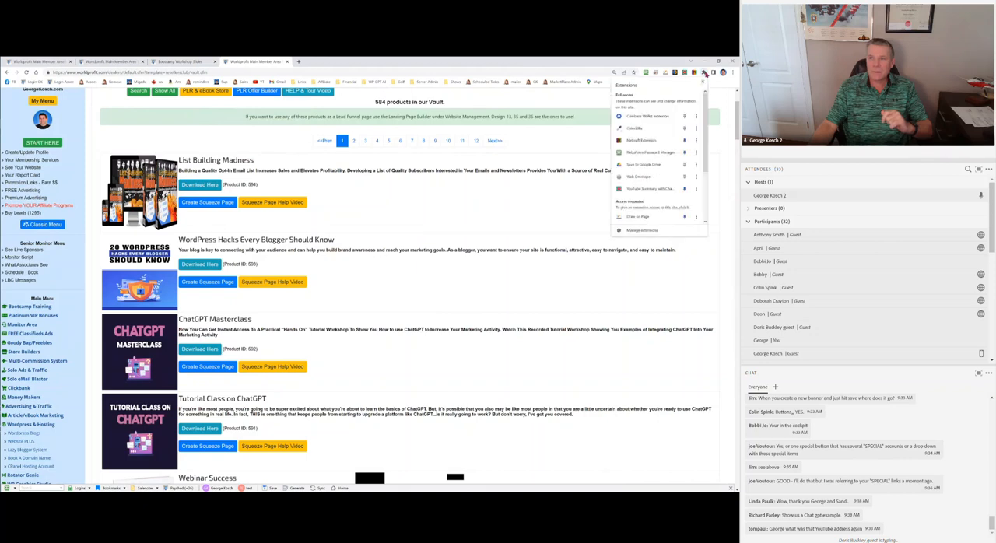
pyautogui.moveTo(646, 165)
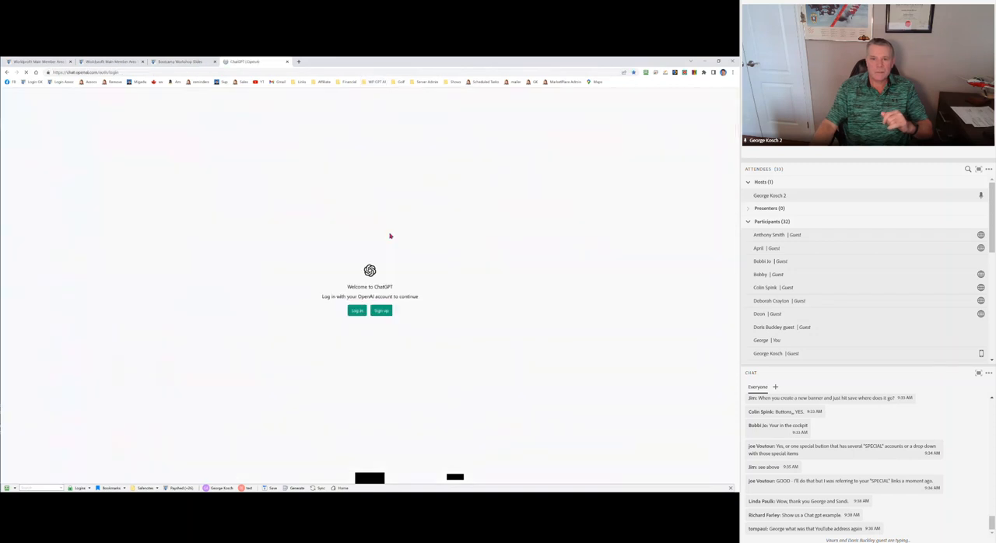
pyautogui.moveTo(302, 302)
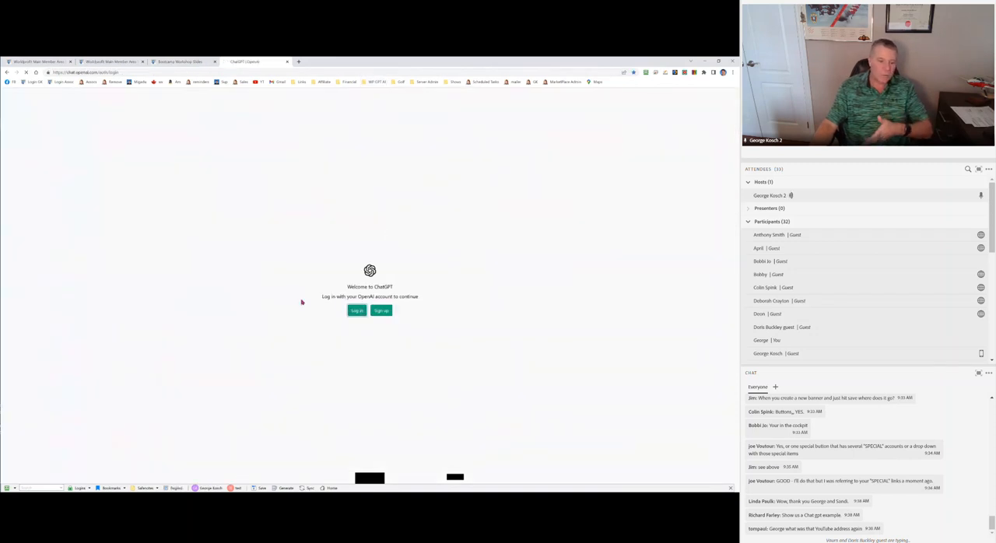
# Log in to ChatGPT with the first Google account and start a new chat
pyautogui.click(356, 311)
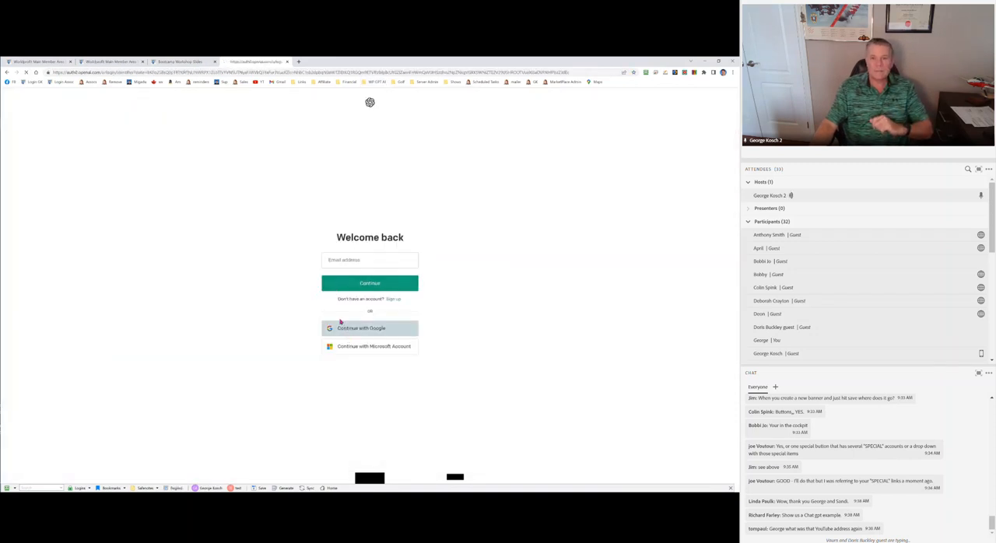
pyautogui.click(370, 328)
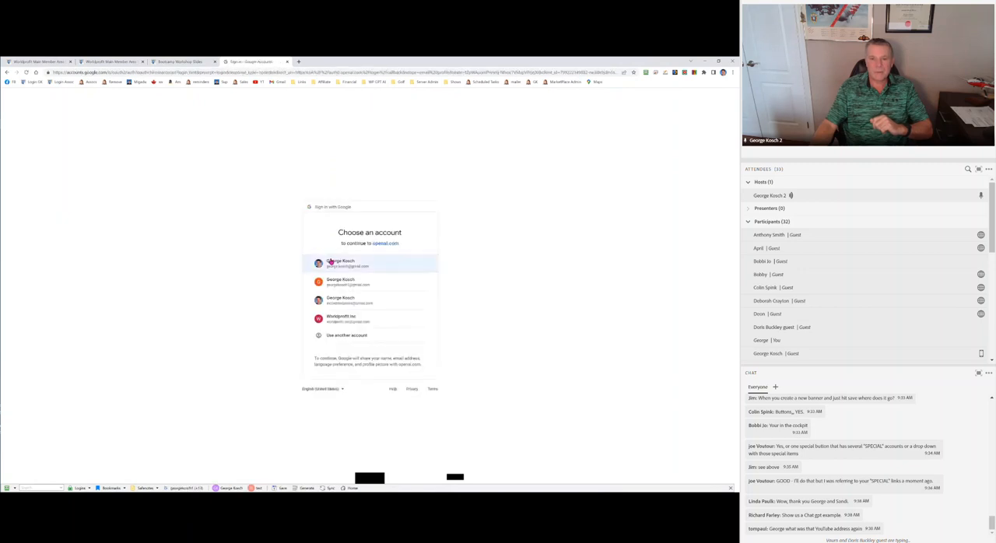
pyautogui.click(370, 263)
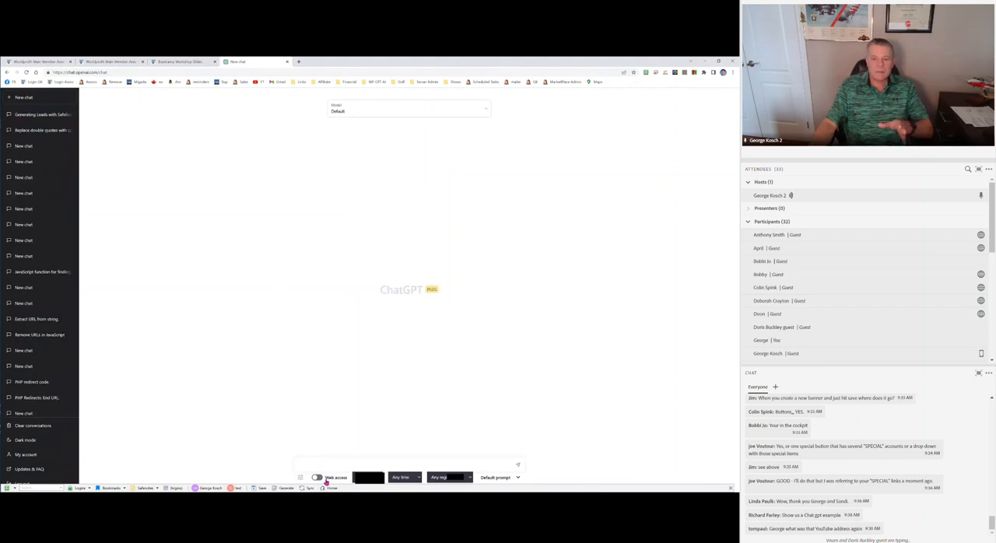
pyautogui.click(319, 474)
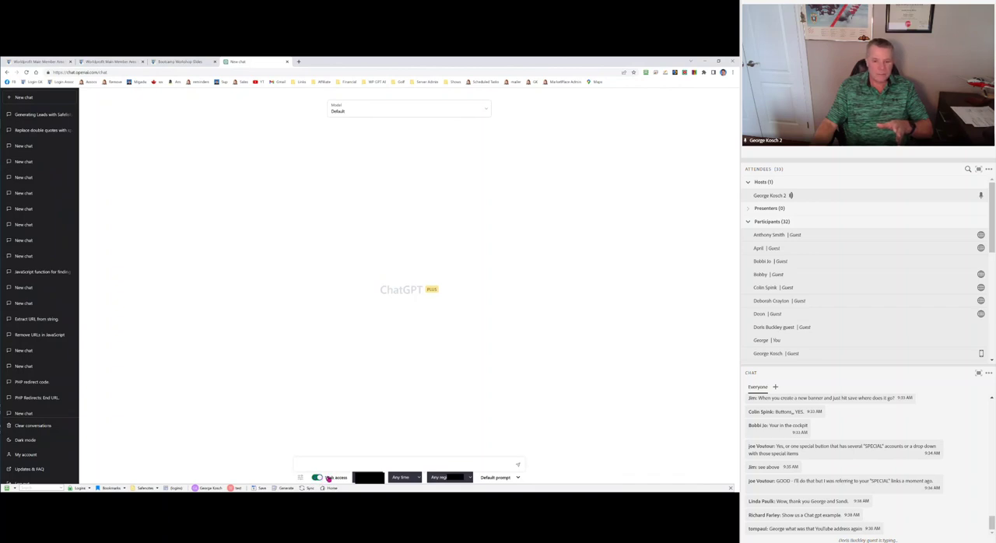
pyautogui.moveTo(344, 458)
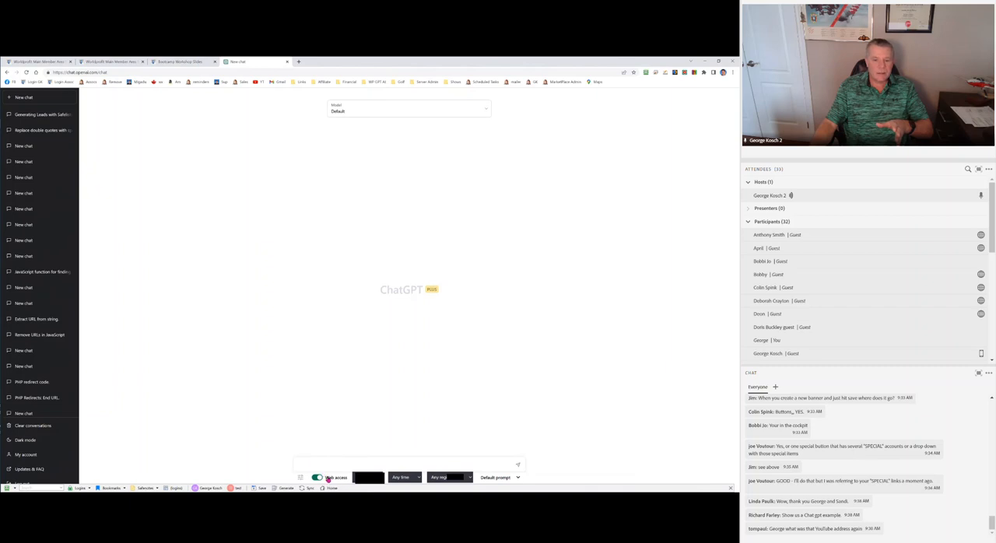
pyautogui.moveTo(302, 380)
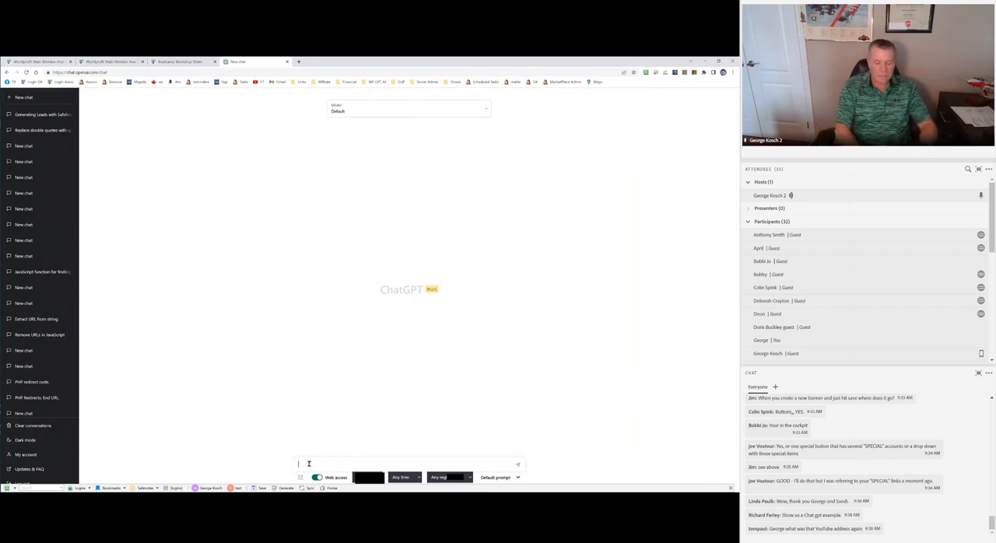
# Ask ChatGPT 'can you tell me the next golf tournament' with web access on
pyautogui.write('can you tel')
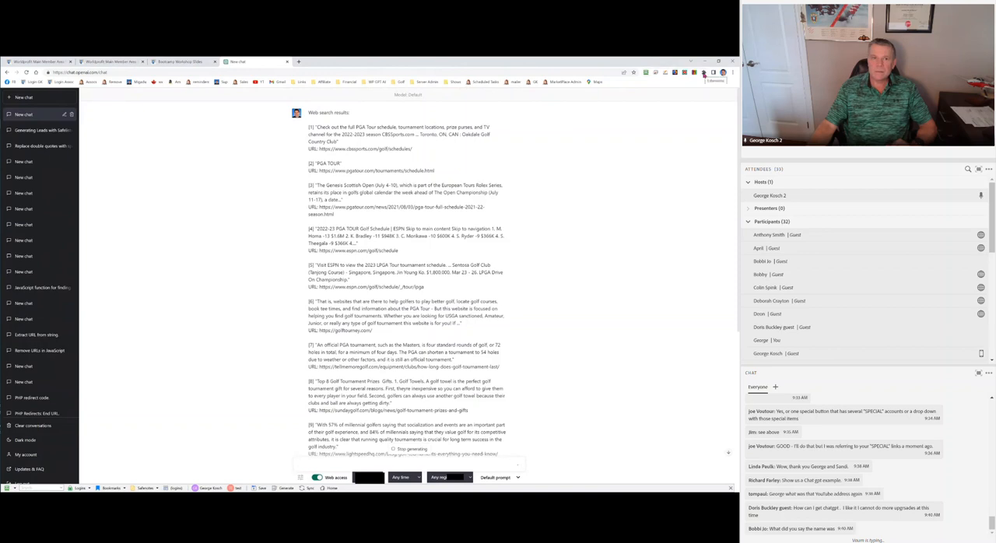
pyautogui.moveTo(250, 301)
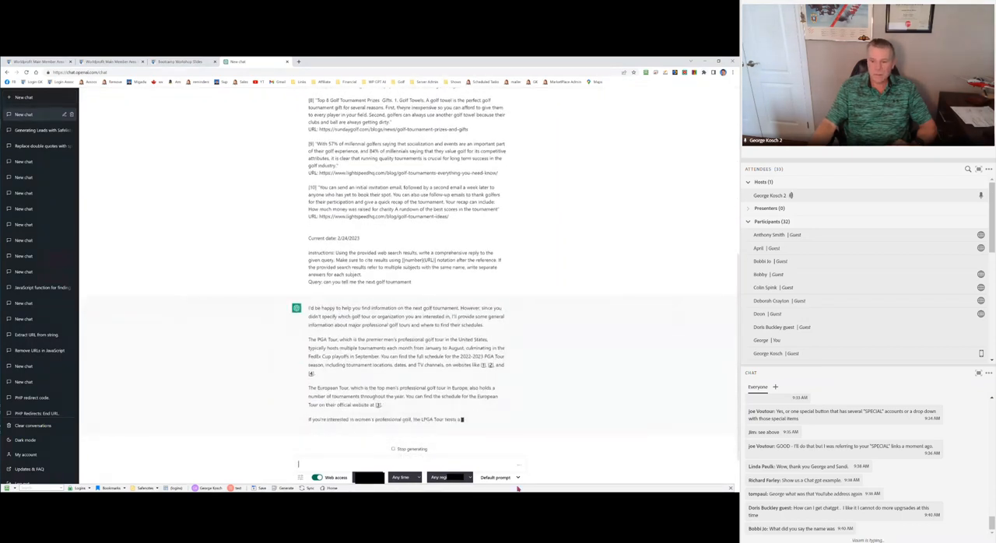
# Review the WebChatGPT extension's Default prompt, then go to google.com
pyautogui.click(497, 478)
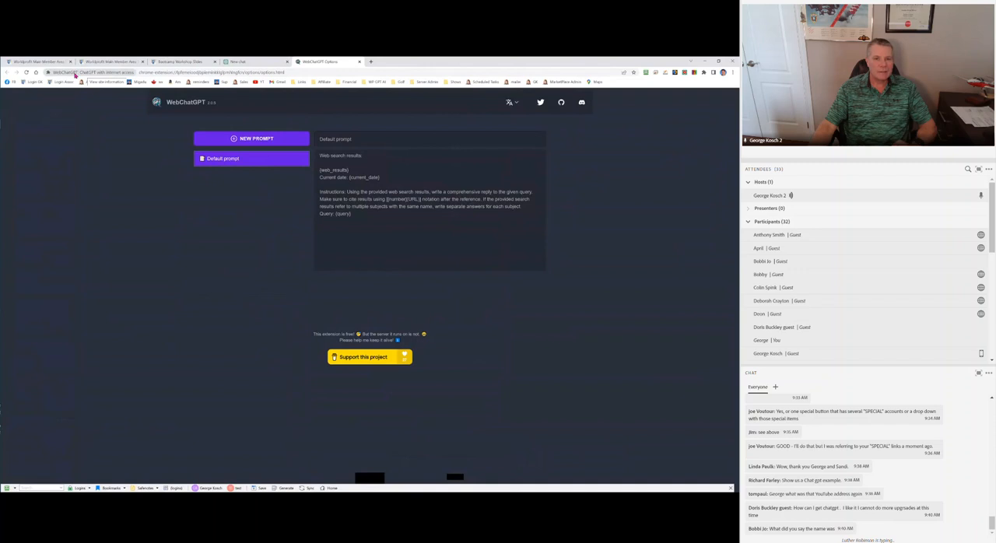
pyautogui.click(218, 73)
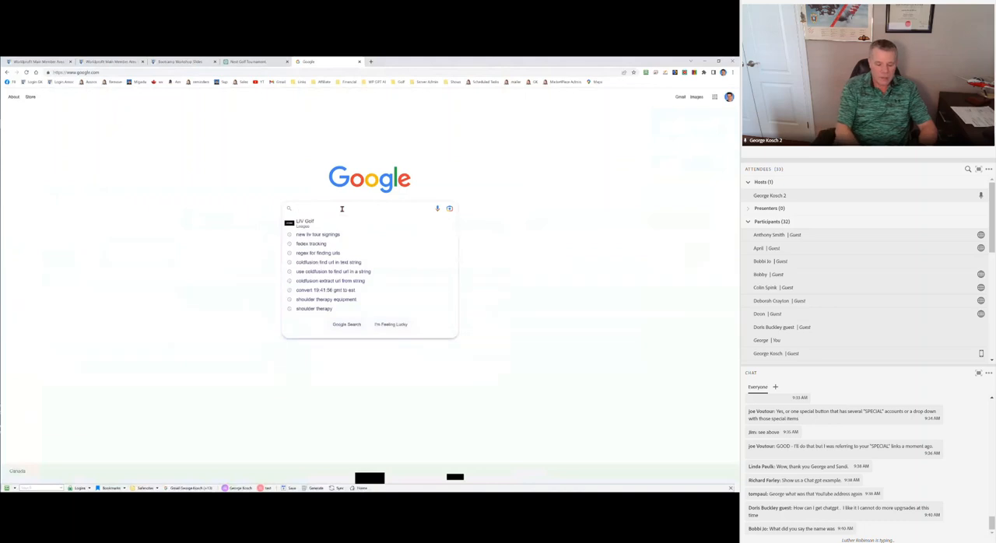
# Search Google for 'web chat gpt' and scroll to the WebChatGPT extension listing
pyautogui.write('web chat gpt')
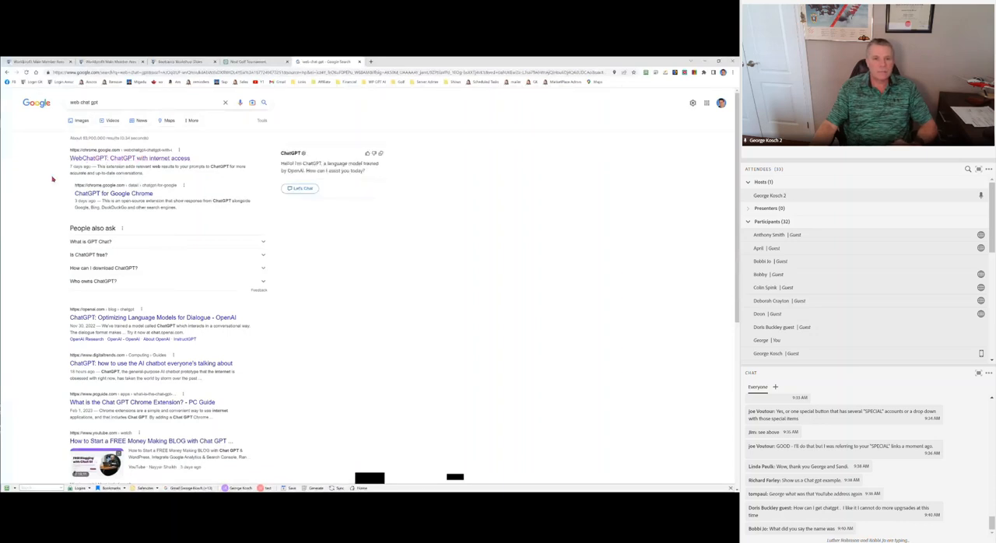
pyautogui.scroll(-3)
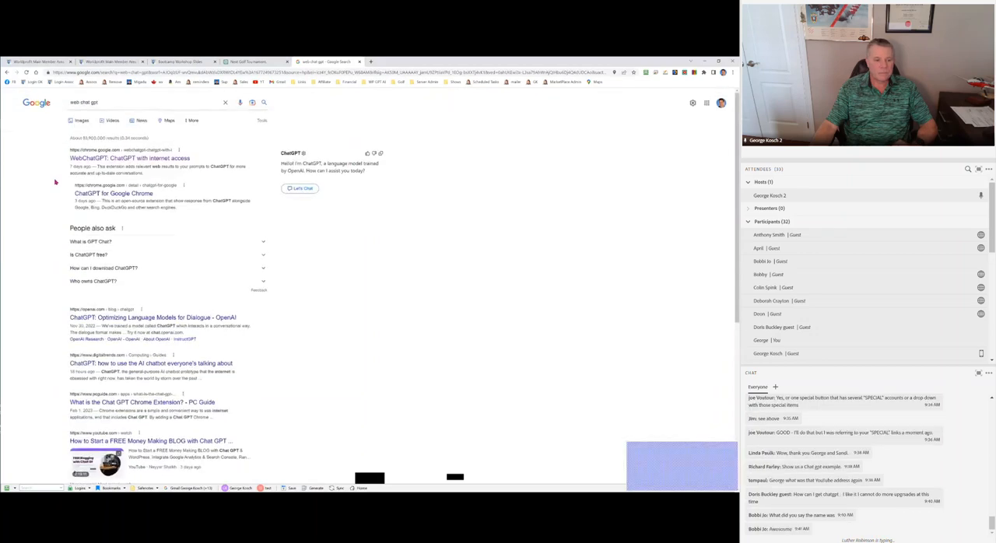
# Reopen the Next Golf Tournament chat and scroll through the PGA, European and LPGA answer
pyautogui.click(250, 61)
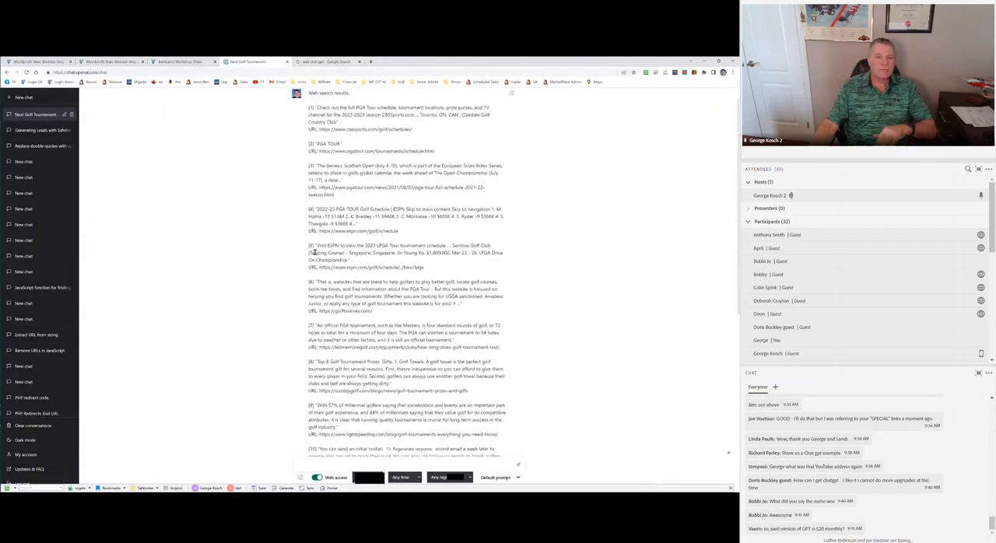
pyautogui.scroll(-3)
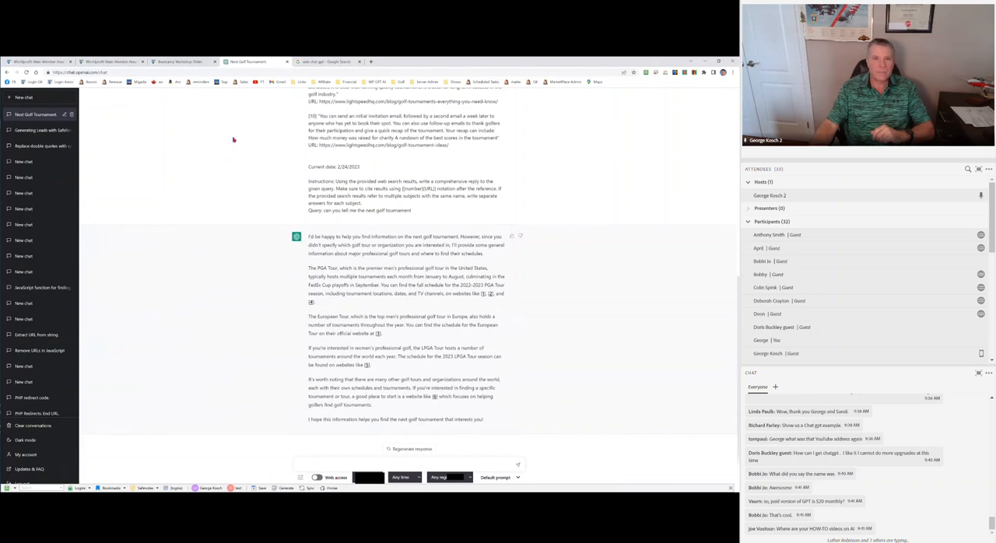
pyautogui.moveTo(260, 191)
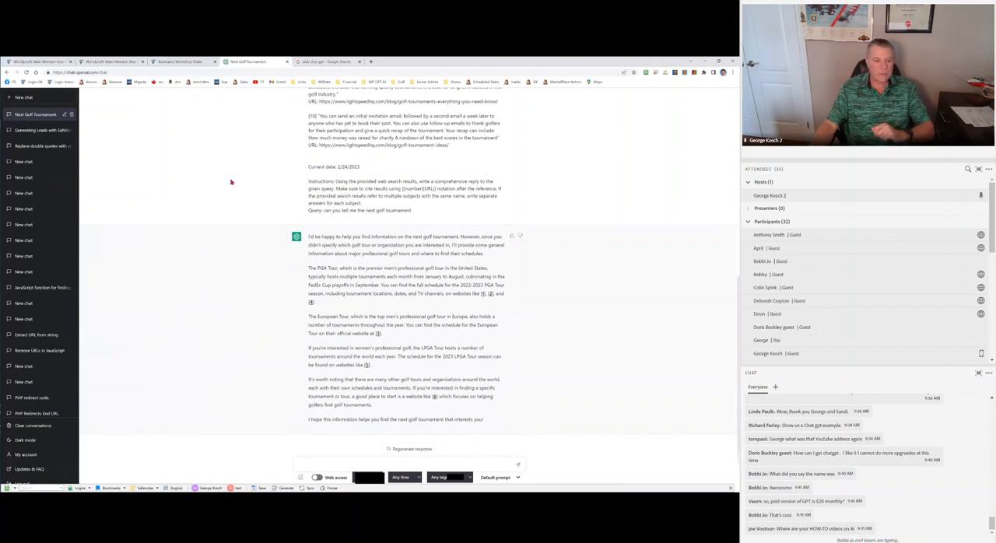
pyautogui.moveTo(240, 177)
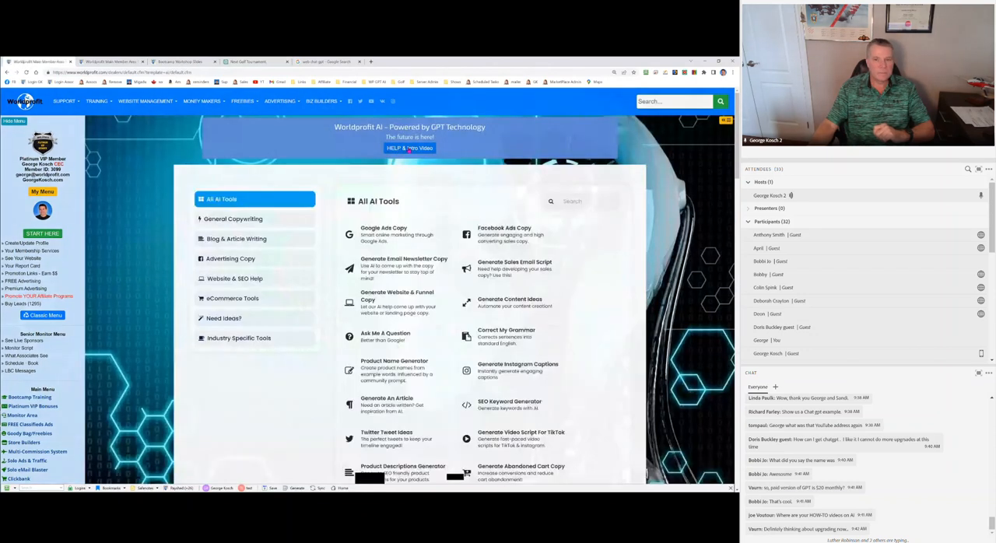
pyautogui.click(410, 148)
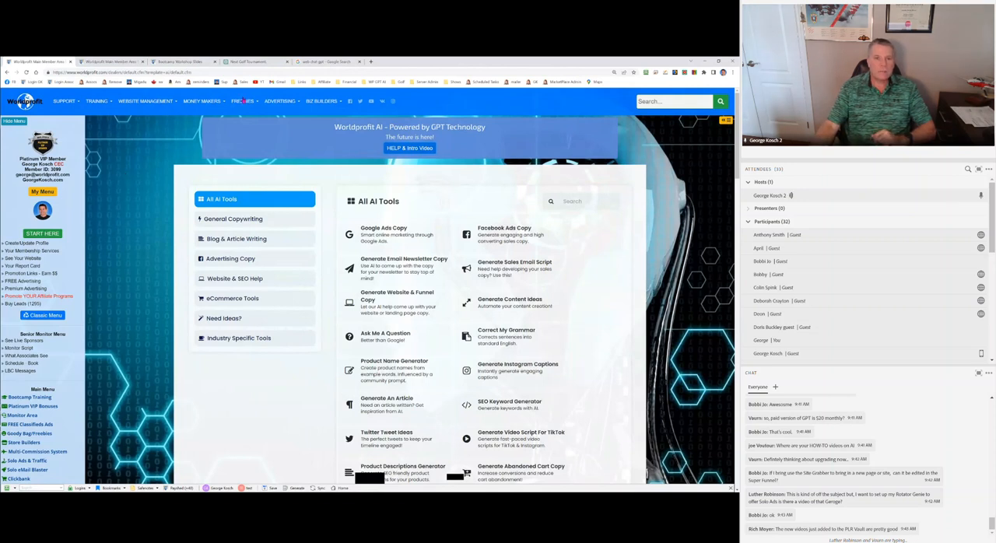
# Open the PLR Product Vault from FREEBIES and scroll its list of 584 free products
pyautogui.click(242, 99)
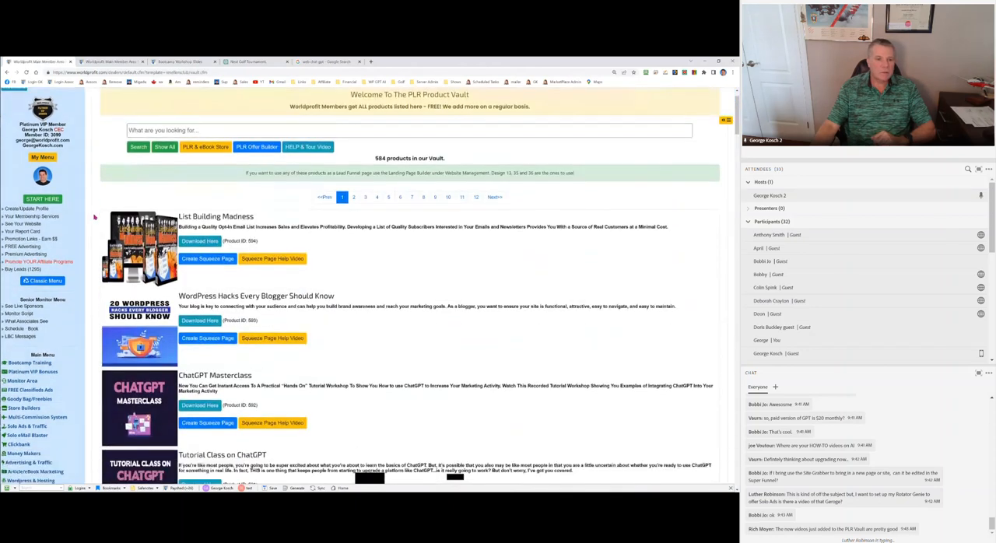
pyautogui.scroll(-3)
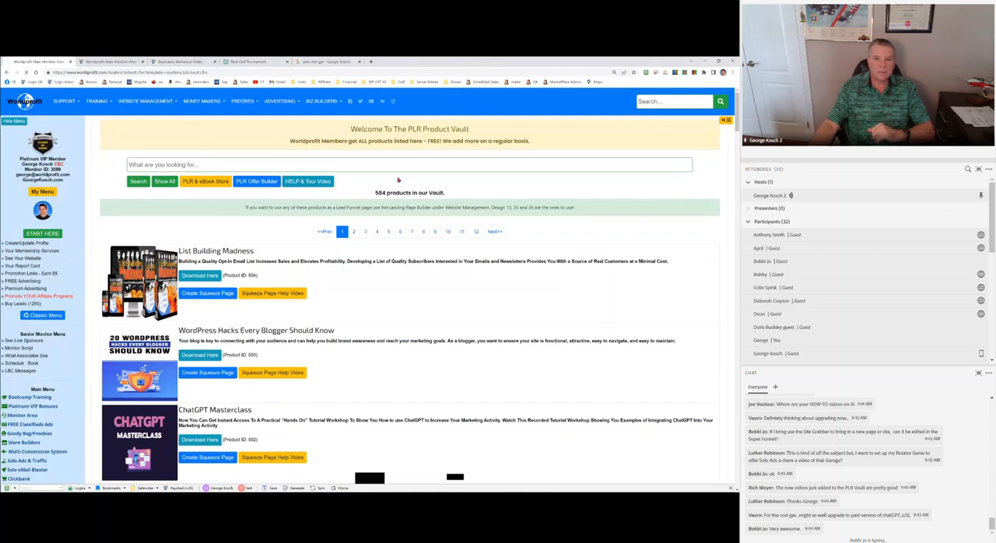
pyautogui.moveTo(638, 218)
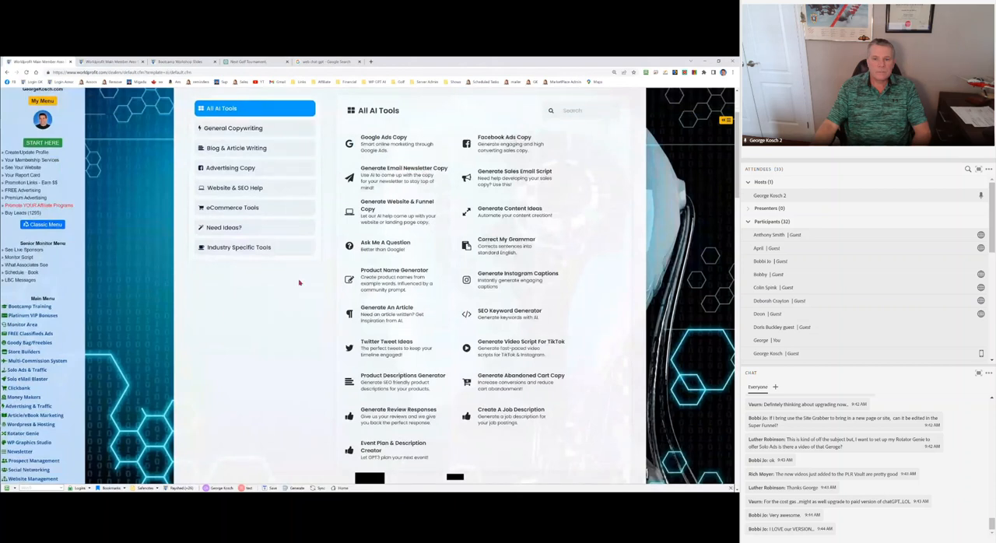
pyautogui.moveTo(304, 284)
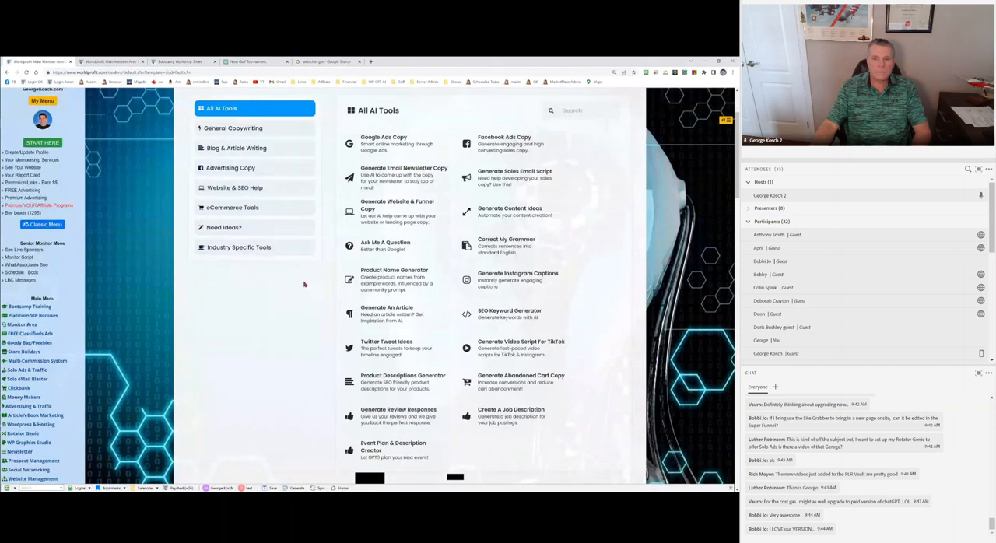
pyautogui.moveTo(511, 210)
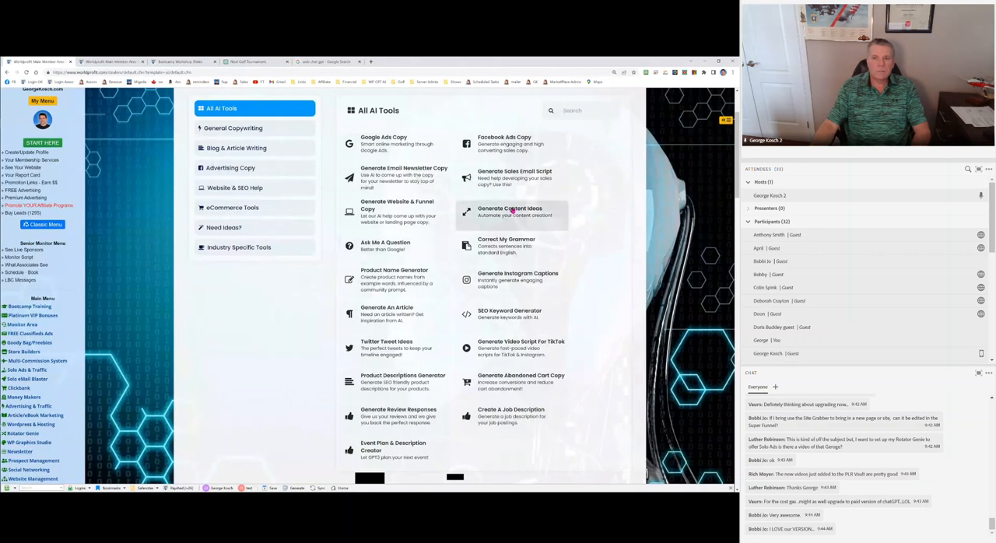
pyautogui.moveTo(390, 211)
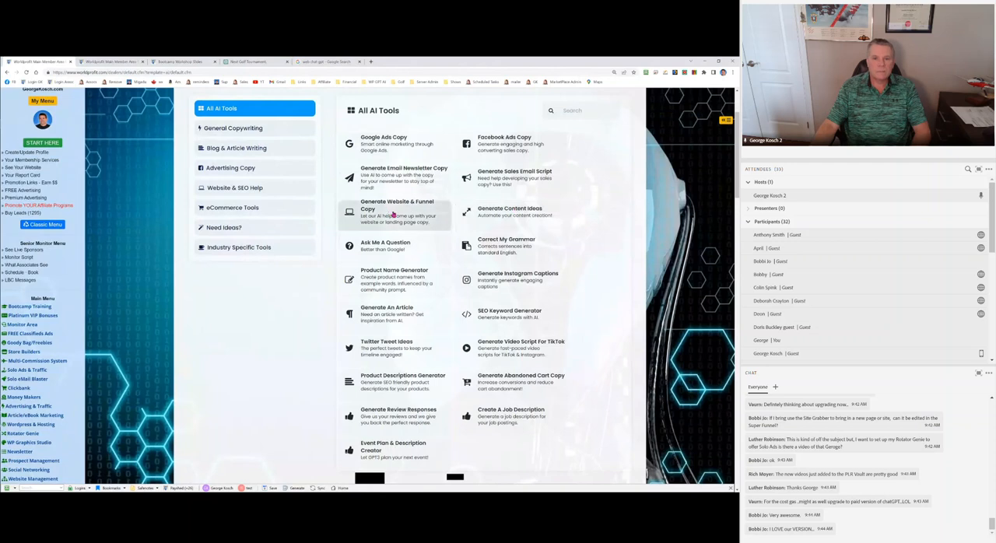
# Fill the copy generator with product name 'safelist owner' and its free-ads-and-leads description
pyautogui.click(395, 215)
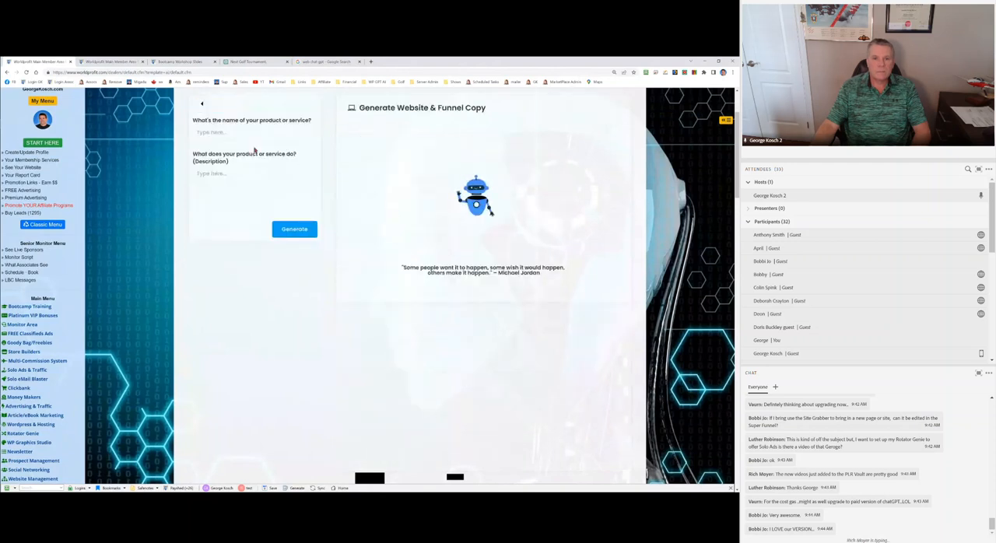
pyautogui.click(255, 133)
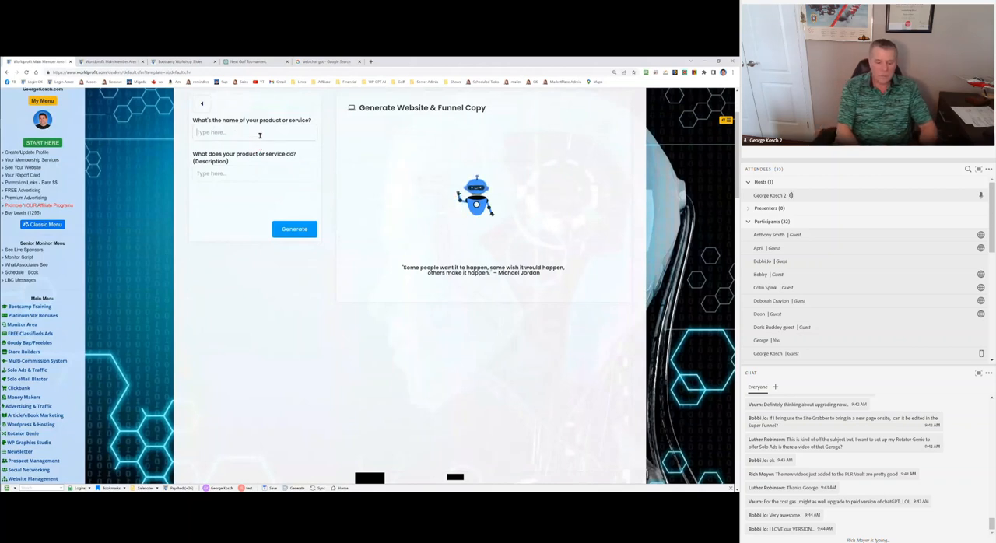
pyautogui.write('safelist')
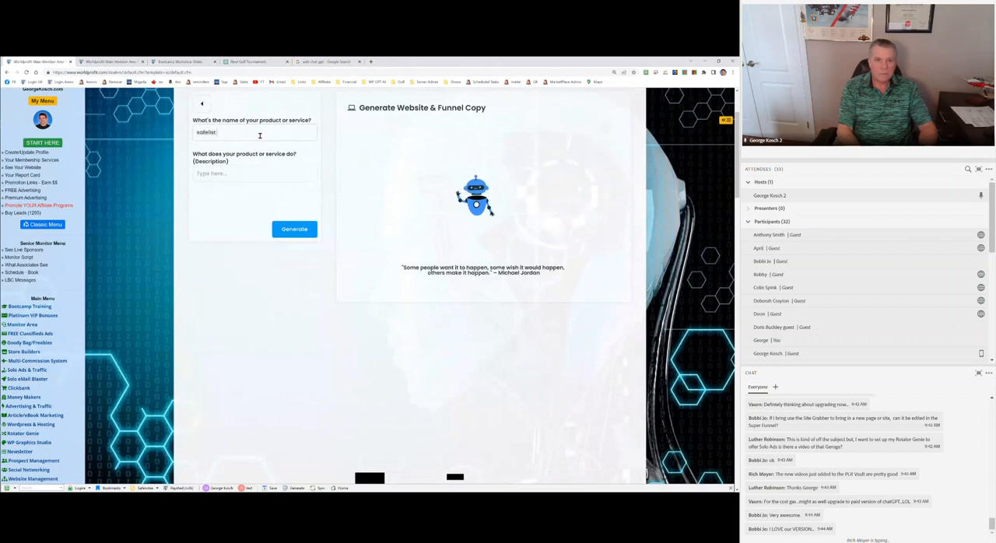
pyautogui.write('owner')
pyautogui.click(254, 174)
pyautogui.write('g')
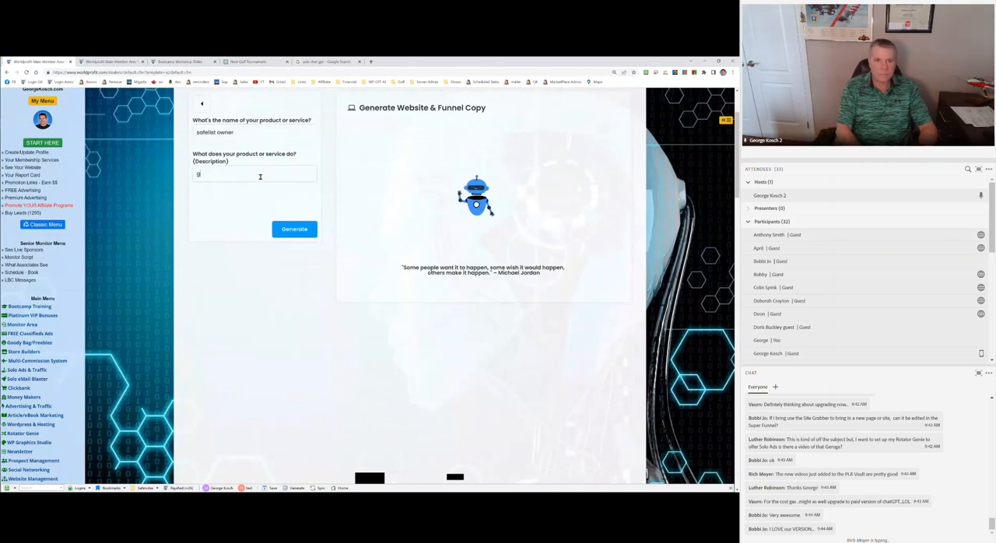
pyautogui.write('enerates free ads and leads')
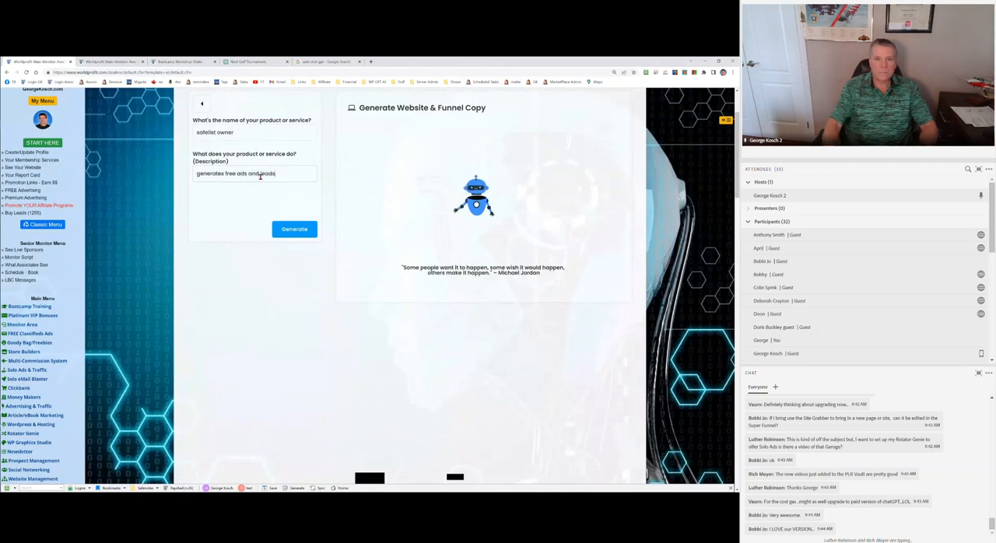
# Generate the website copy and highlight 'Safelist Owner' in the result
pyautogui.click(294, 228)
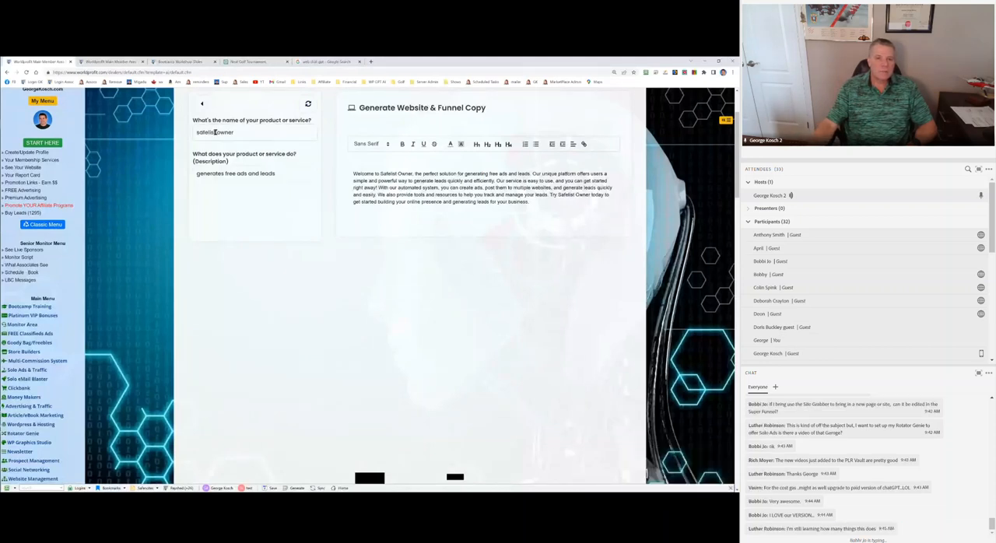
pyautogui.doubleClick(226, 132)
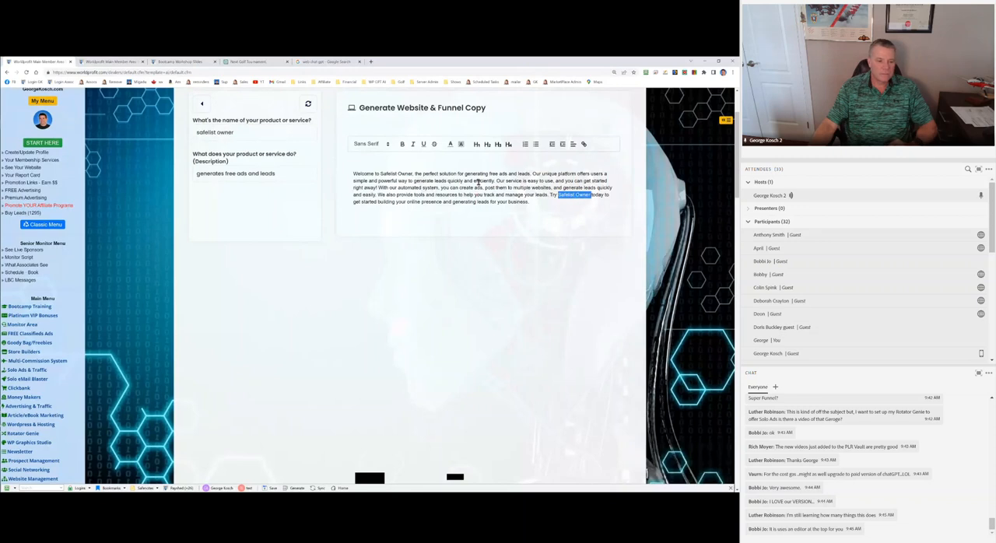
pyautogui.moveTo(334, 158)
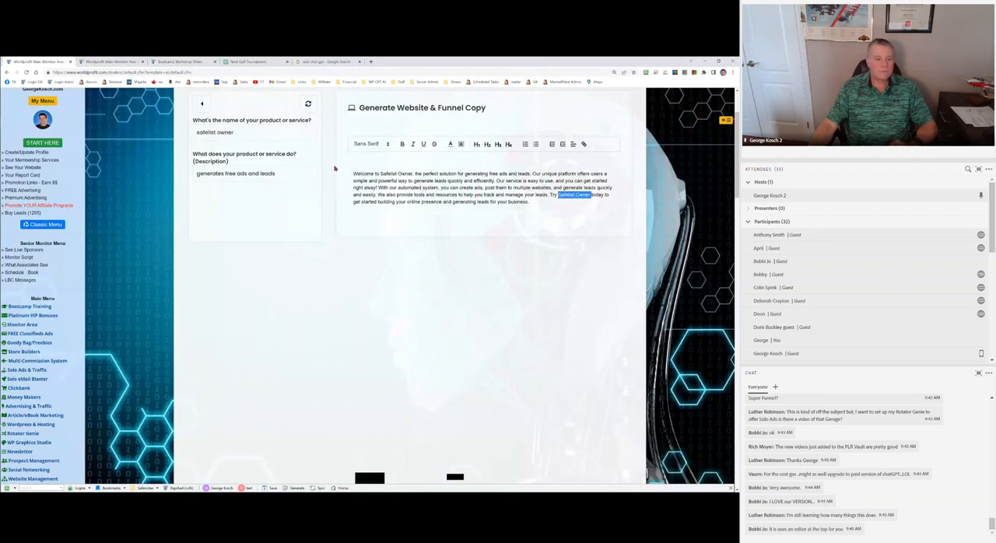
pyautogui.moveTo(333, 168)
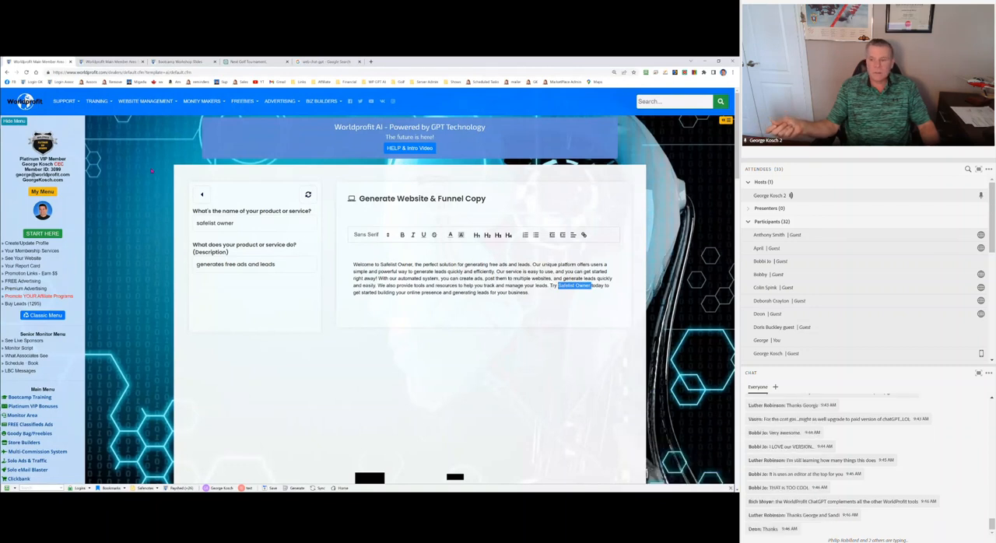
pyautogui.scroll(-3)
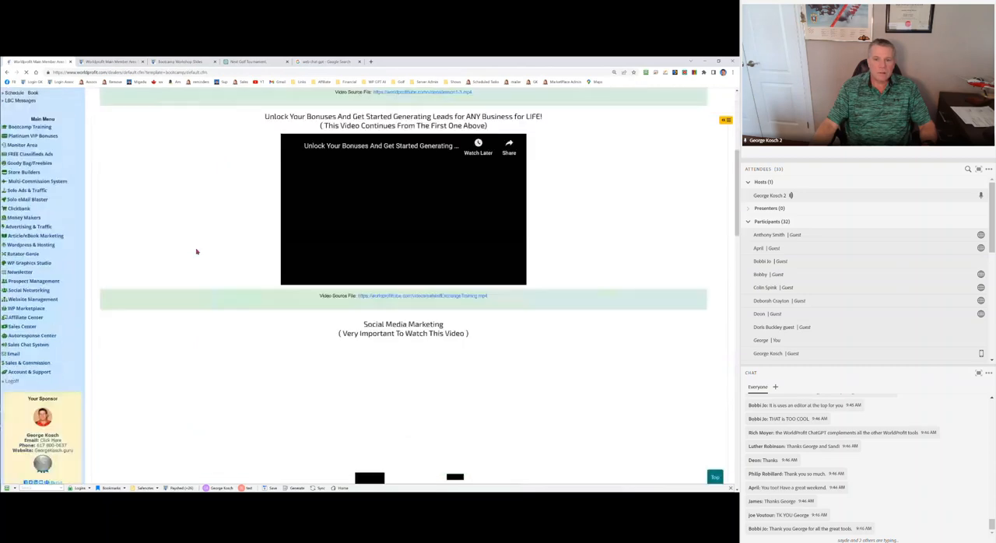
# Scroll to the February 2023 recorded bootcamp workshops and highlight the Video Source File label
pyautogui.scroll(-3)
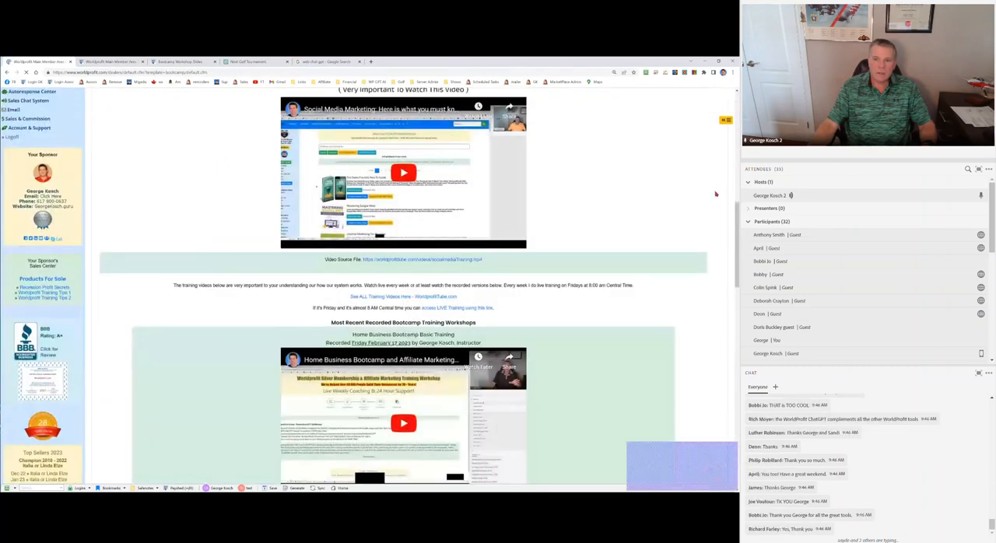
pyautogui.scroll(-3)
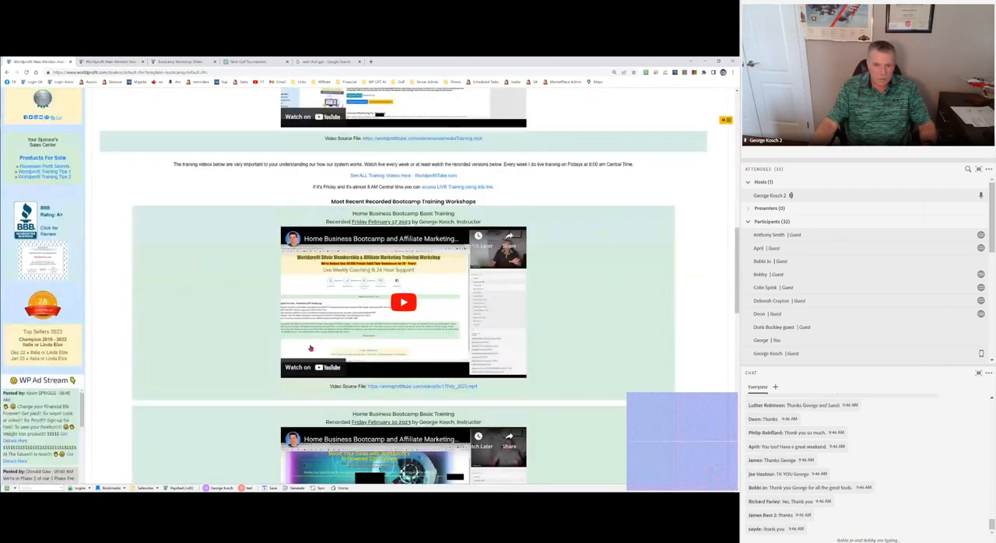
pyautogui.scroll(-3)
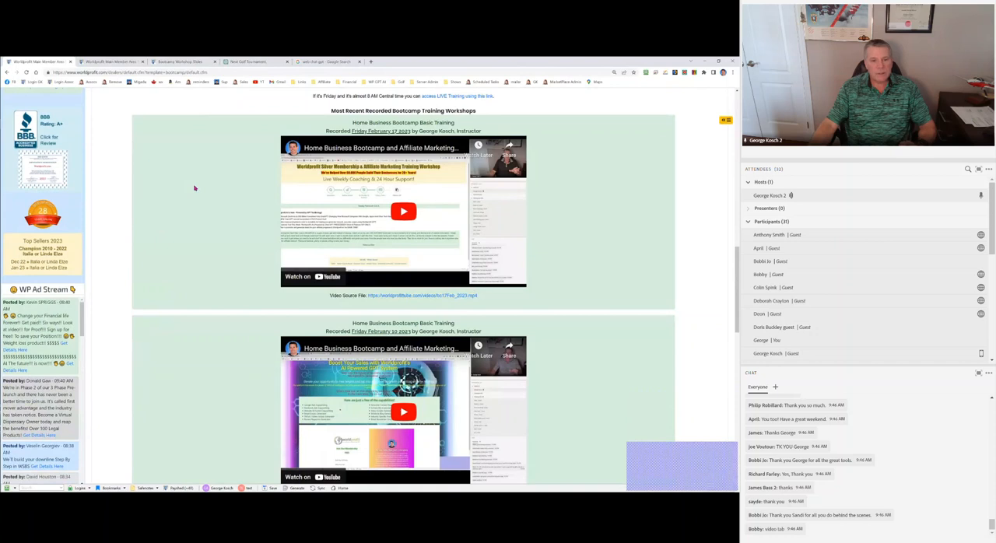
pyautogui.moveTo(119, 210)
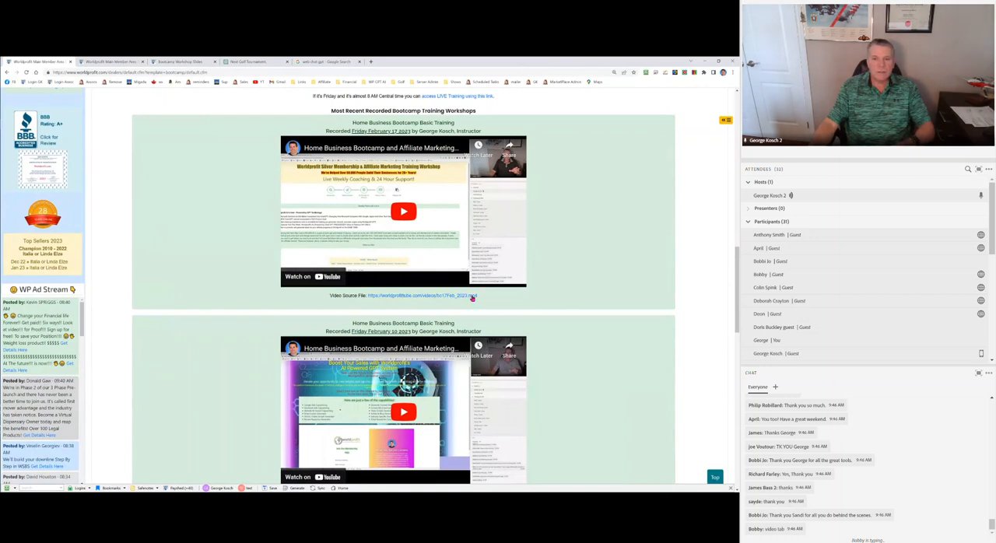
pyautogui.doubleClick(337, 296)
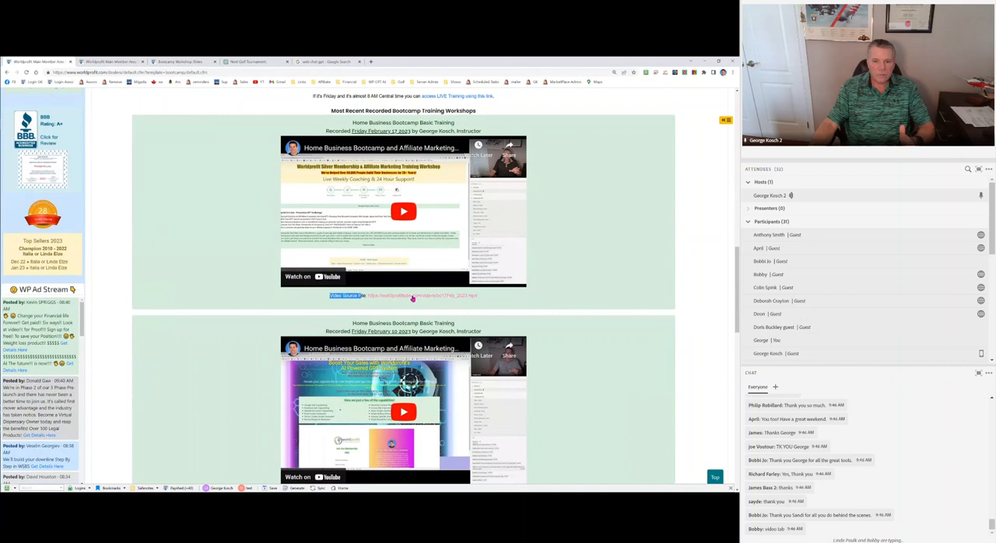
pyautogui.moveTo(255, 286)
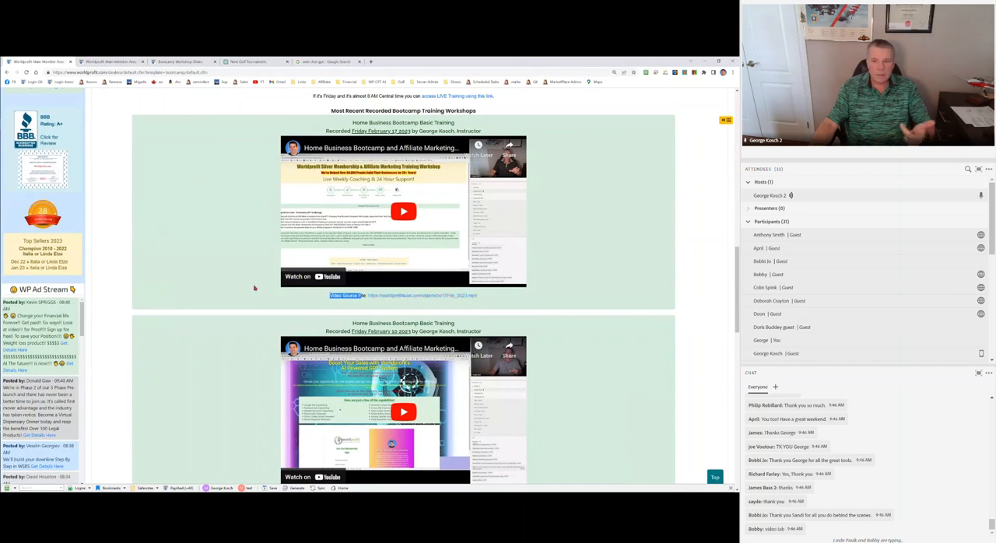
pyautogui.moveTo(238, 274)
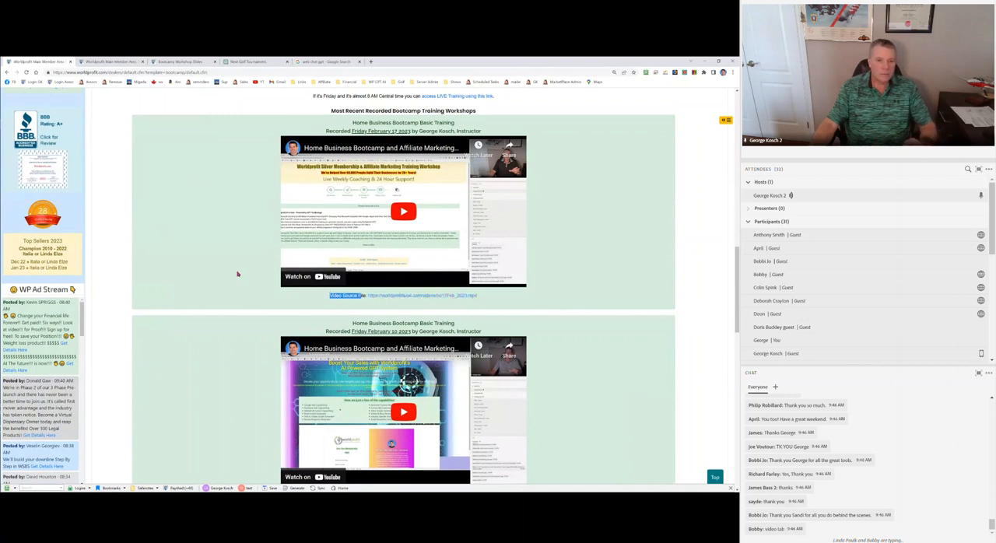